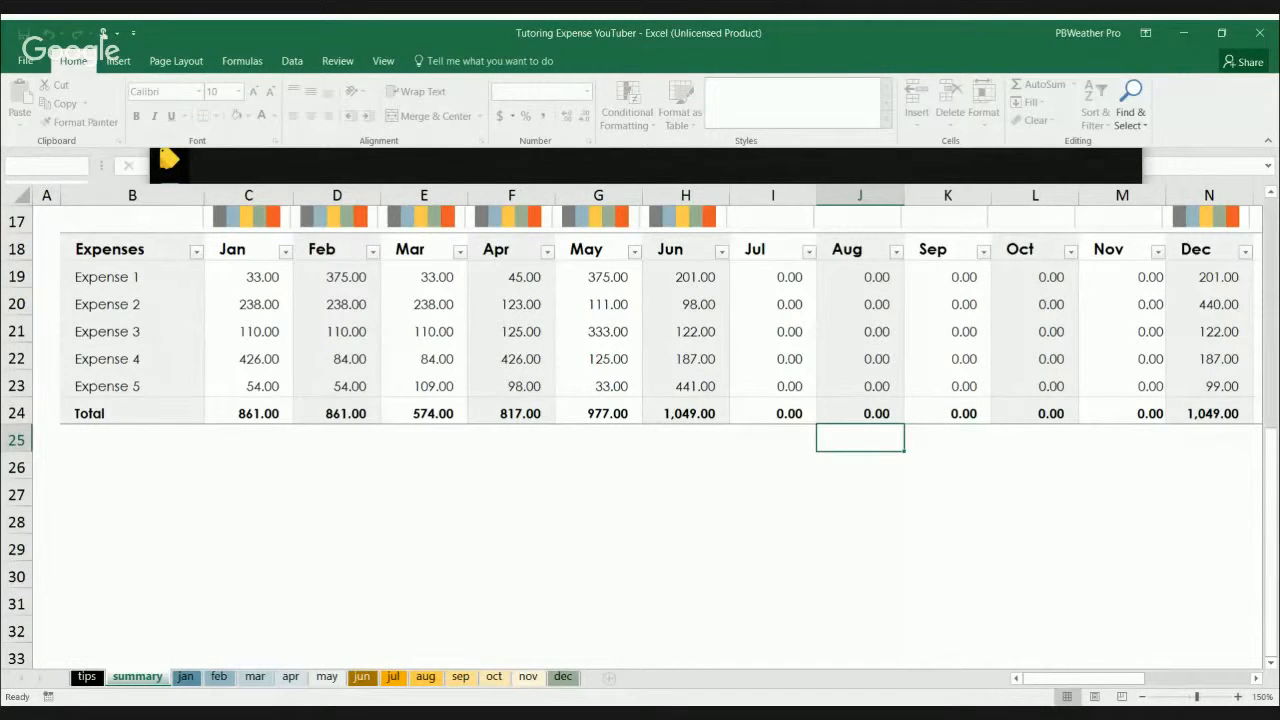
mouse_move(1220, 494)
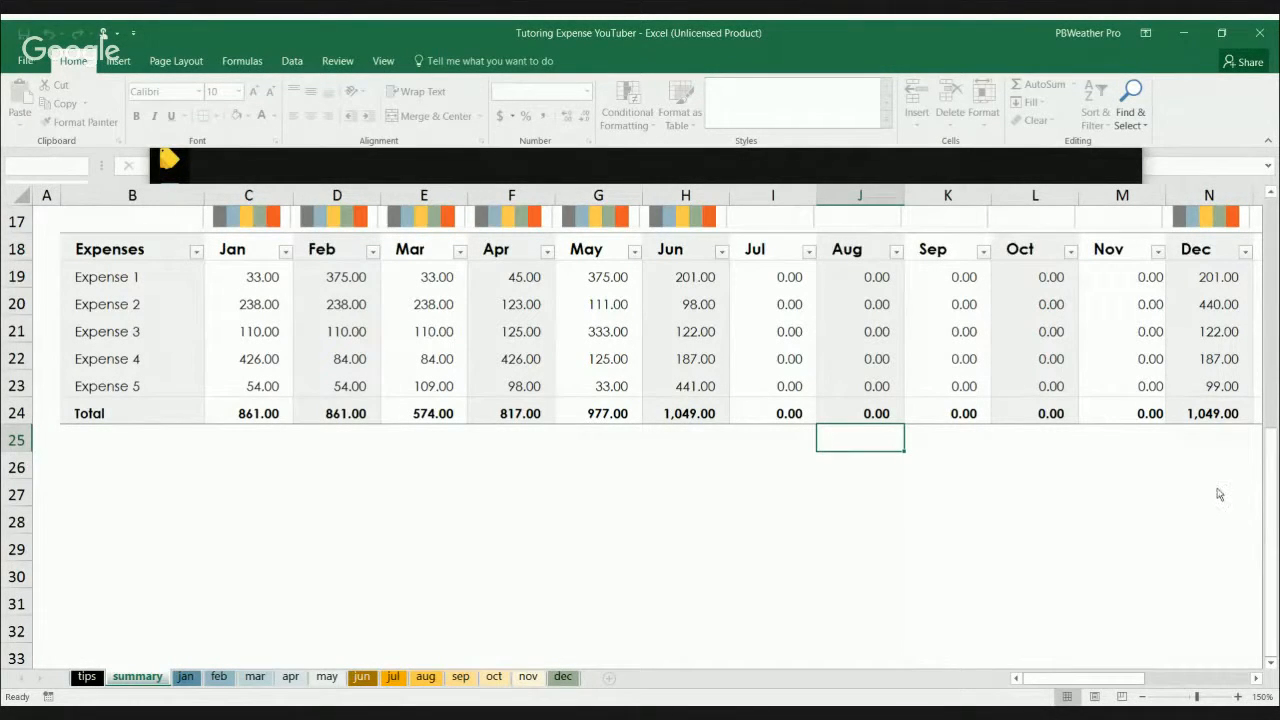
mouse_move(1216, 518)
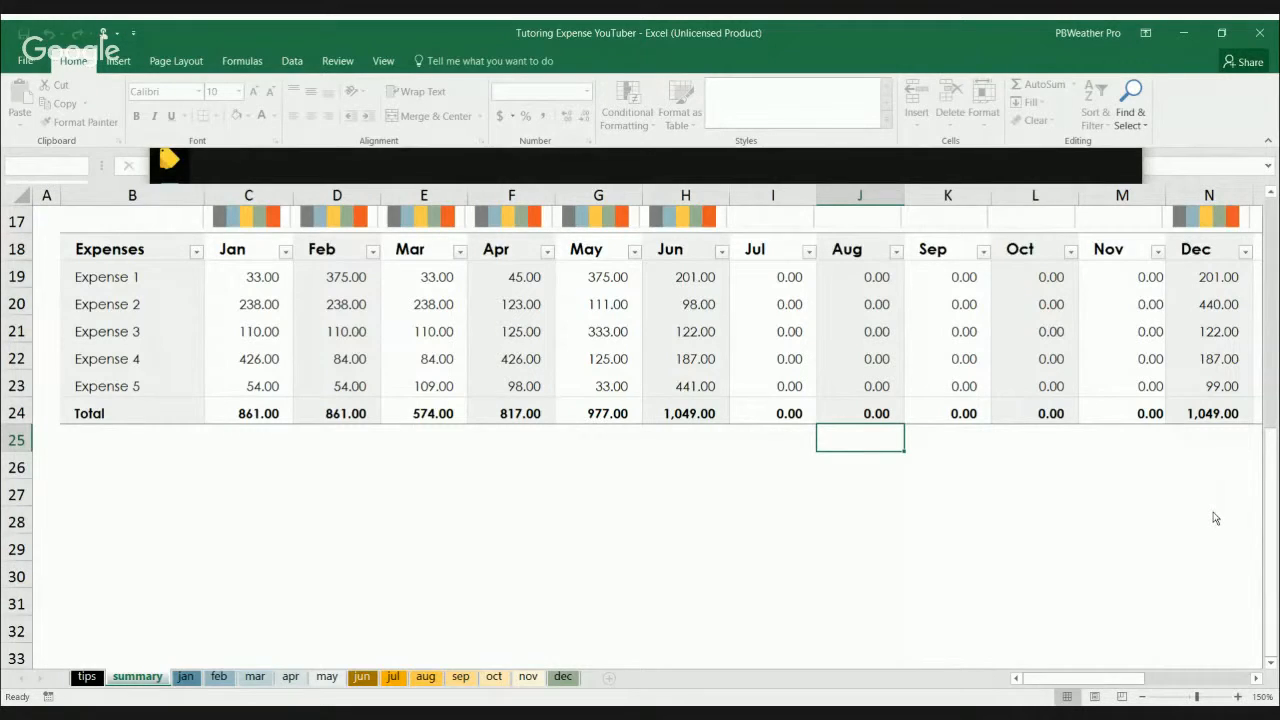
Select blank cells under the Total row, then scroll up to the monthly expenses column chart.
left_click(132, 544)
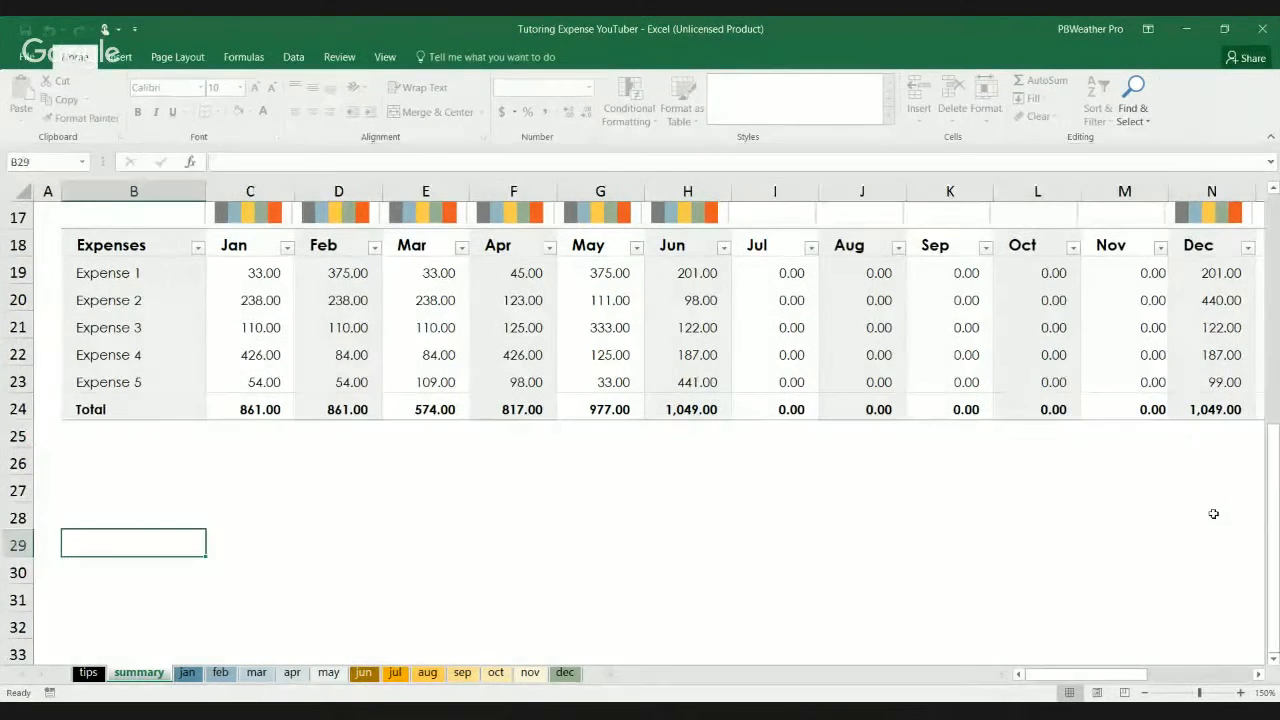
mouse_move(328, 476)
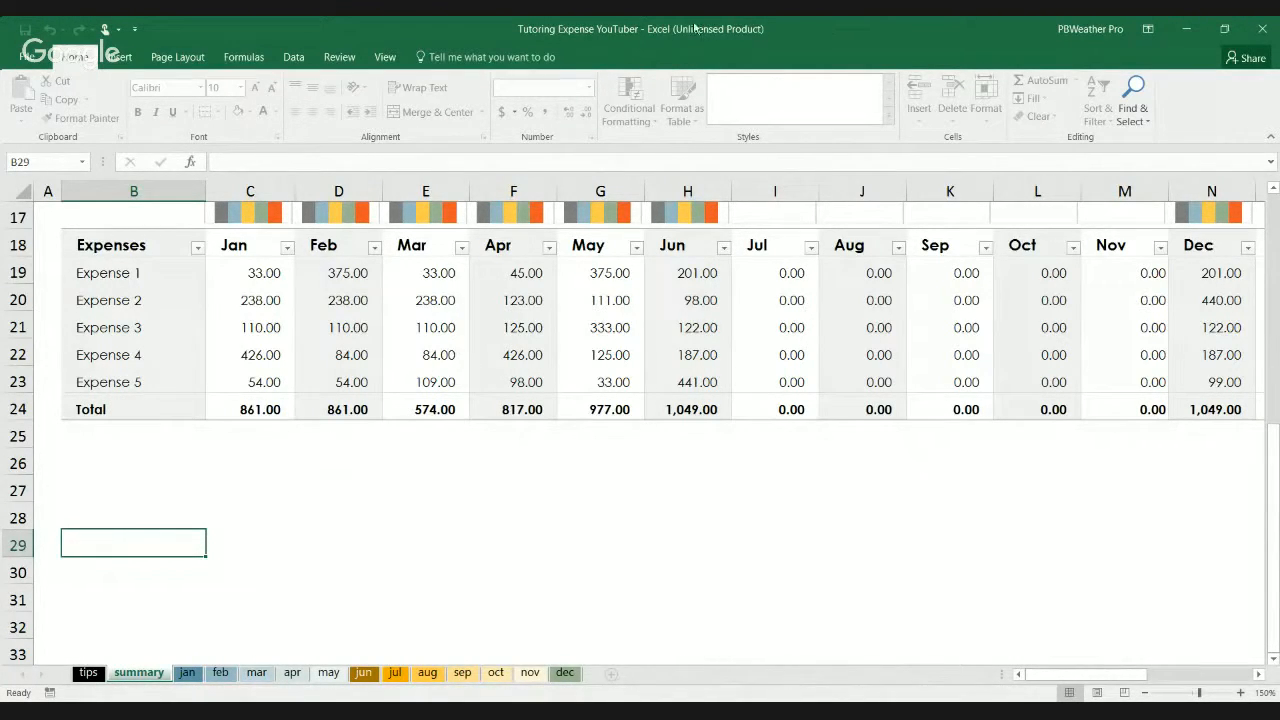
mouse_move(518, 40)
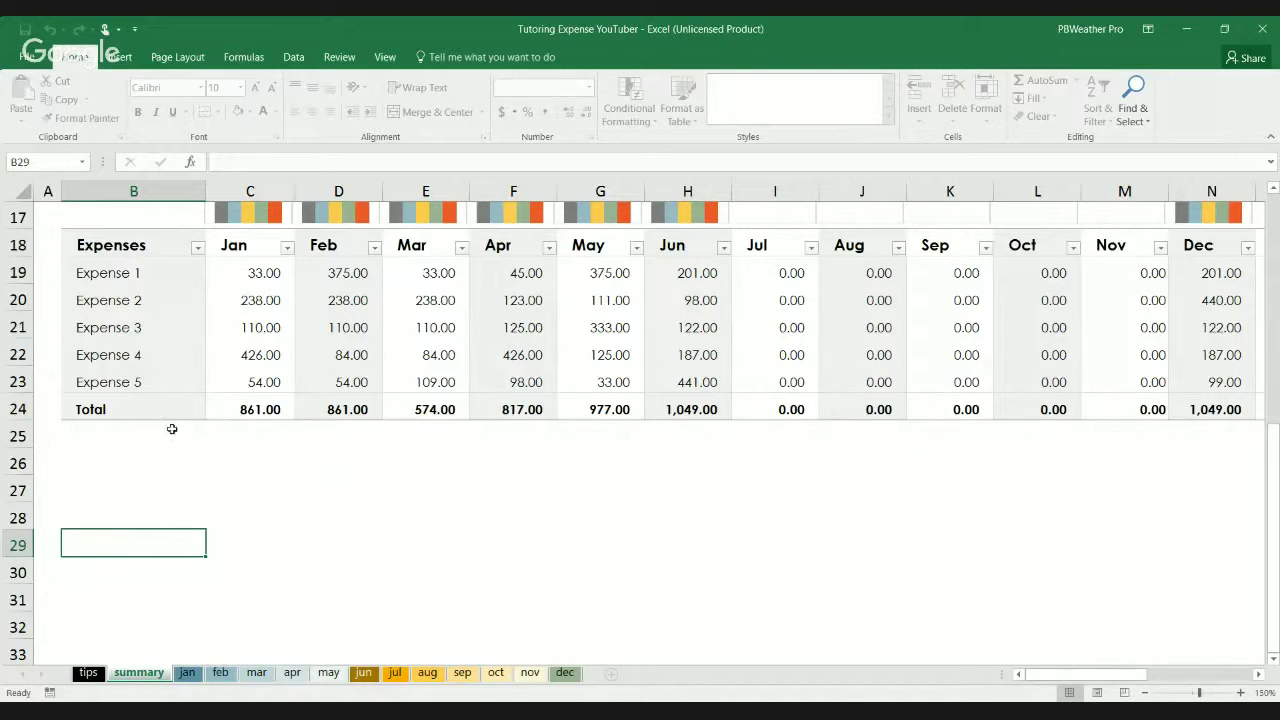
left_click(132, 436)
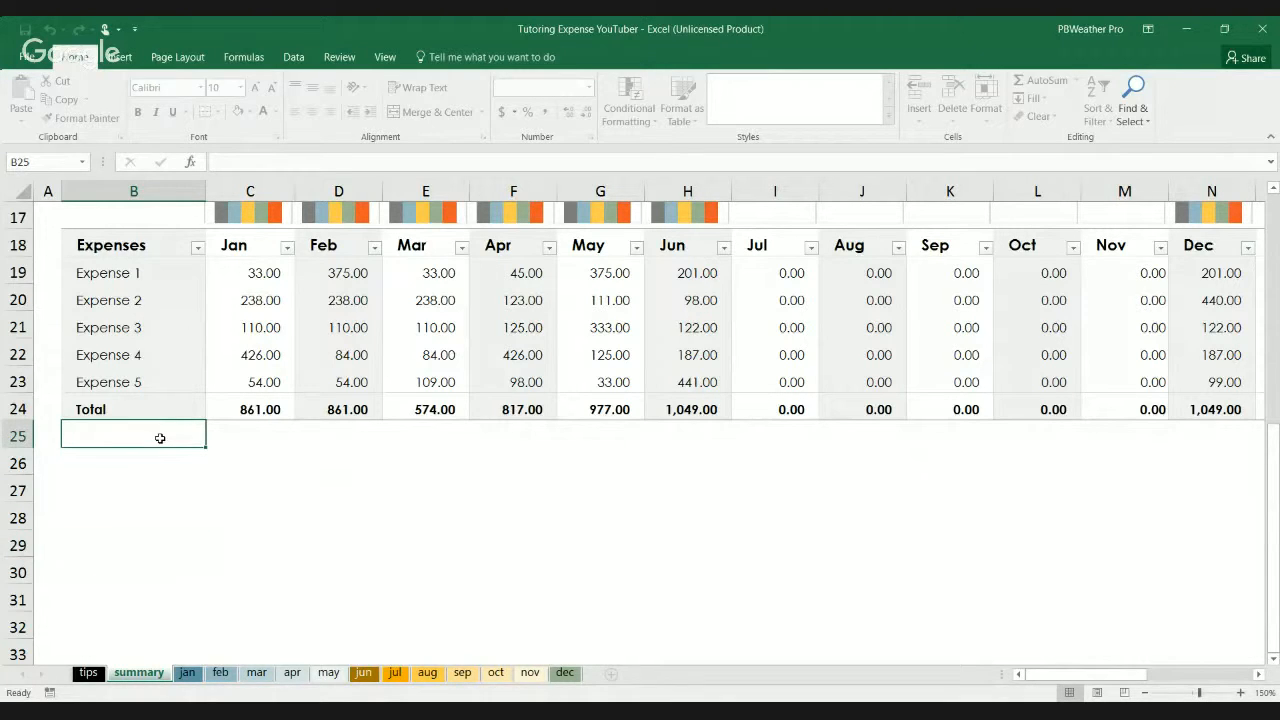
left_click(250, 436)
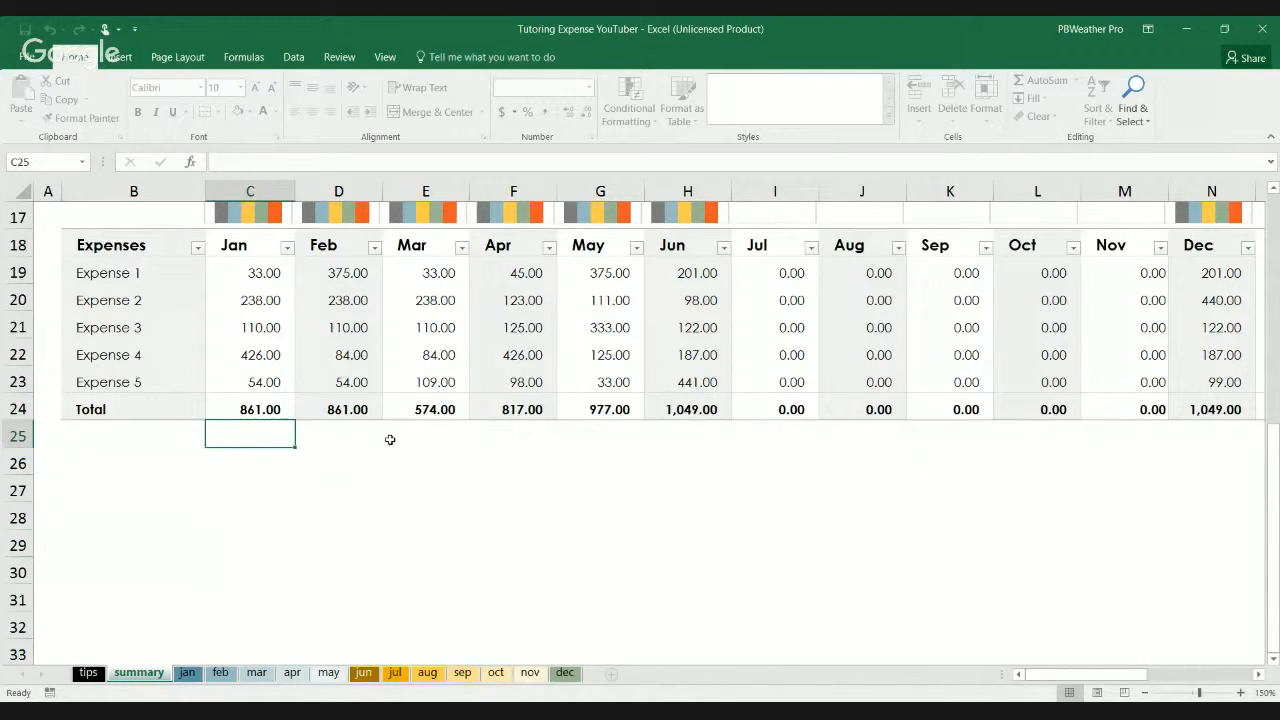
mouse_move(824, 120)
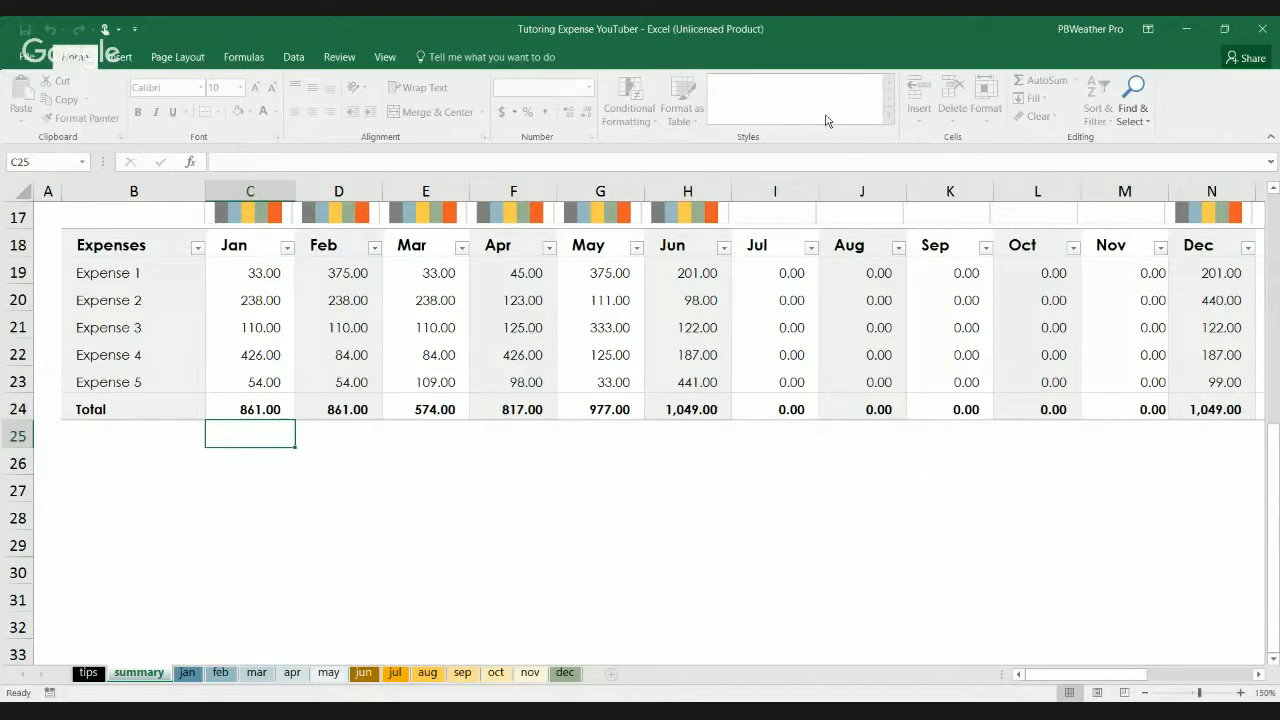
mouse_move(708, 506)
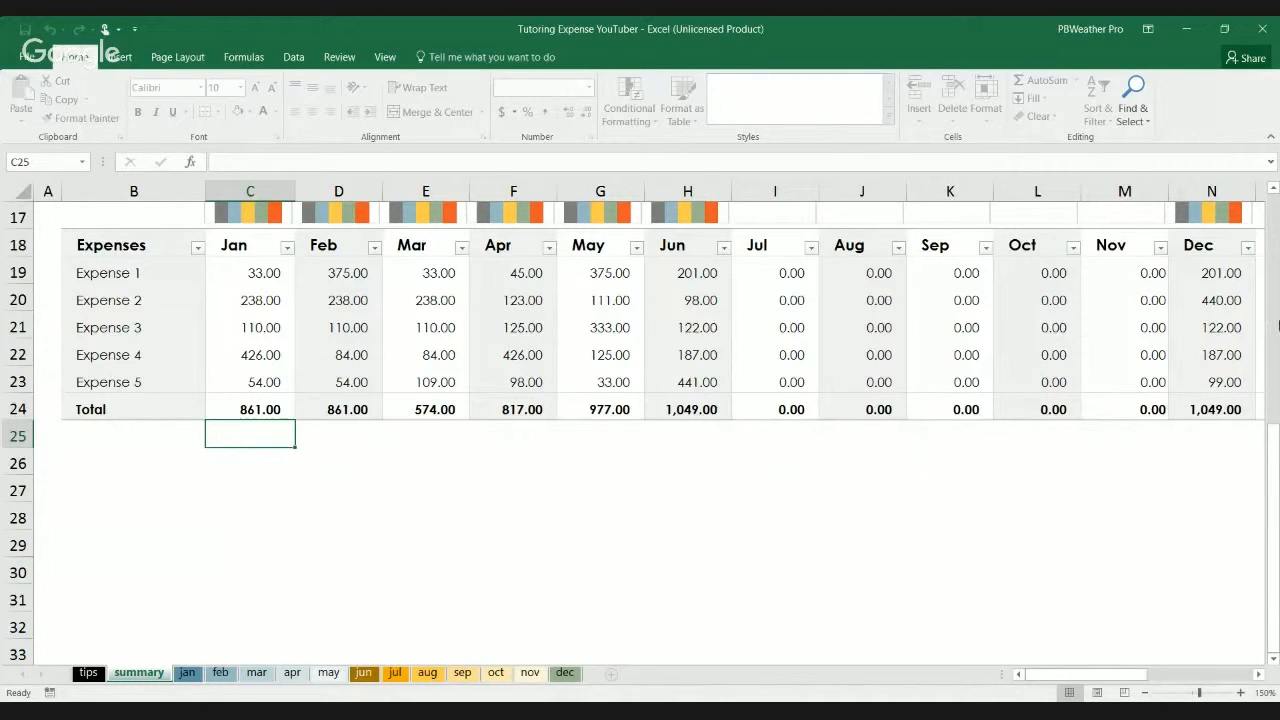
mouse_move(740, 224)
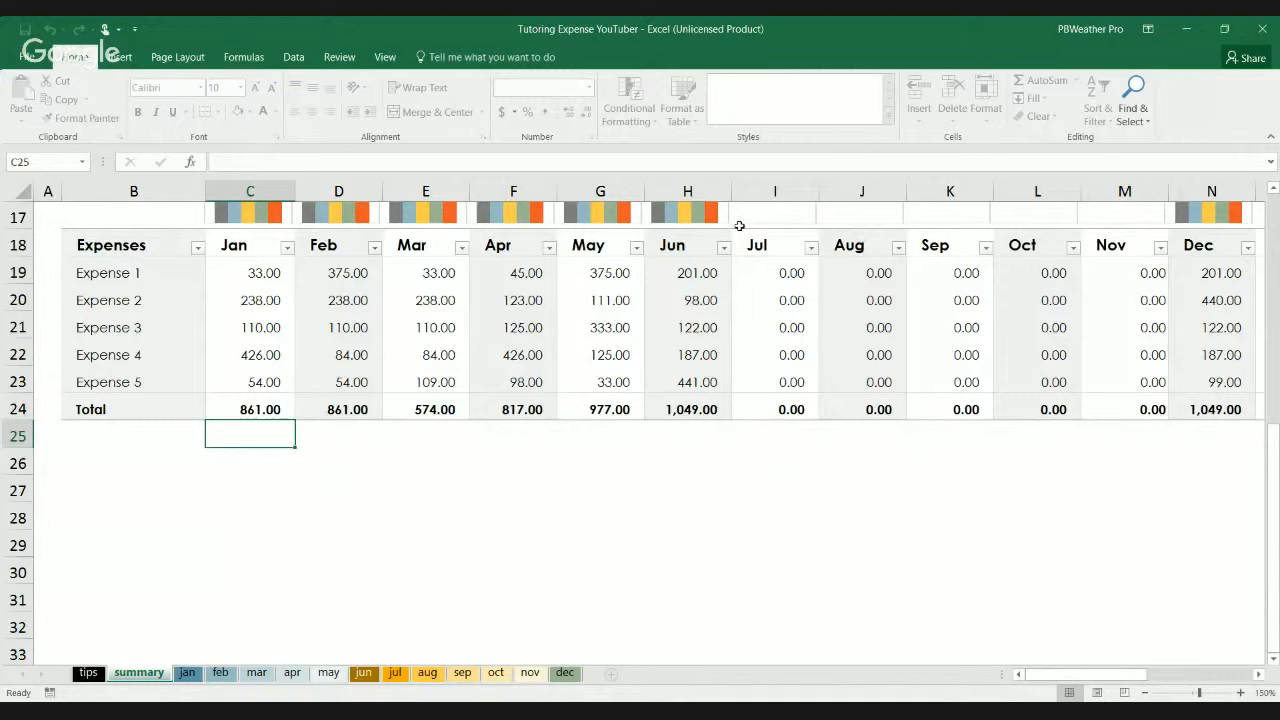
mouse_move(620, 540)
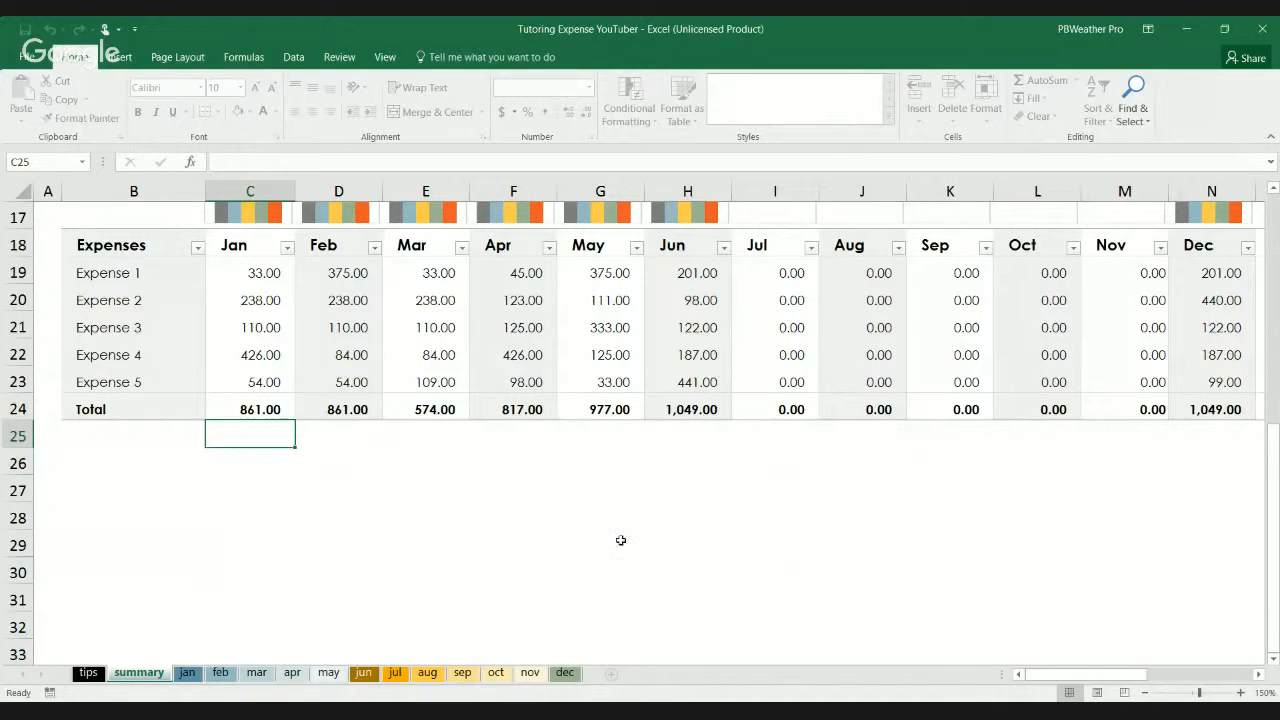
mouse_move(120, 414)
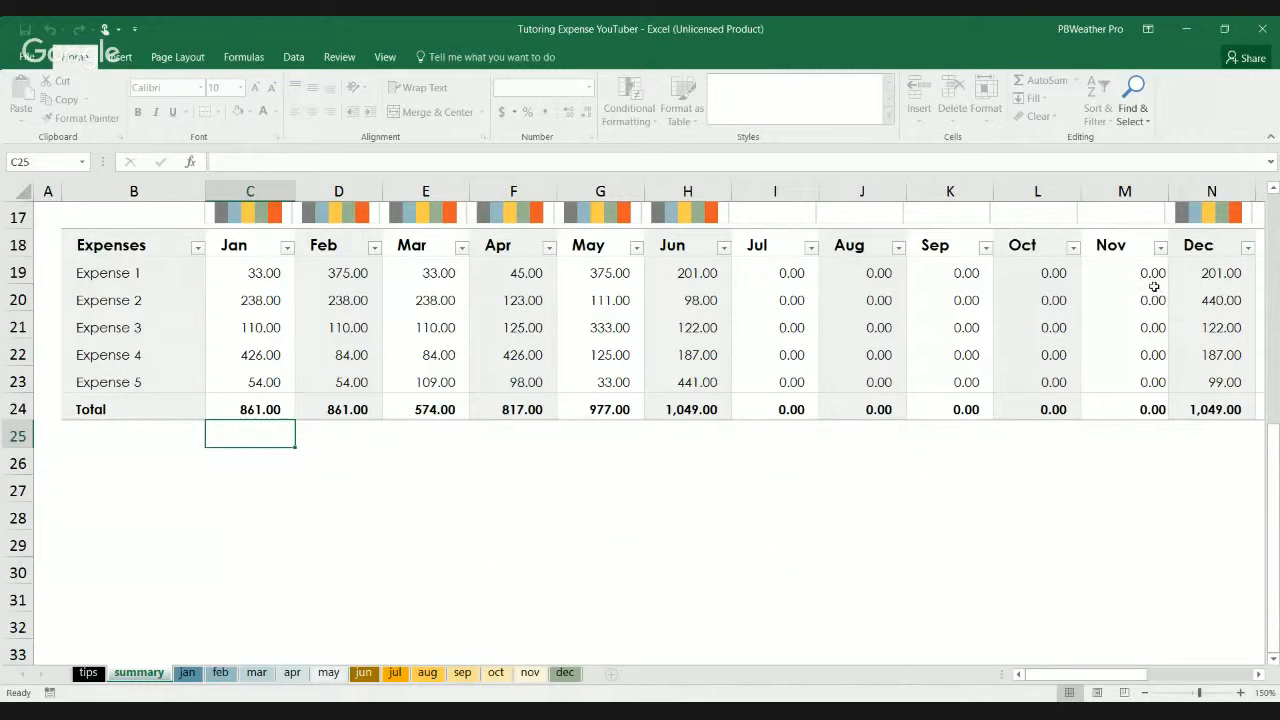
mouse_move(912, 544)
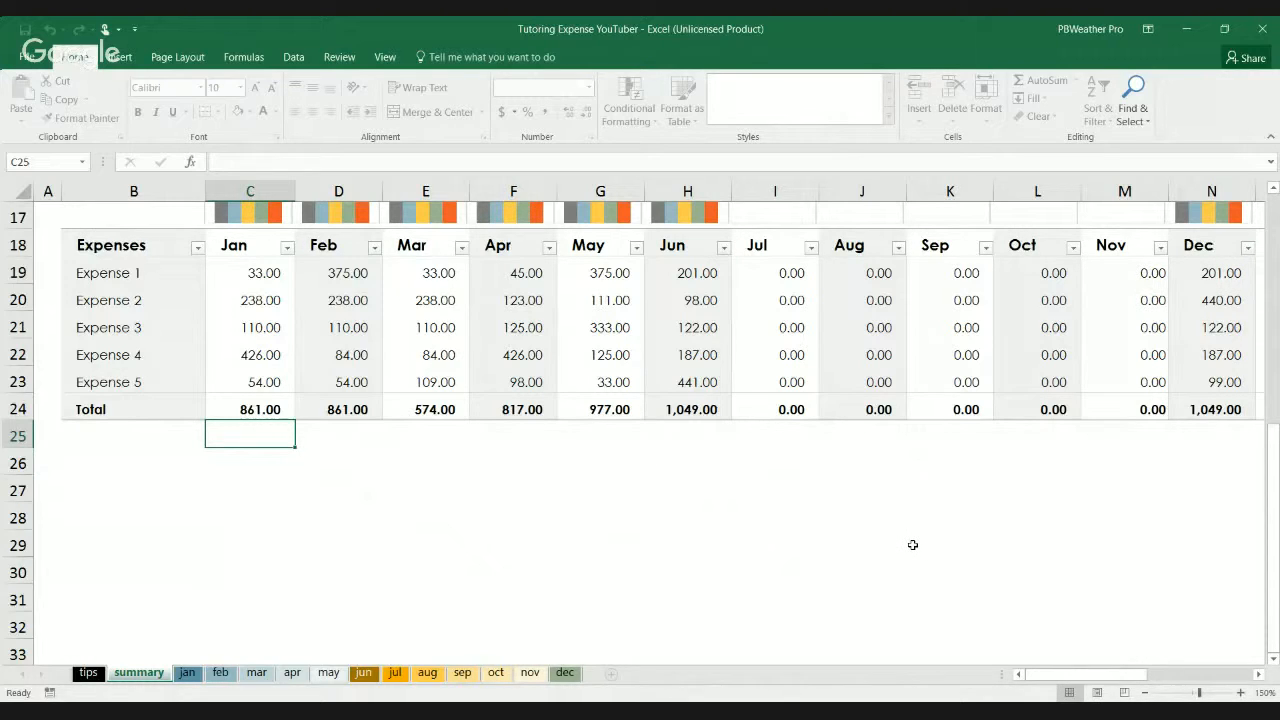
mouse_move(720, 324)
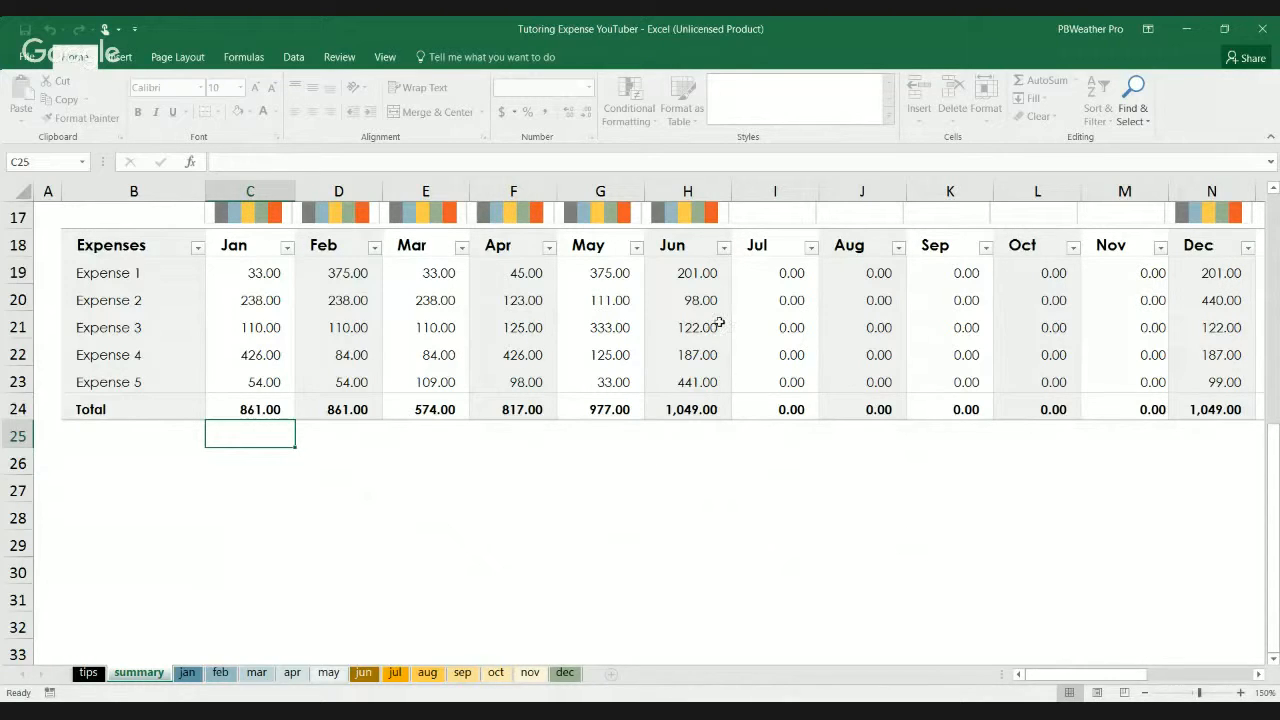
mouse_move(268, 354)
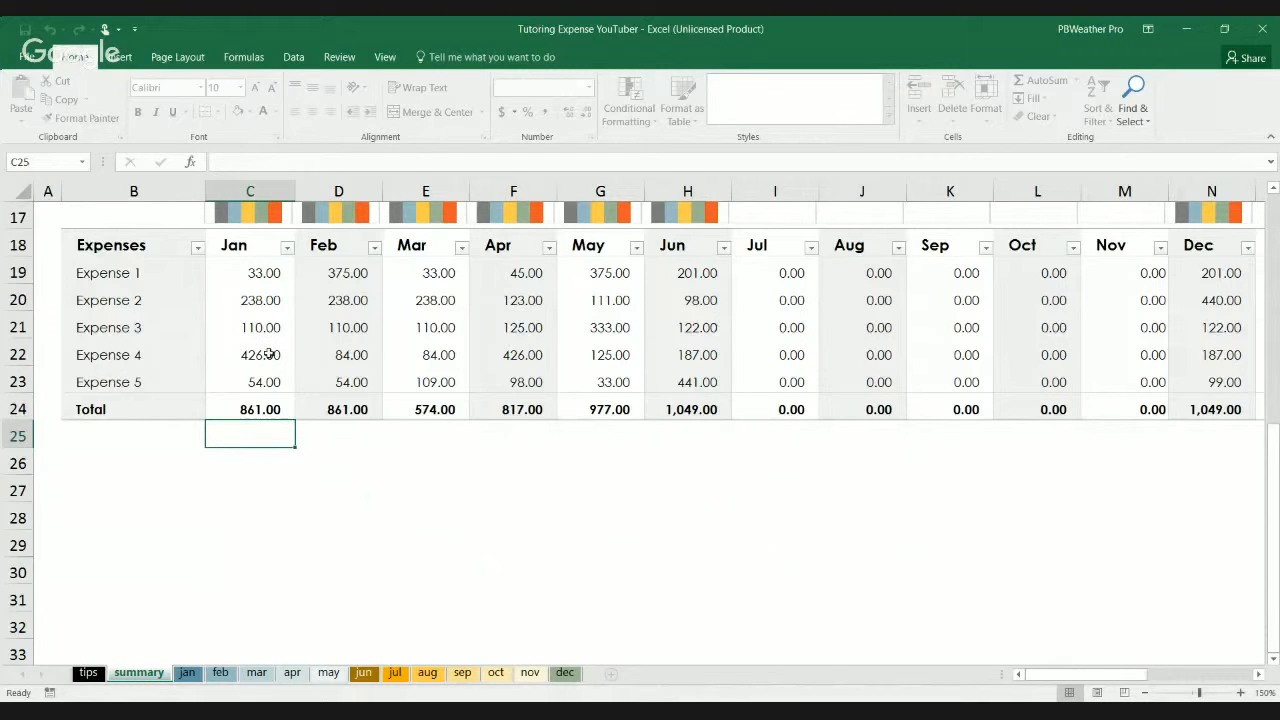
mouse_move(444, 432)
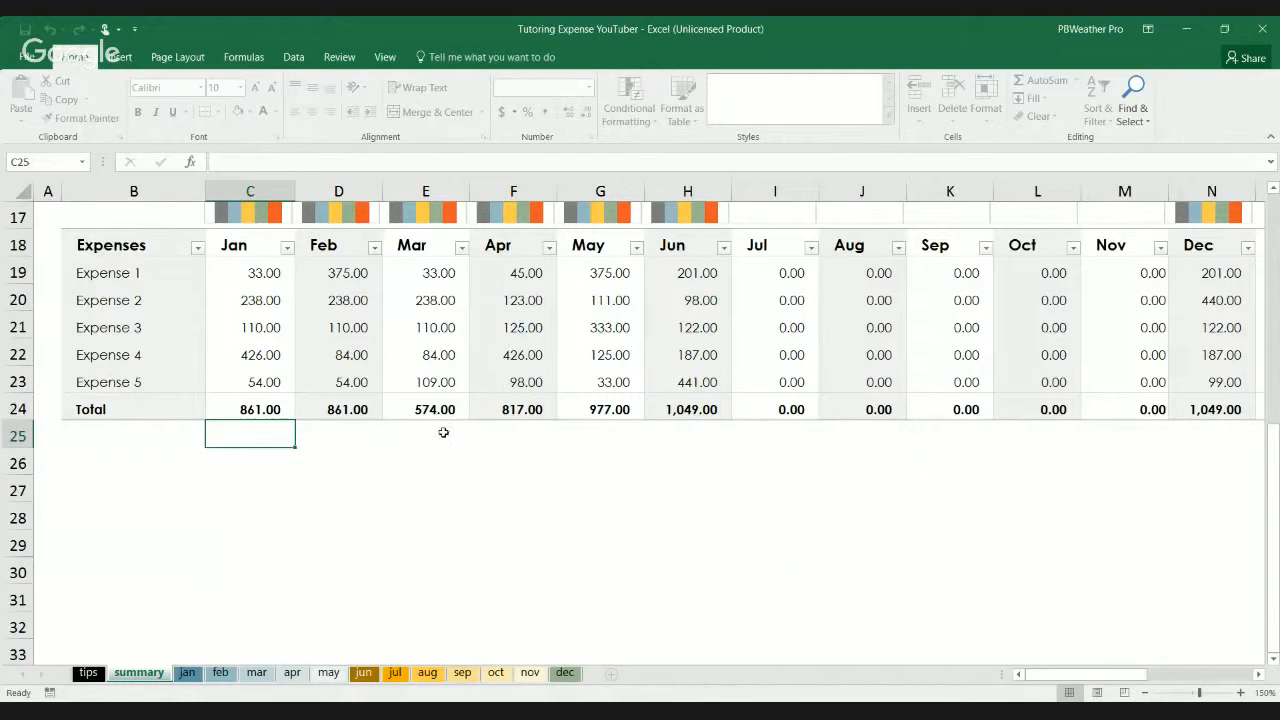
mouse_move(580, 536)
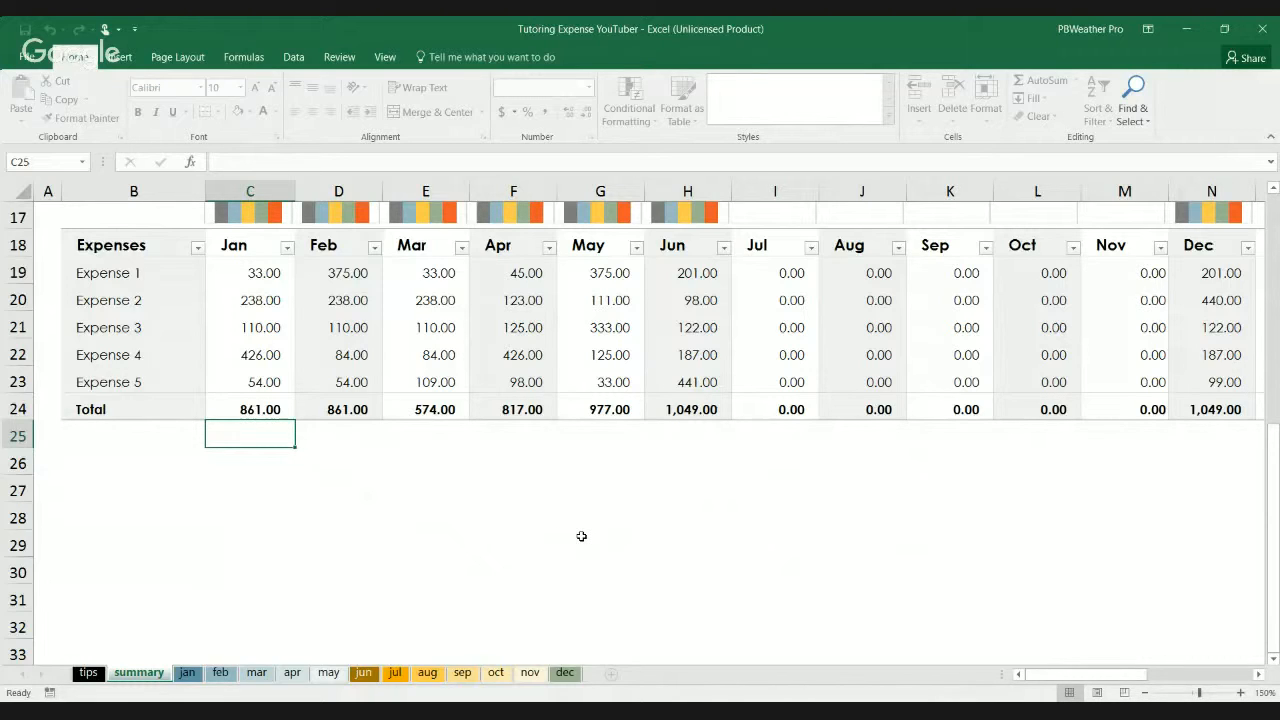
mouse_move(232, 390)
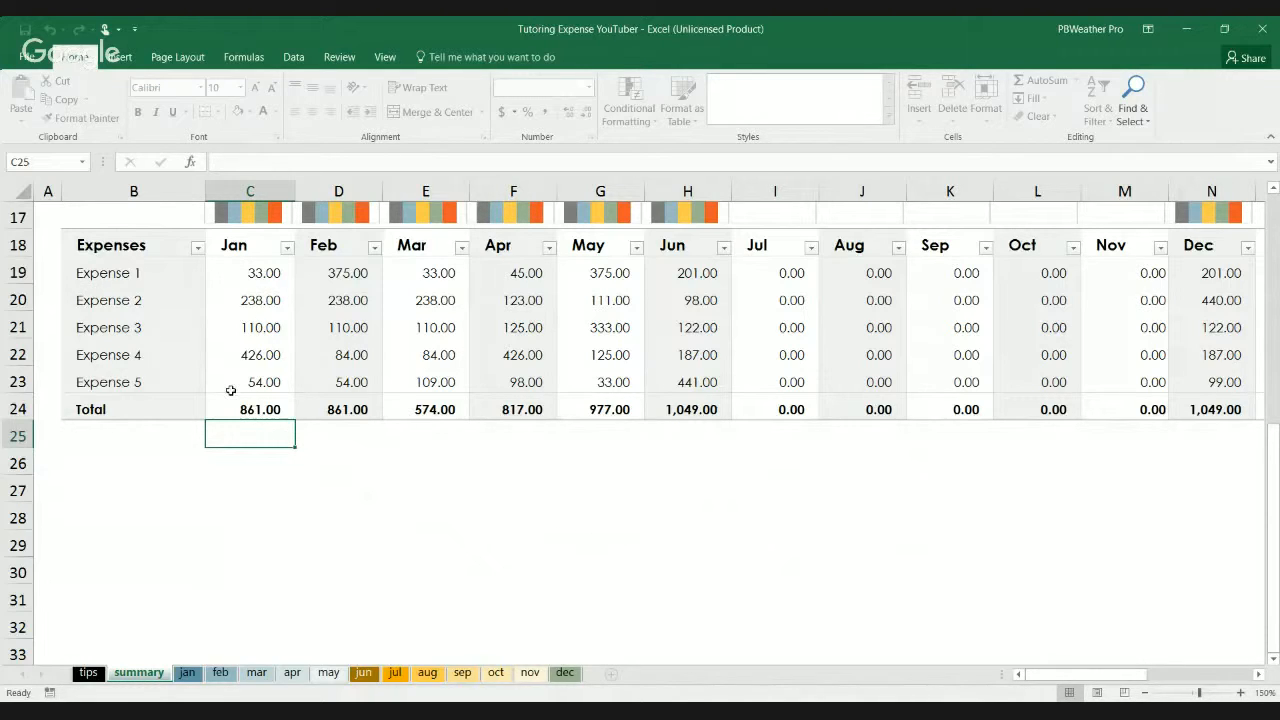
mouse_move(280, 588)
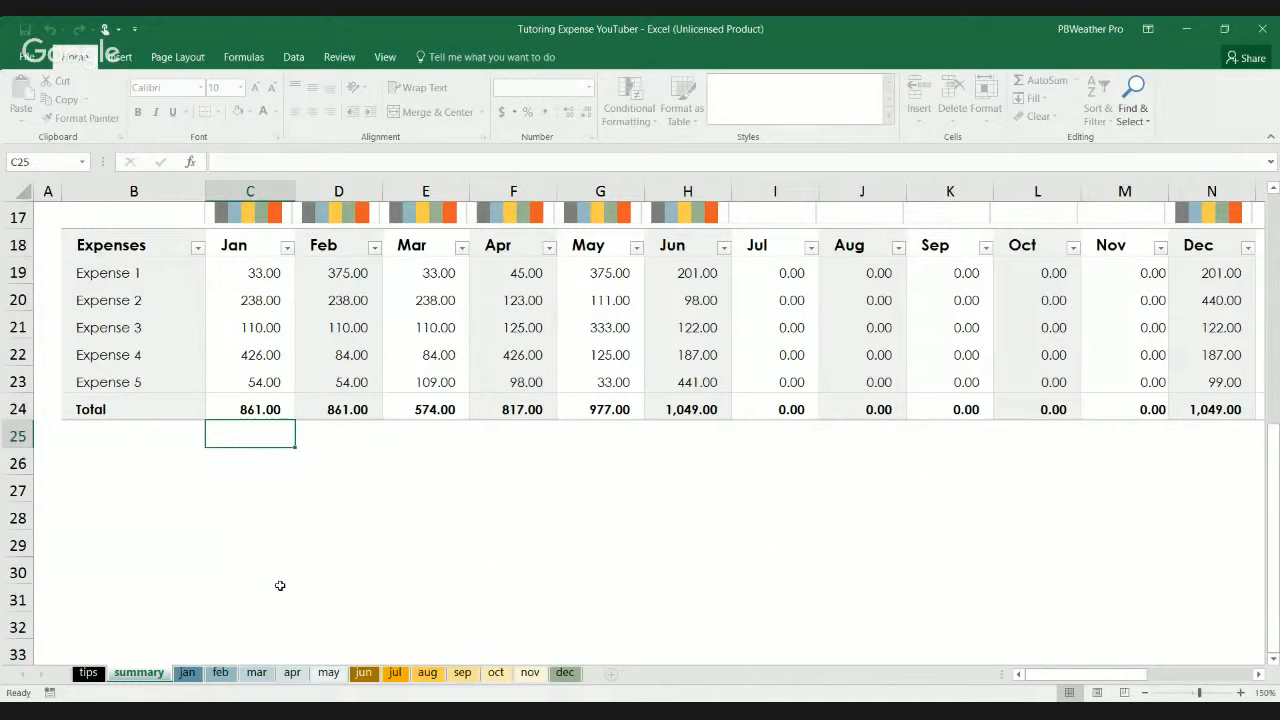
mouse_move(1116, 576)
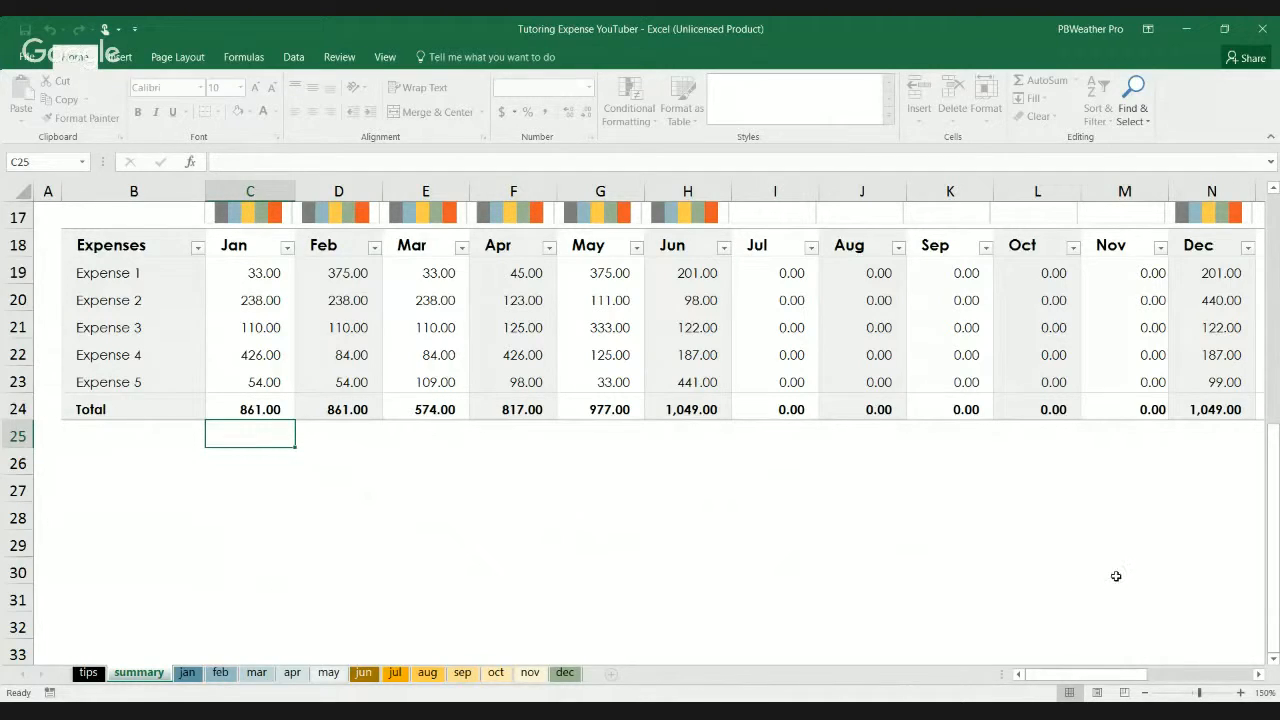
scroll("up", 3)
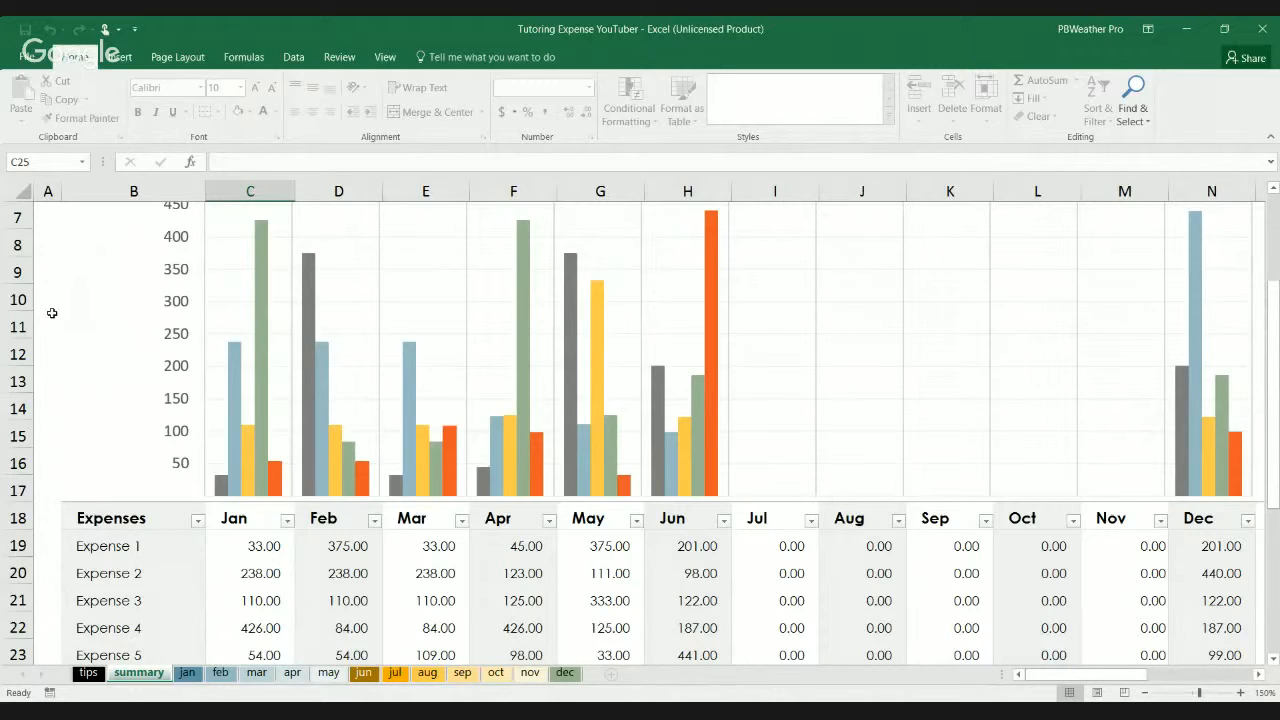
mouse_move(320, 450)
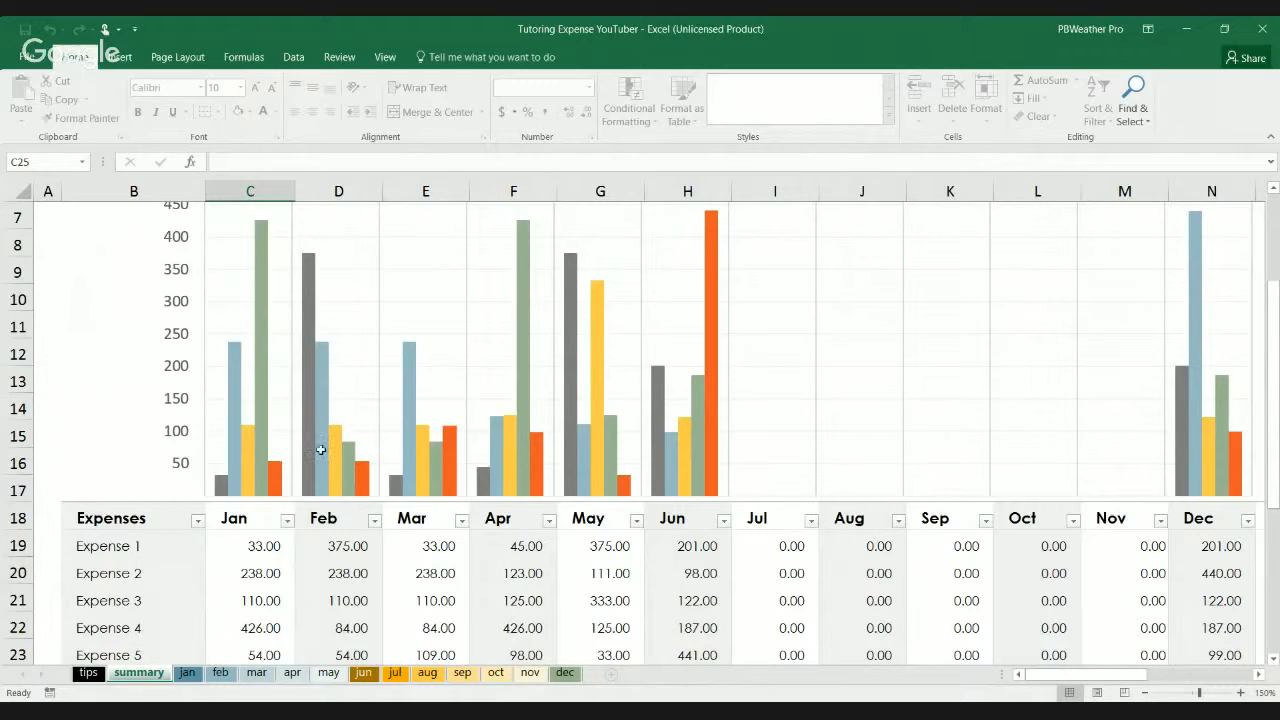
mouse_move(224, 494)
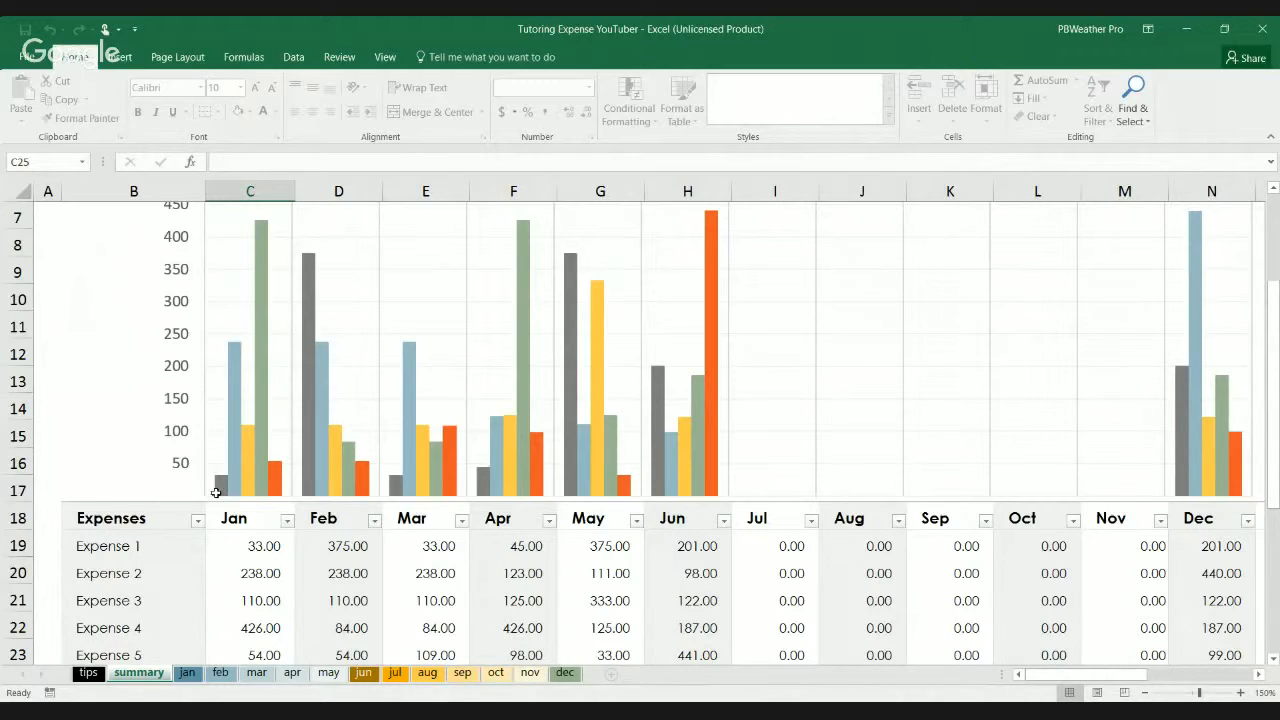
mouse_move(172, 540)
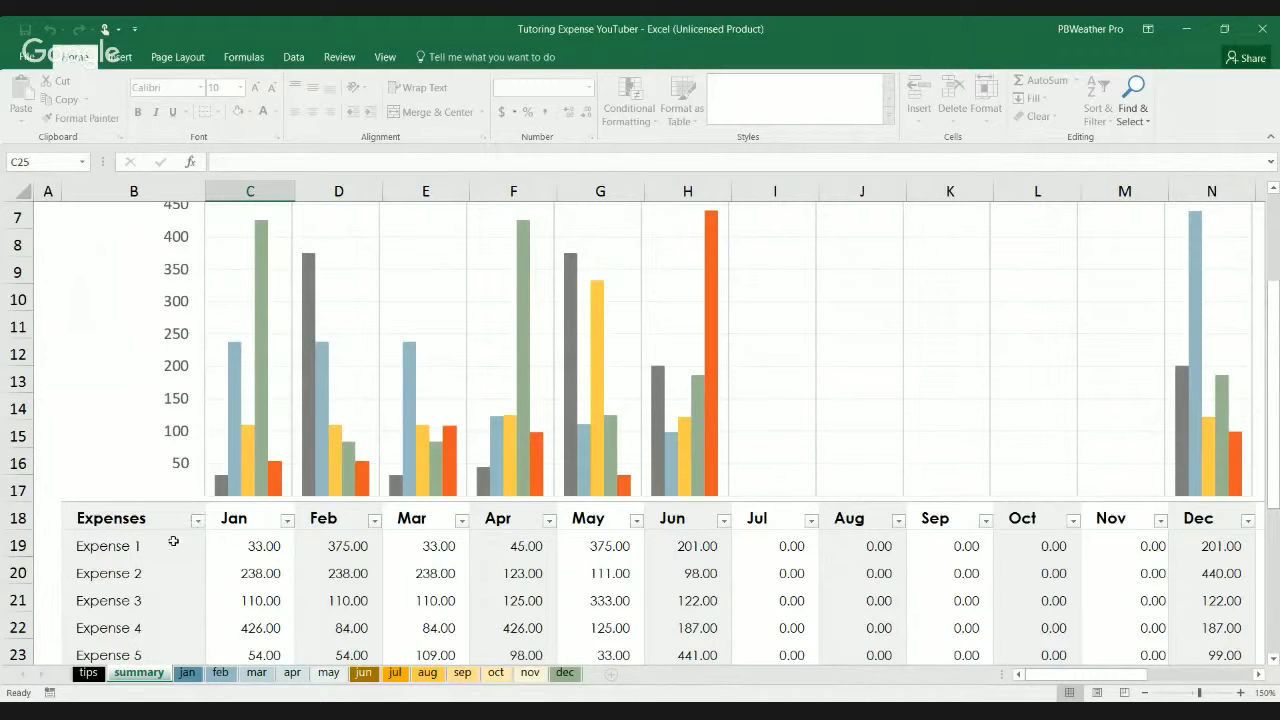
scroll("right", 3)
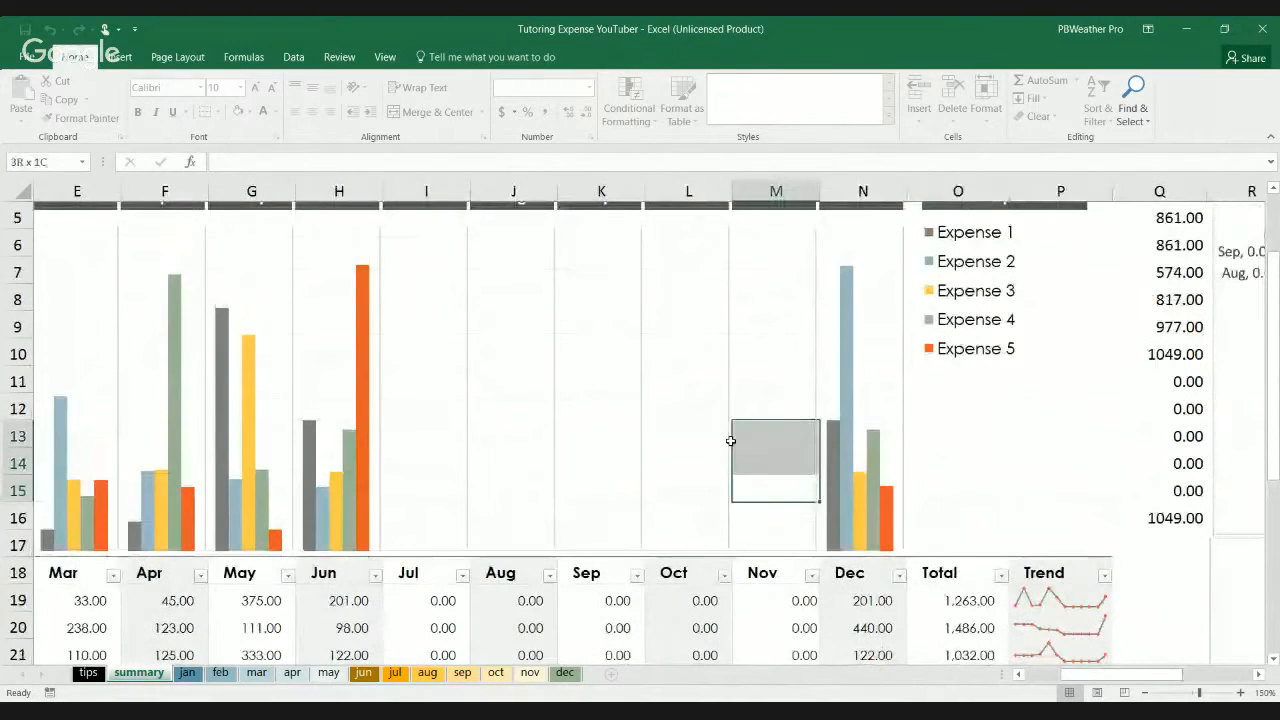
left_click(958, 300)
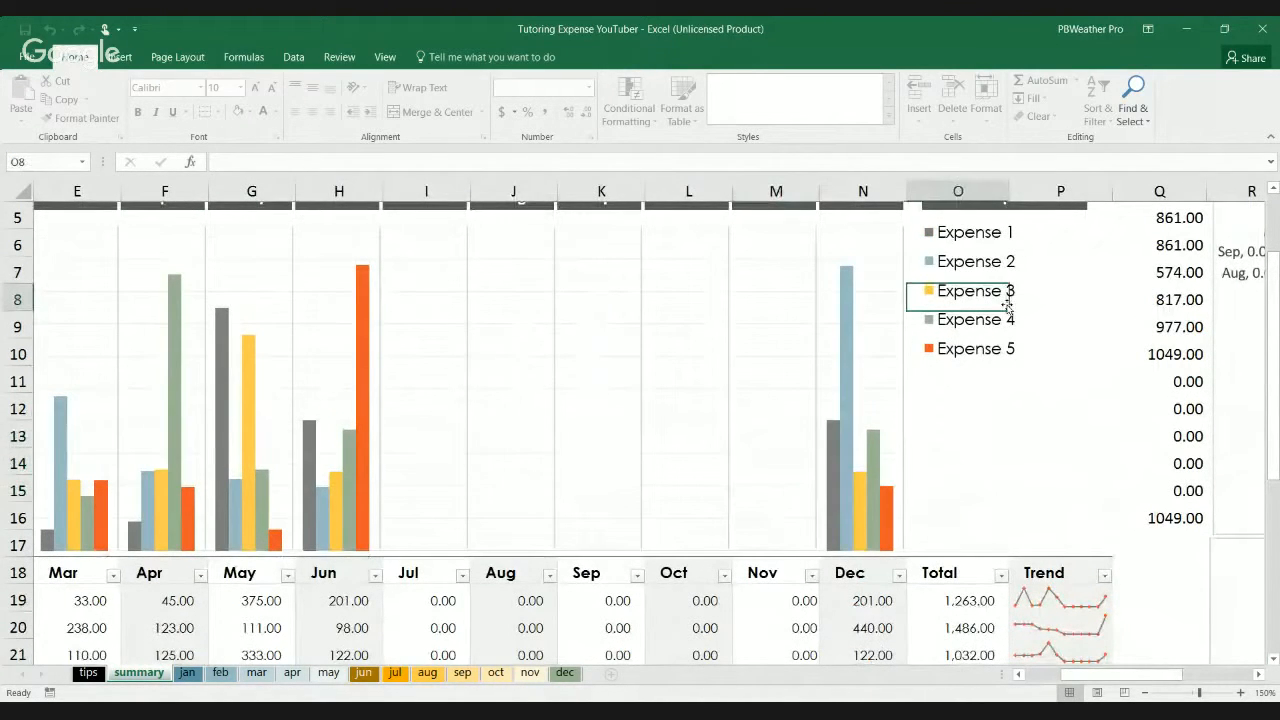
mouse_move(964, 244)
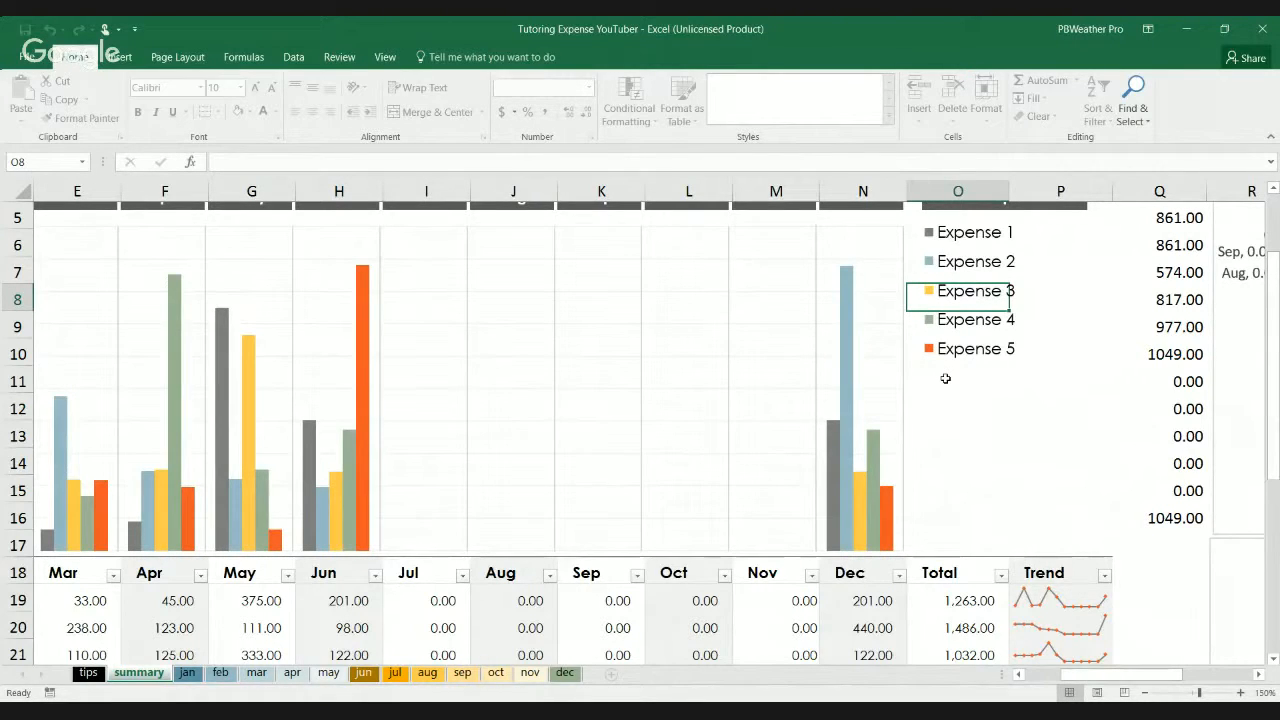
left_click(956, 378)
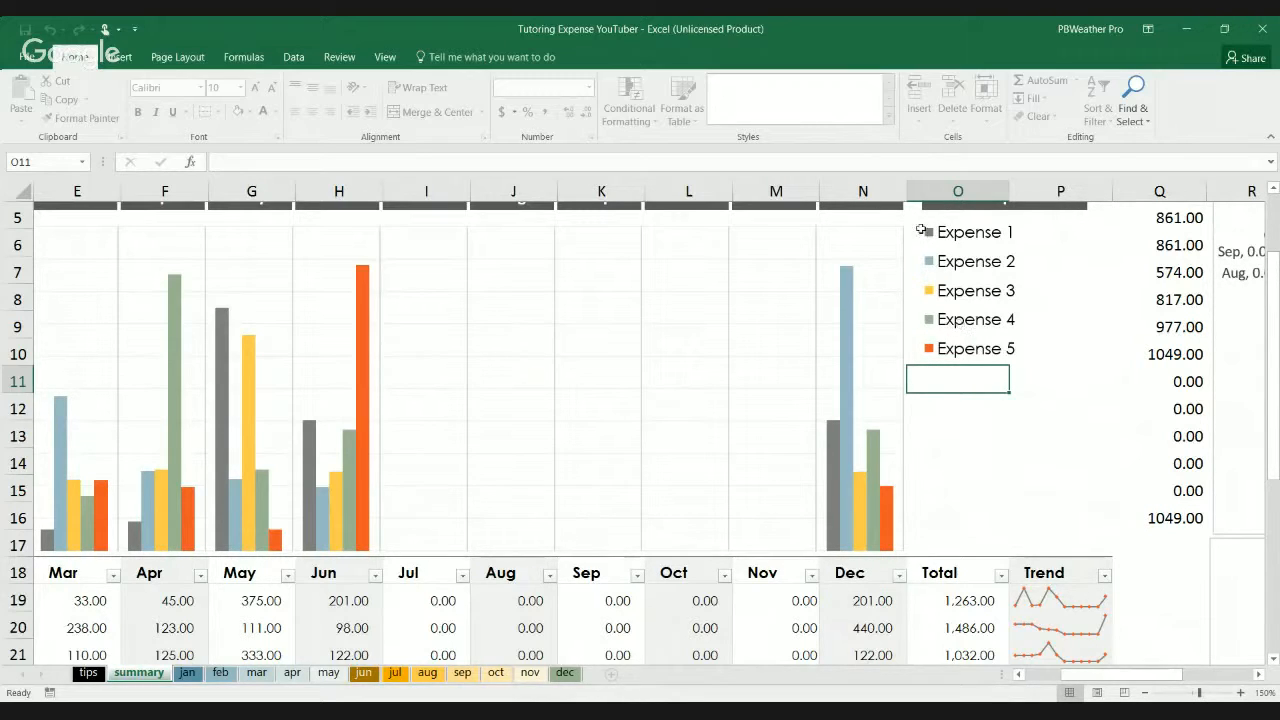
mouse_move(932, 252)
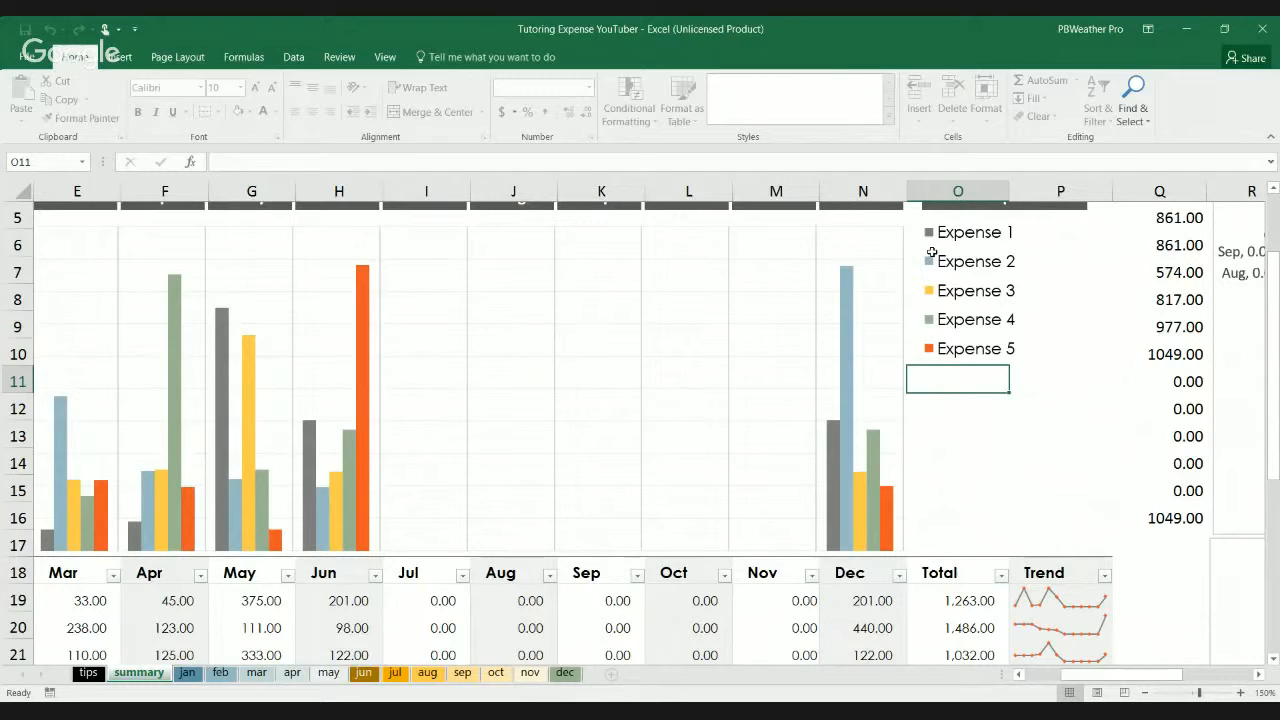
mouse_move(928, 240)
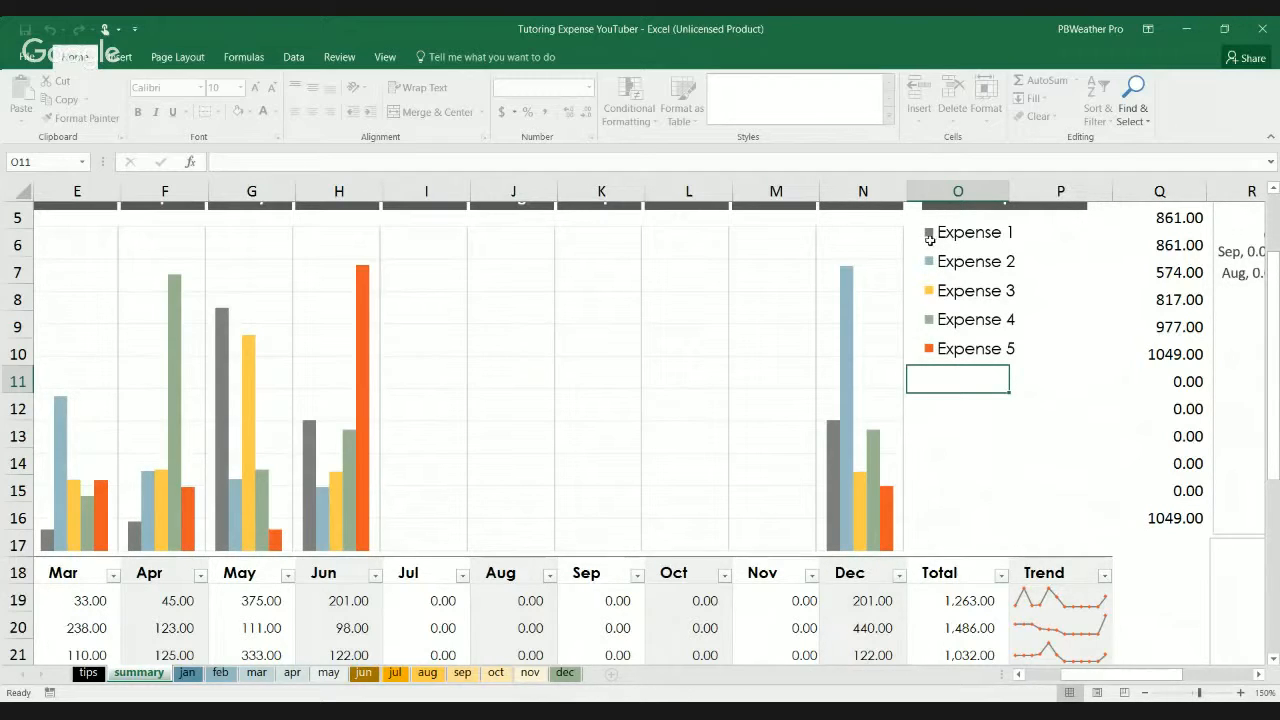
mouse_move(920, 272)
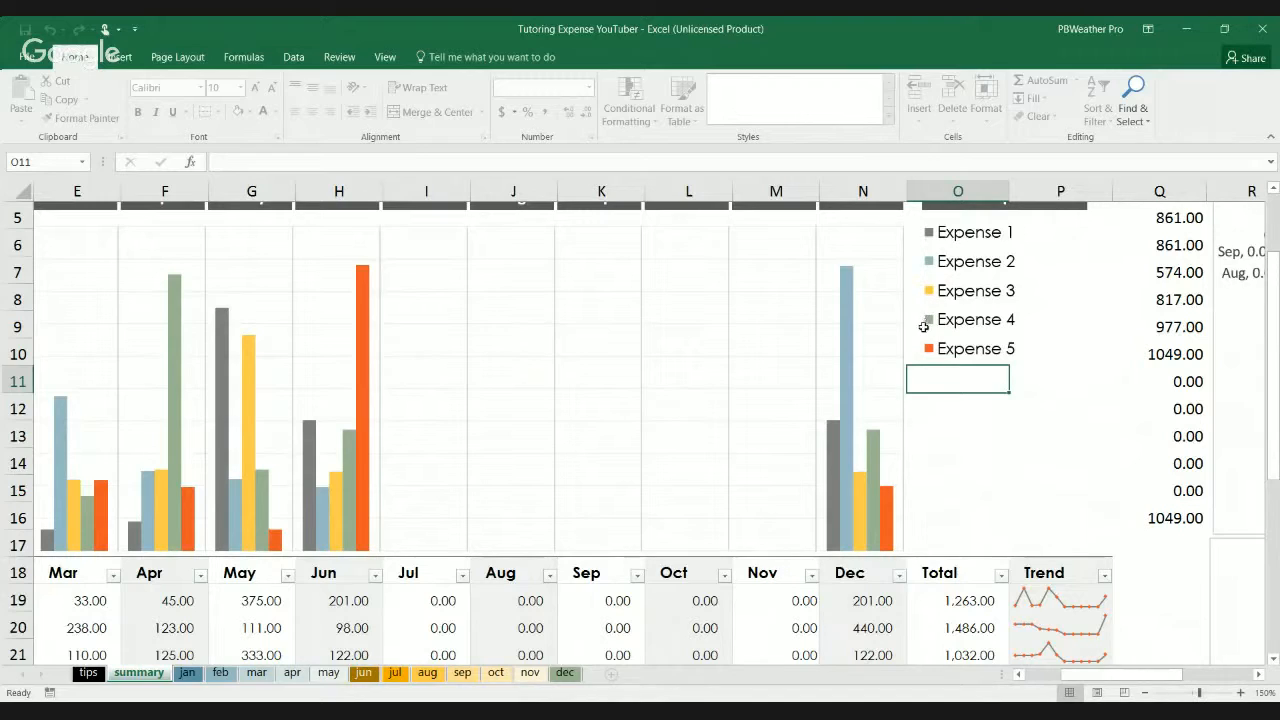
mouse_move(932, 332)
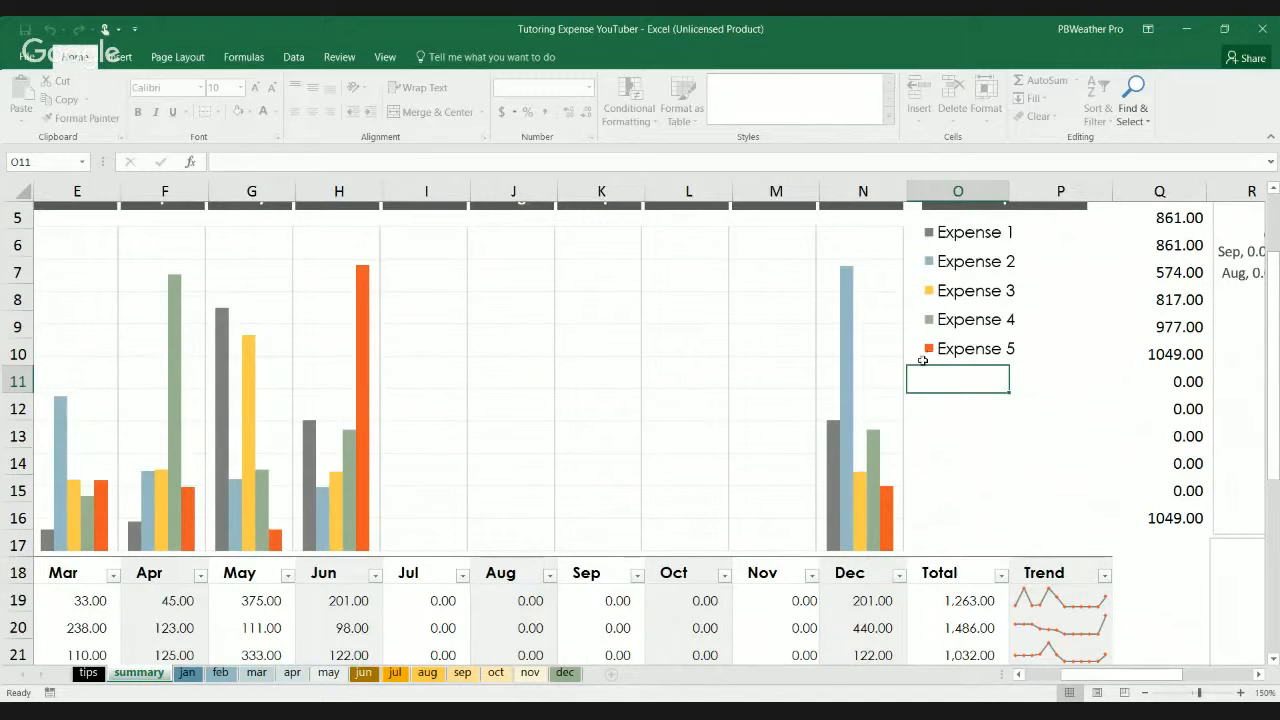
scroll("left", 3)
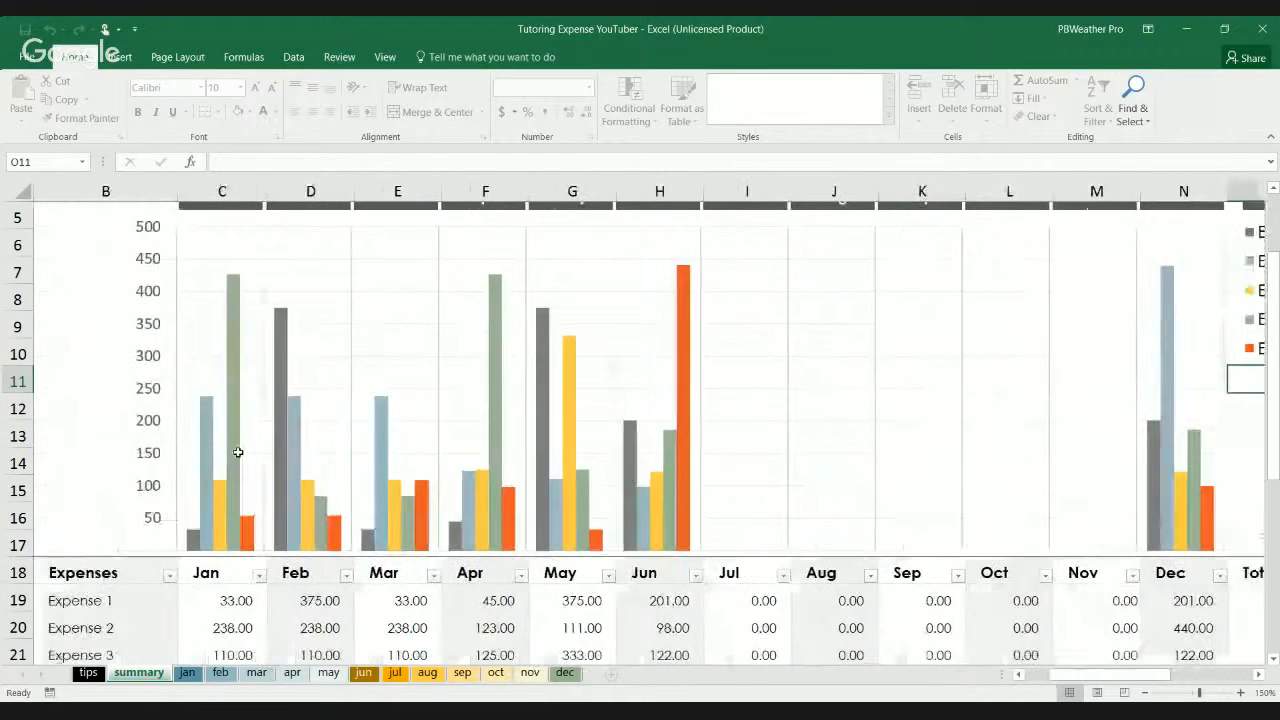
scroll("down", 3)
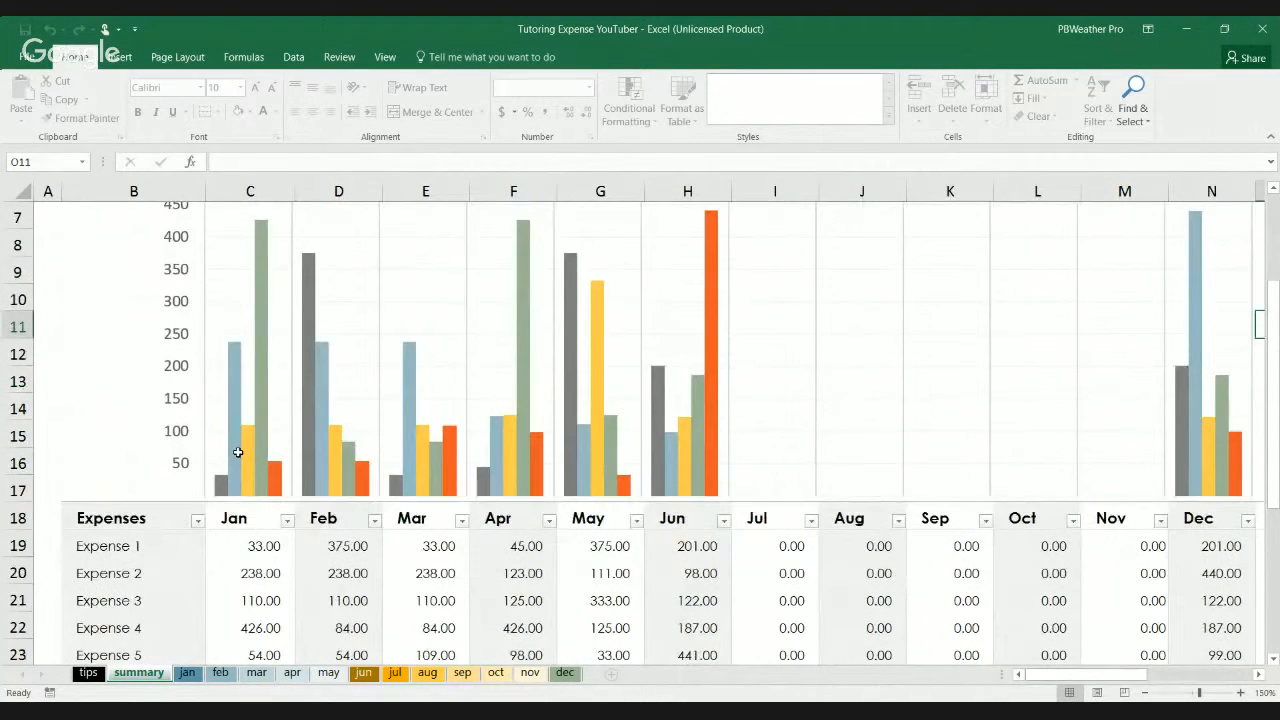
scroll("down", 3)
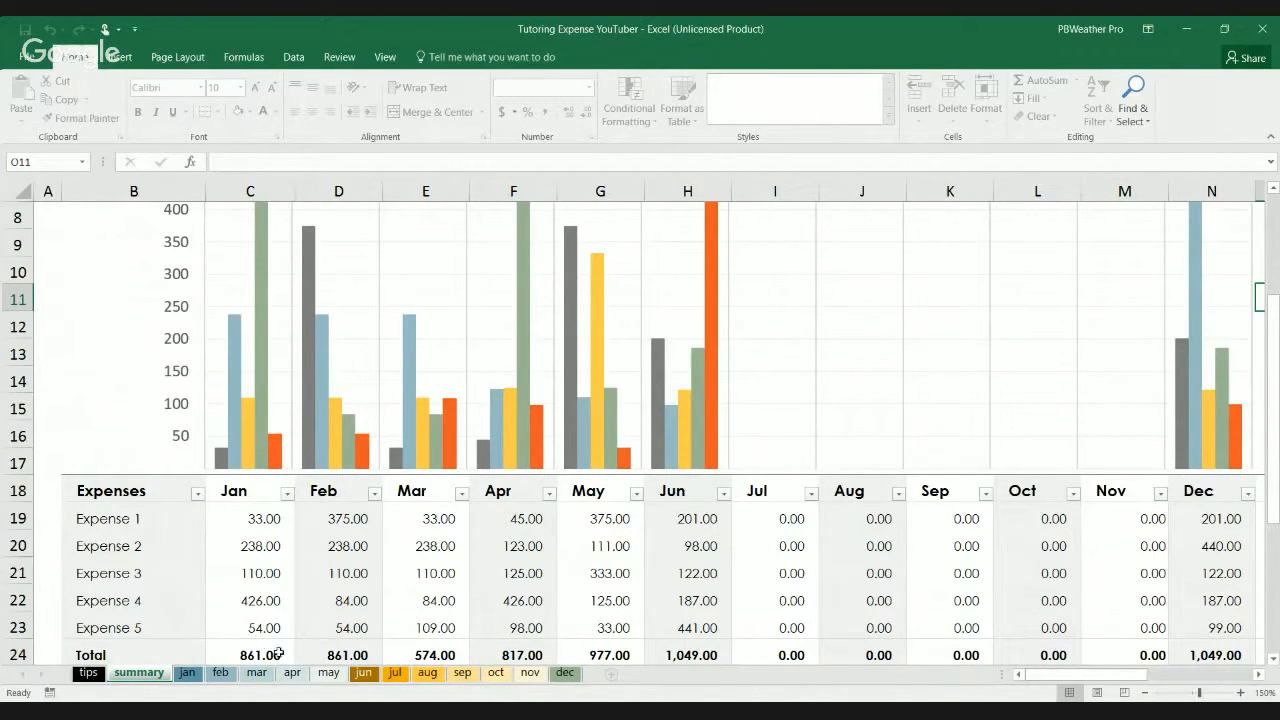
mouse_move(176, 392)
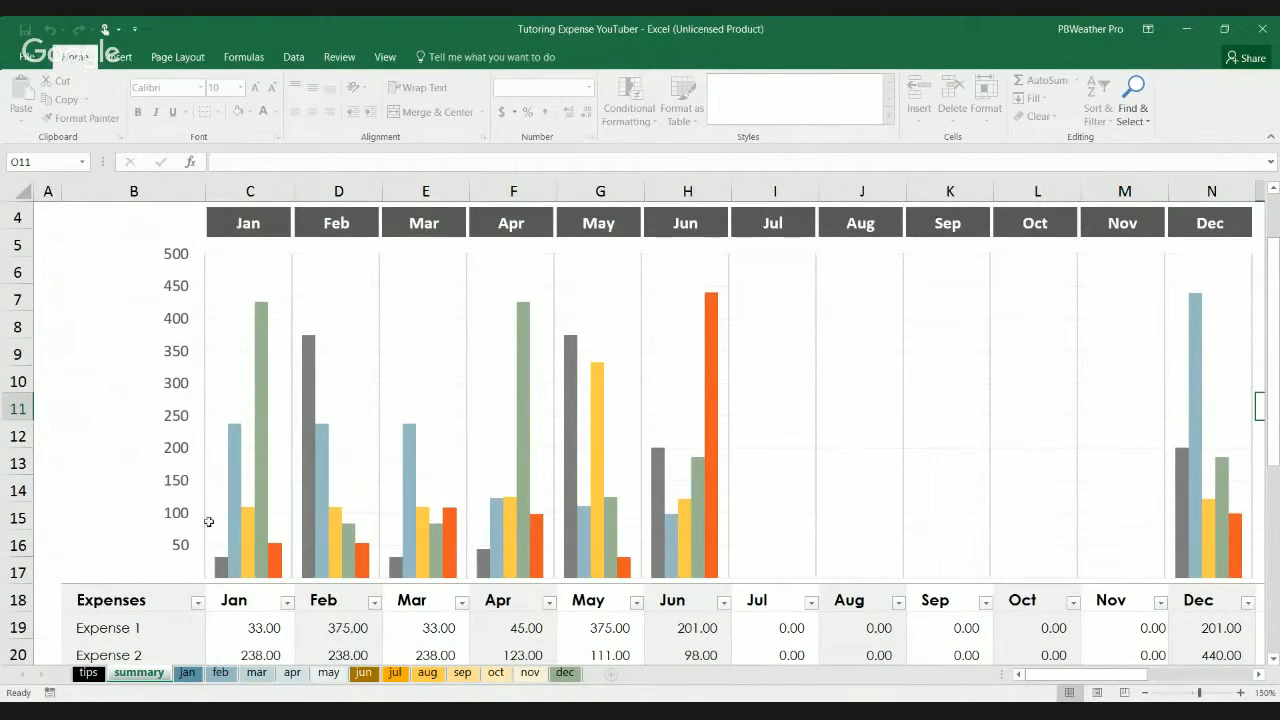
mouse_move(228, 448)
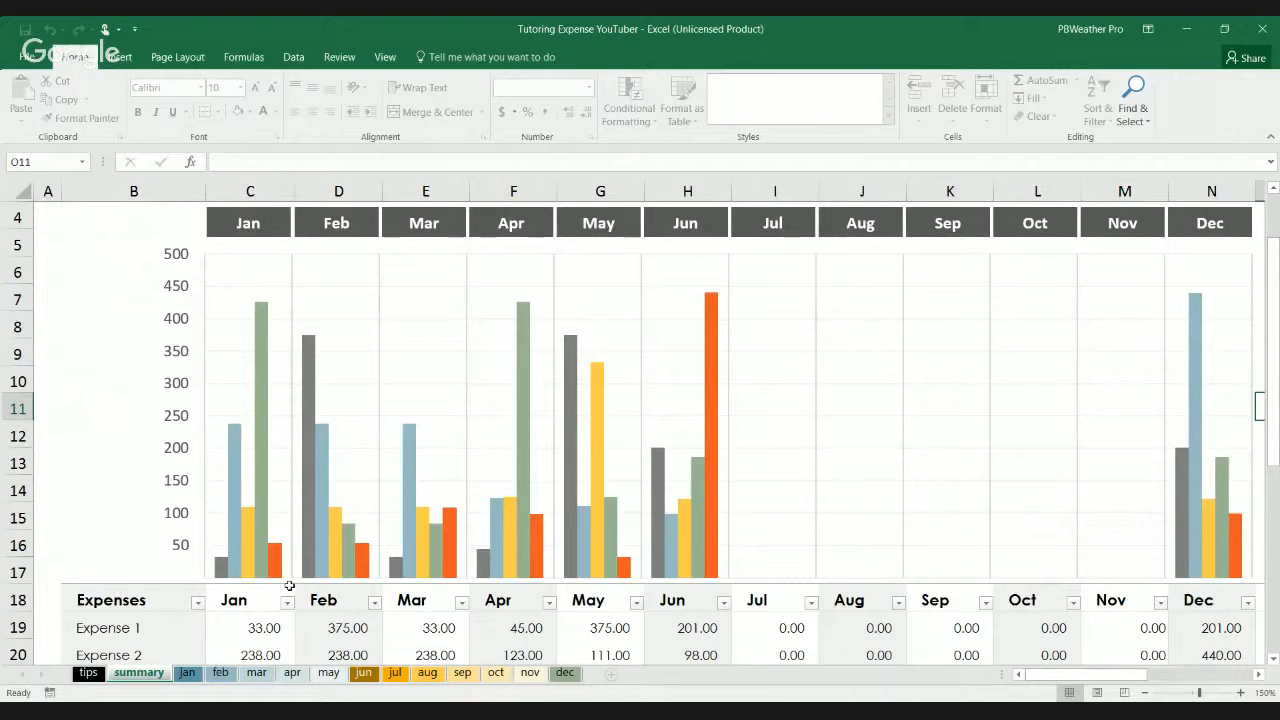
mouse_move(268, 564)
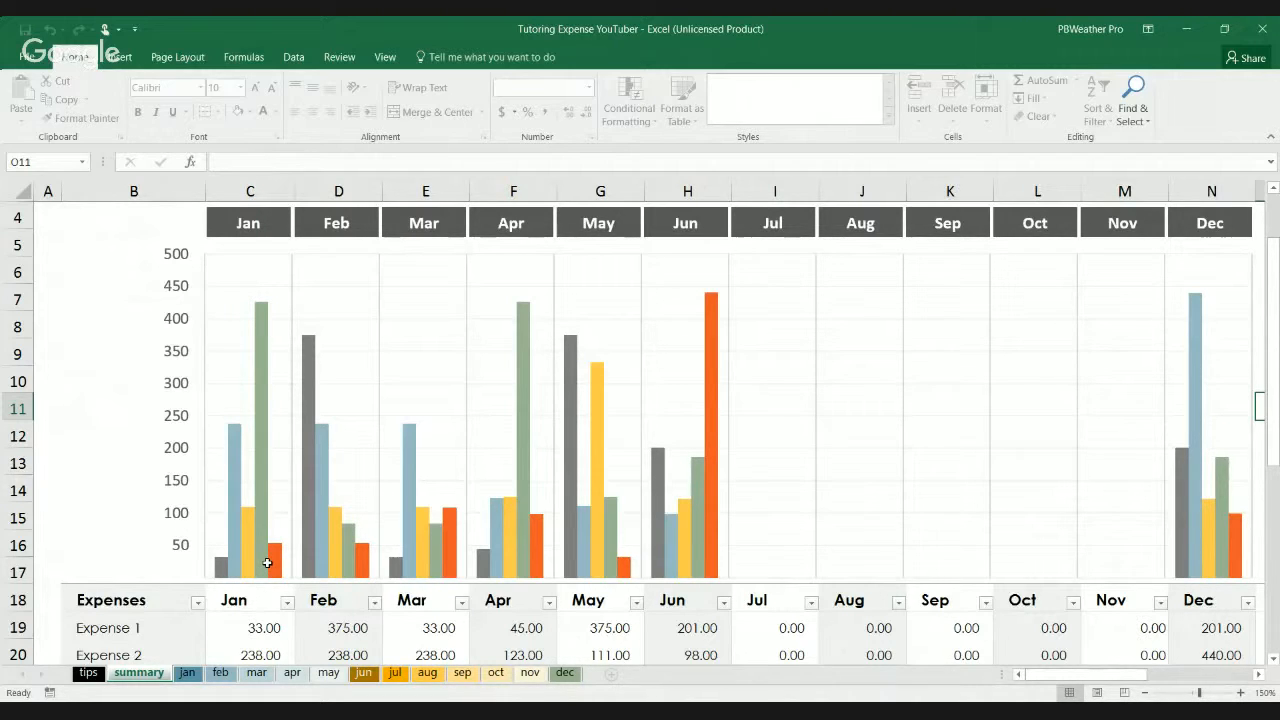
mouse_move(264, 324)
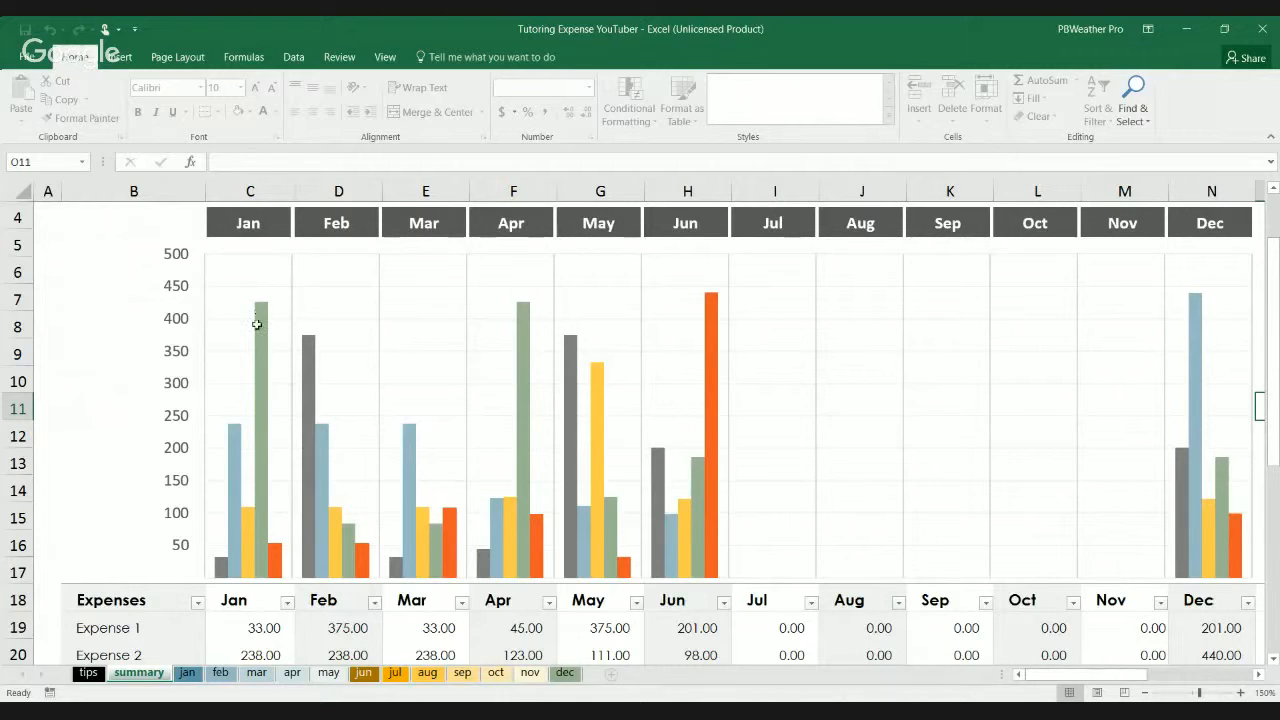
mouse_move(272, 608)
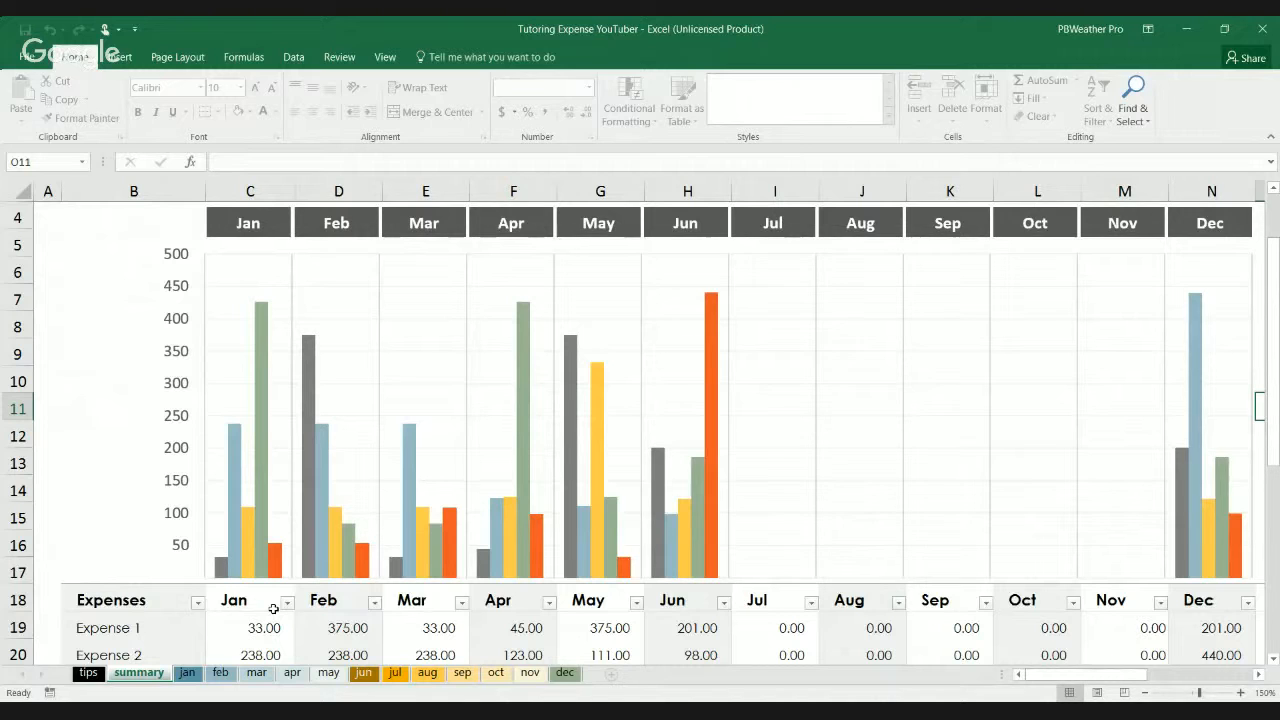
mouse_move(472, 516)
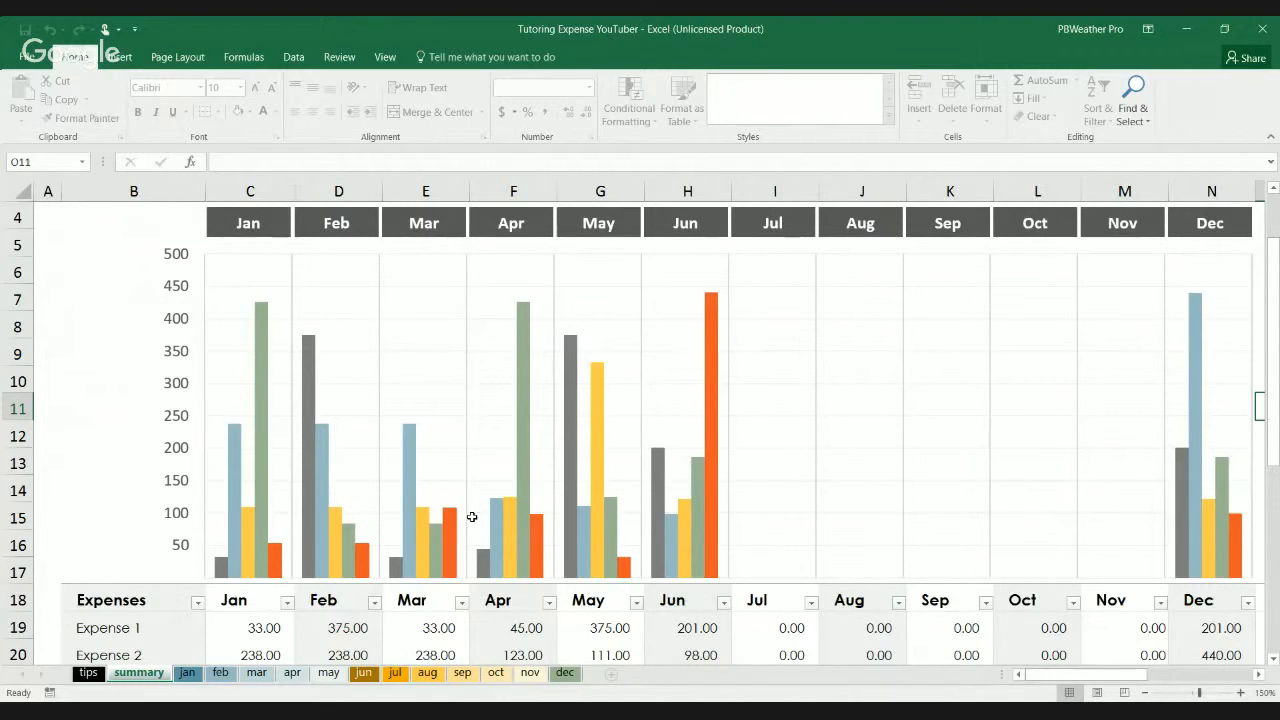
Scroll the summary table right to the Total and Trend columns with the 6,188.00 grand total.
scroll("down", 3)
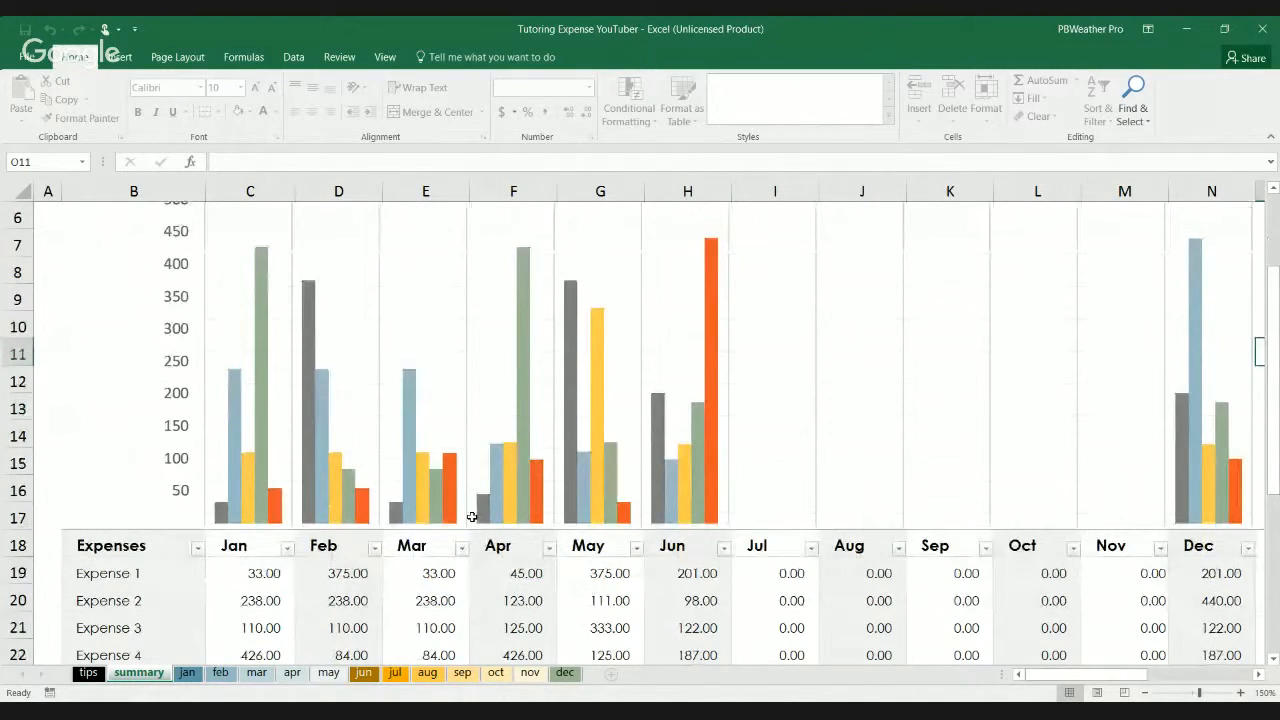
scroll("right", 3)
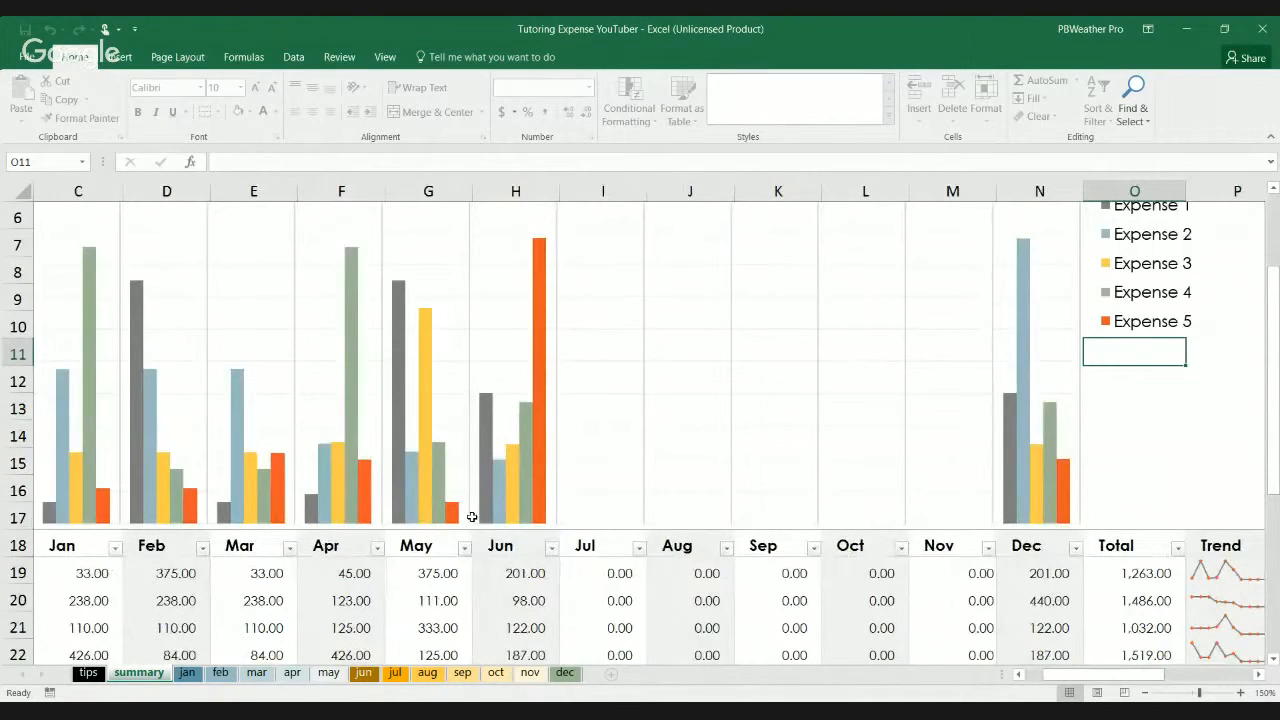
mouse_move(856, 560)
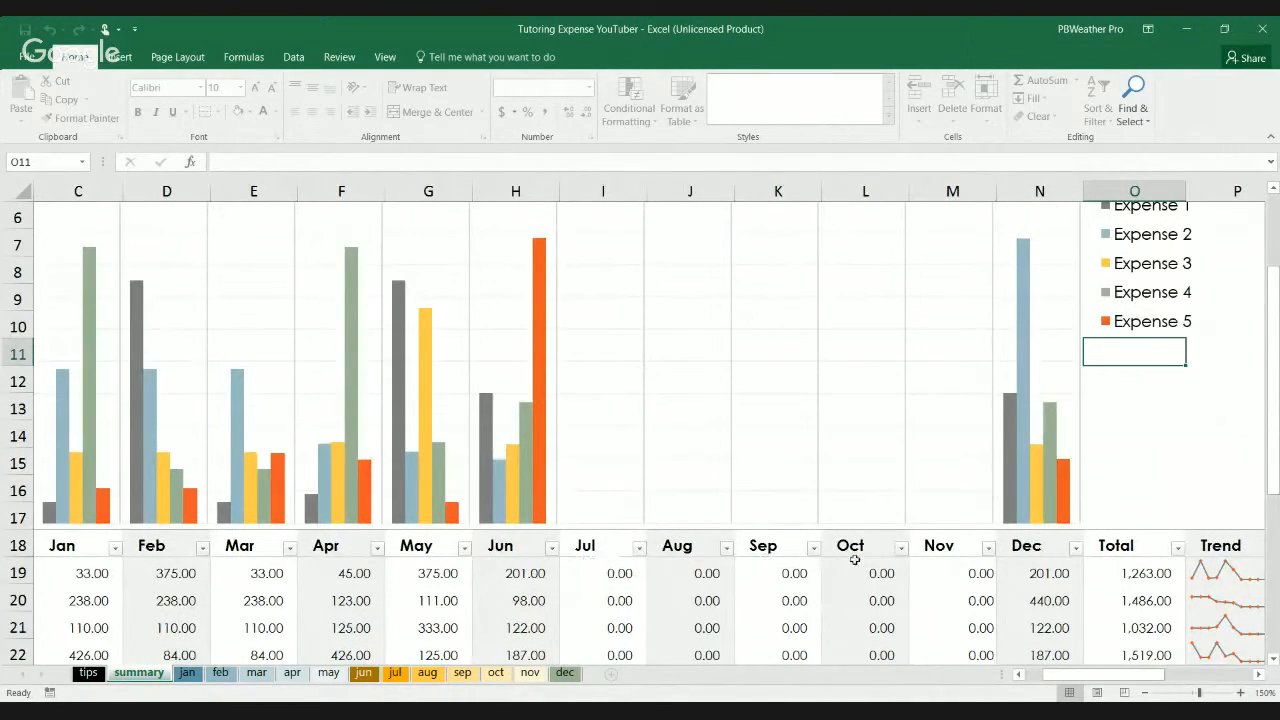
mouse_move(672, 560)
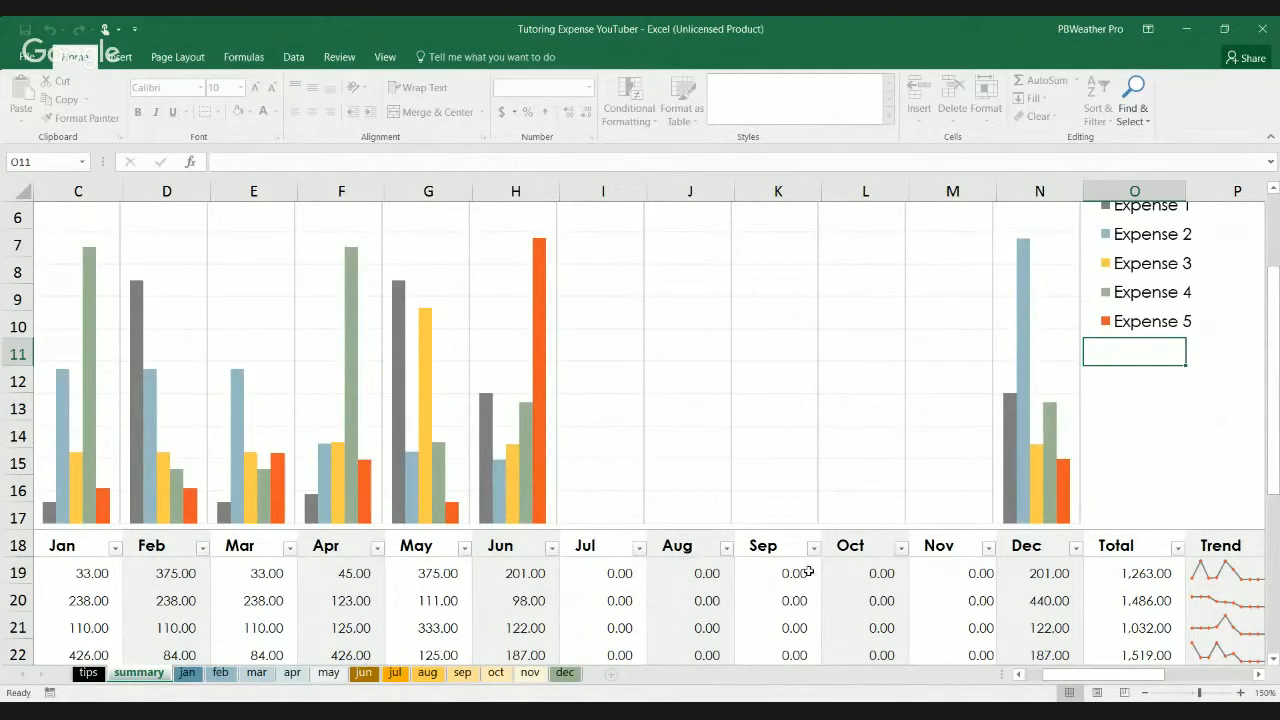
mouse_move(716, 516)
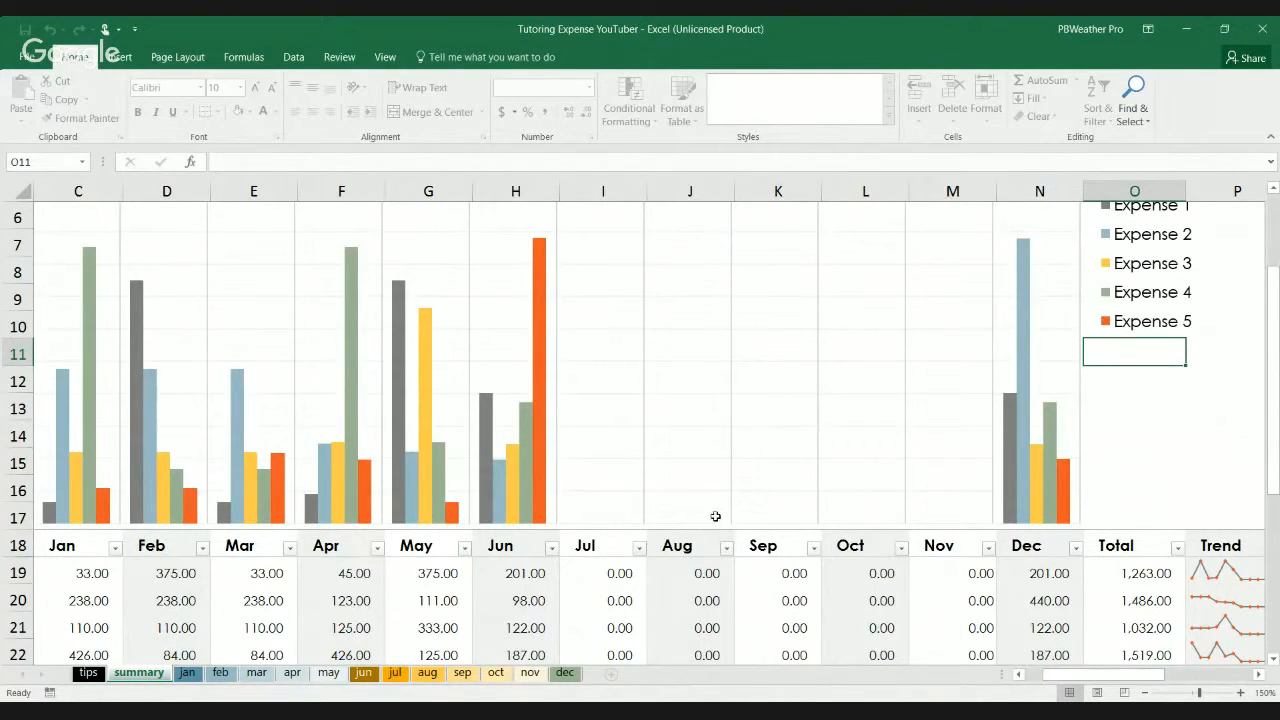
scroll("up", 3)
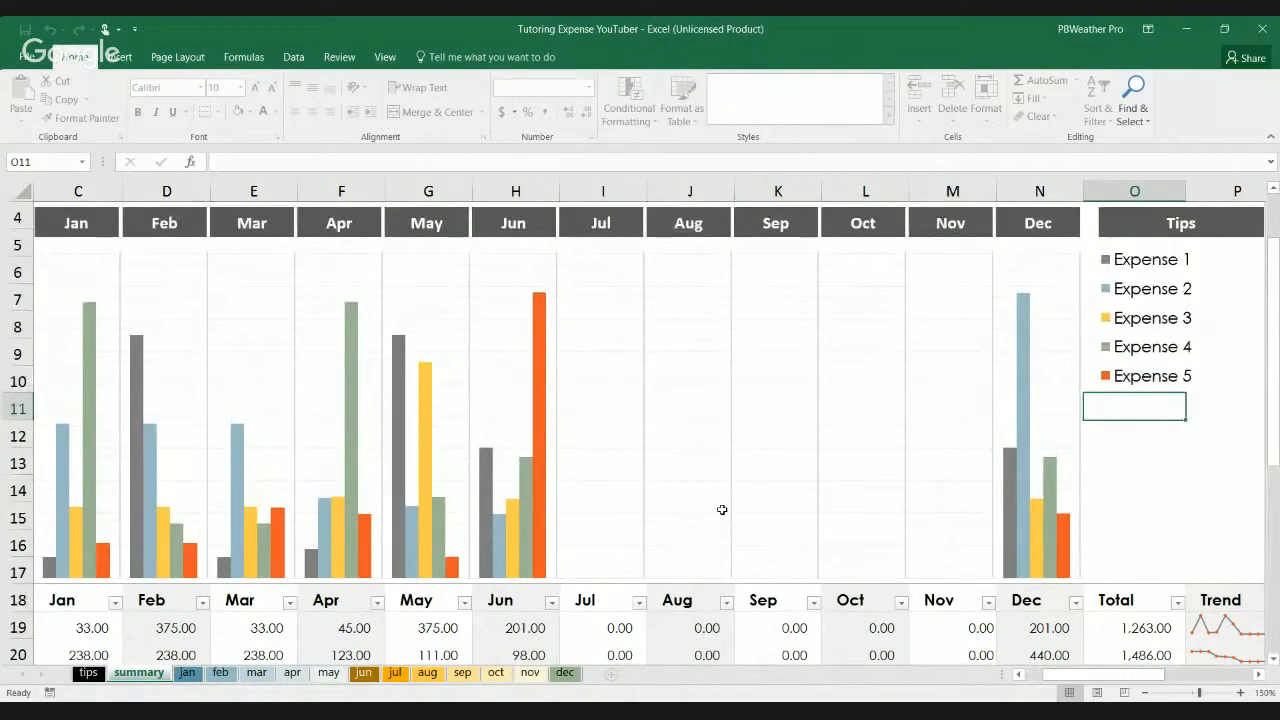
scroll("down", 3)
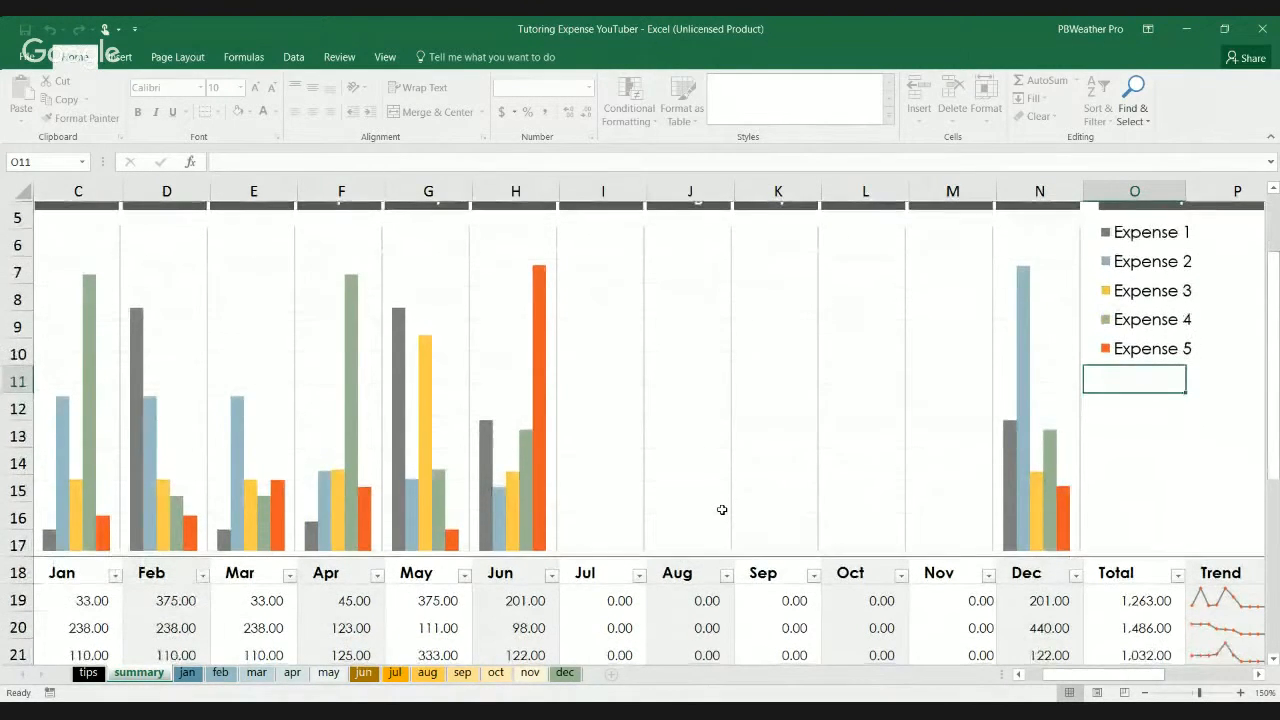
scroll("up", 3)
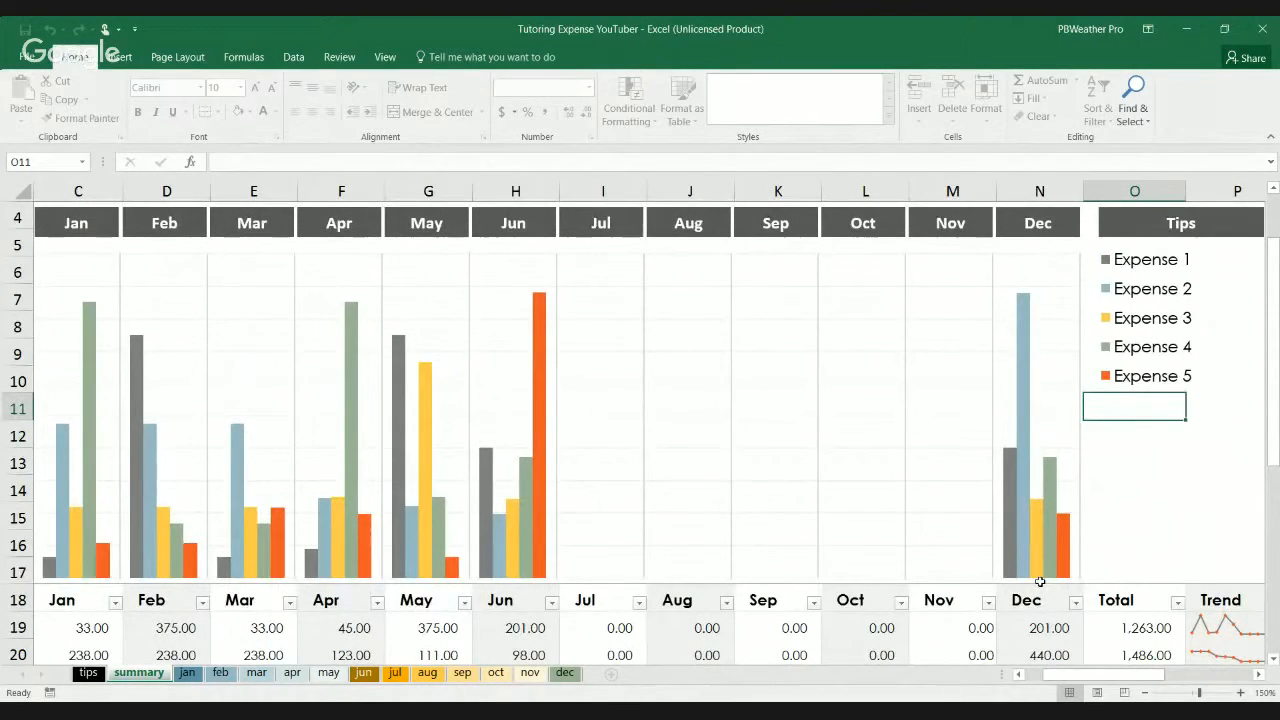
scroll("down", 3)
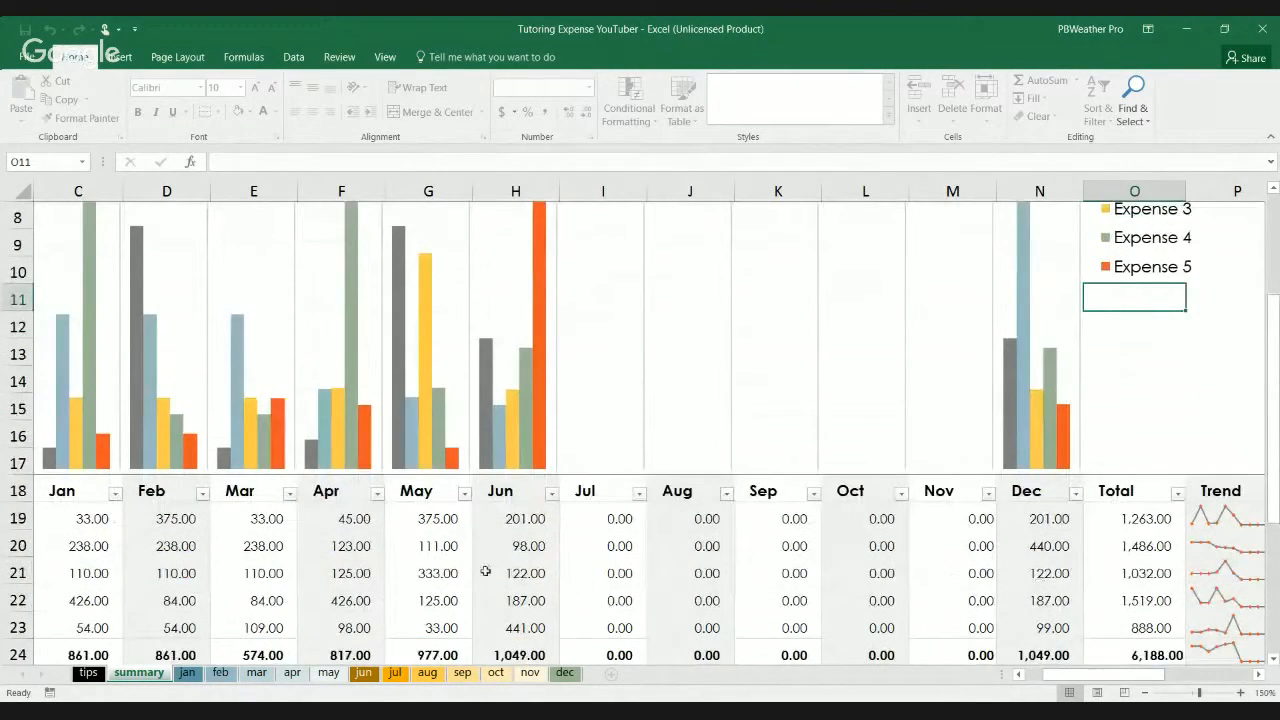
scroll("right", 3)
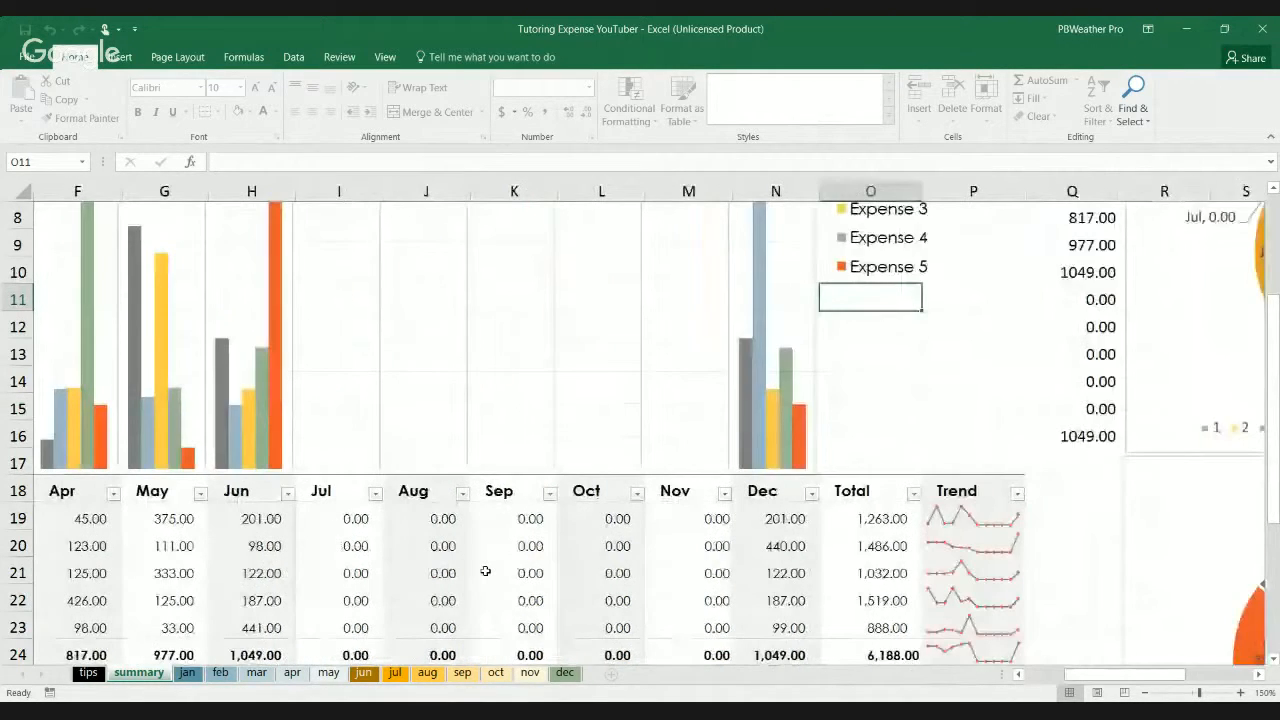
scroll("left", 3)
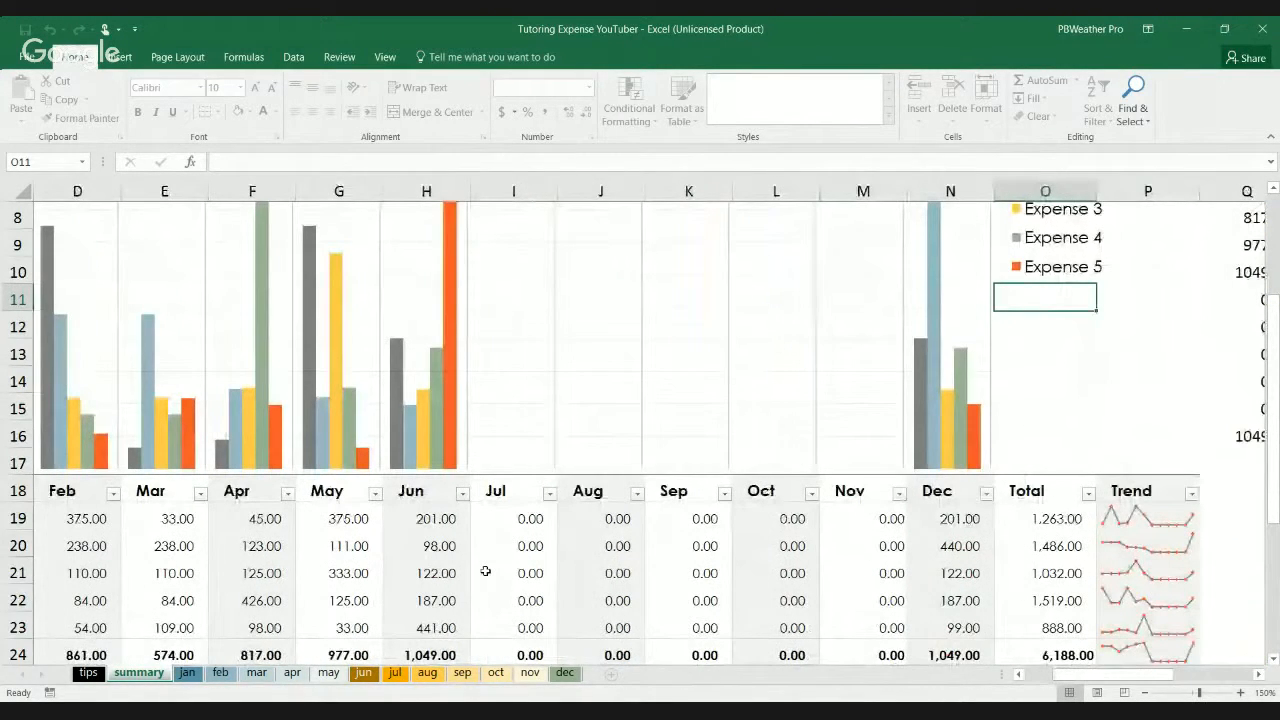
scroll("down", 3)
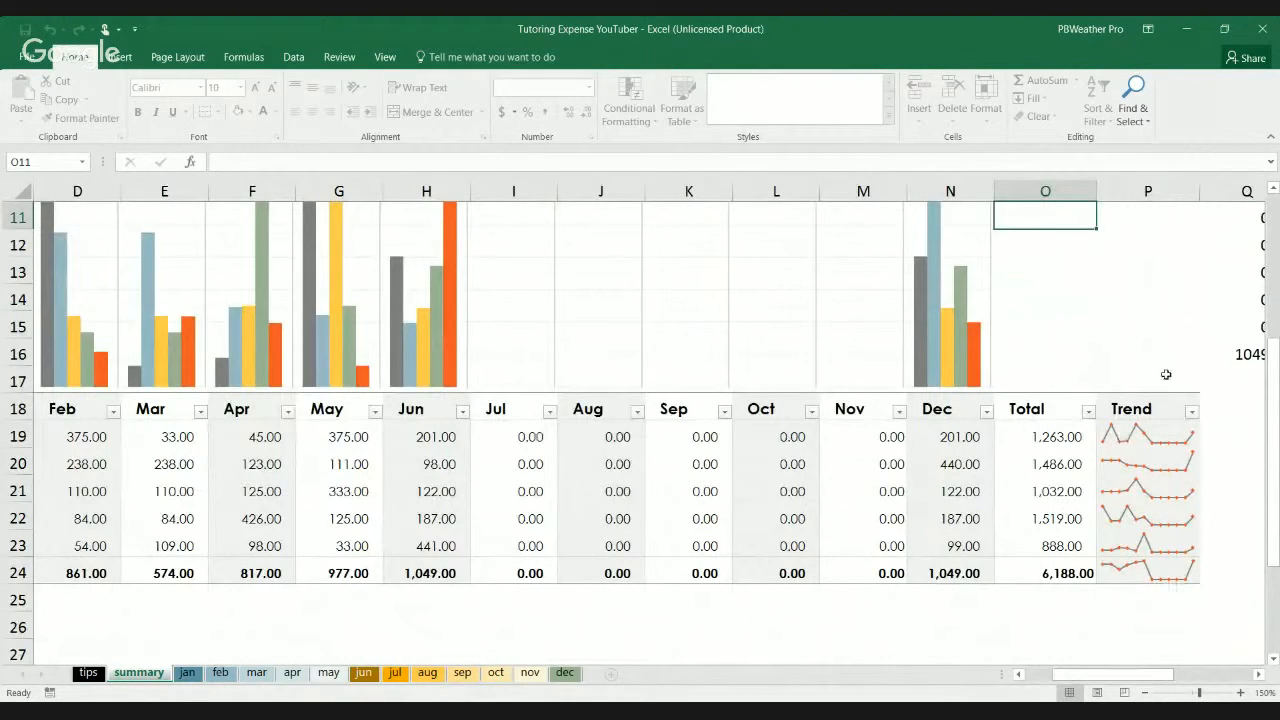
scroll("left", 3)
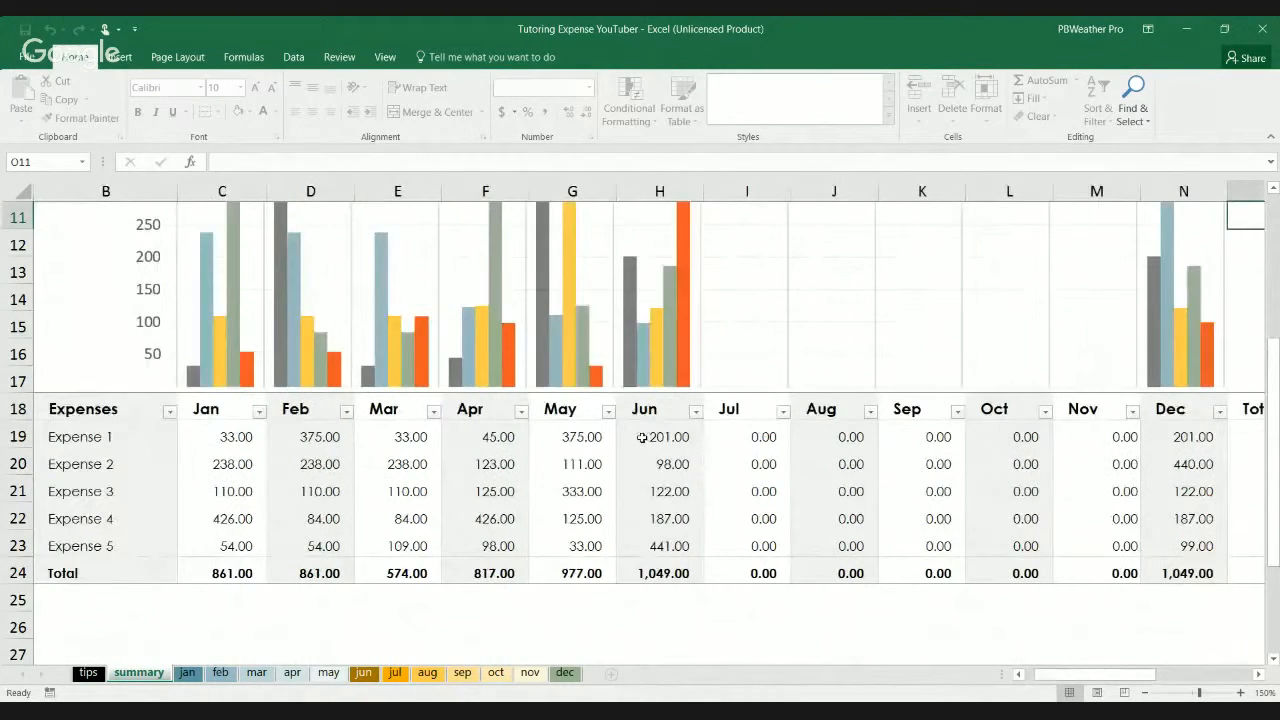
scroll("right", 3)
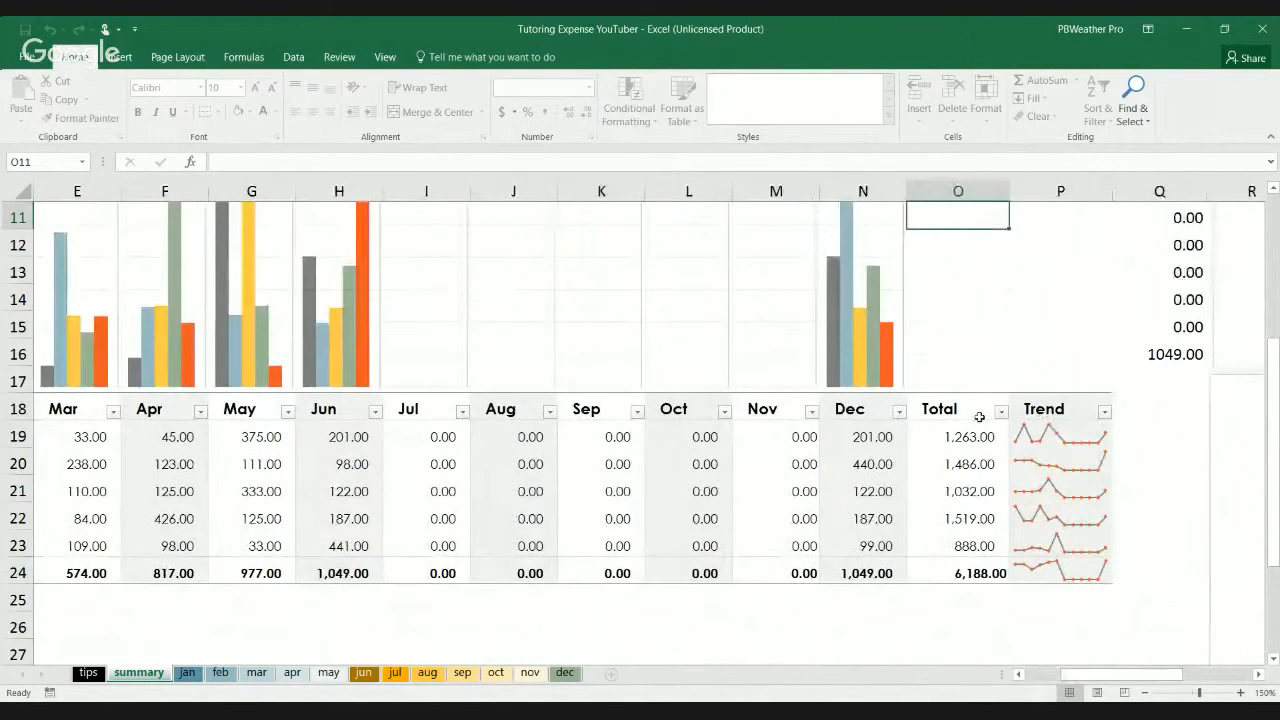
mouse_move(660, 424)
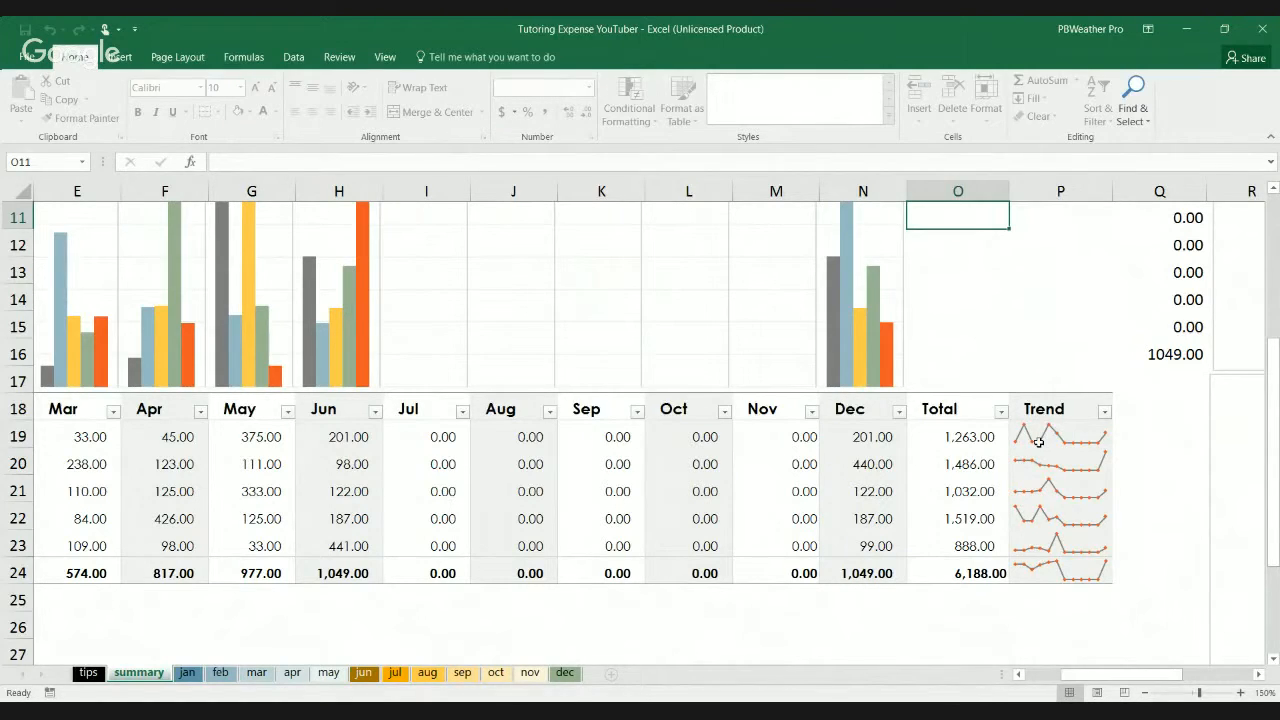
Select the Trend sparkline group for the five expenses and scroll across their monthly figures.
left_click(1060, 436)
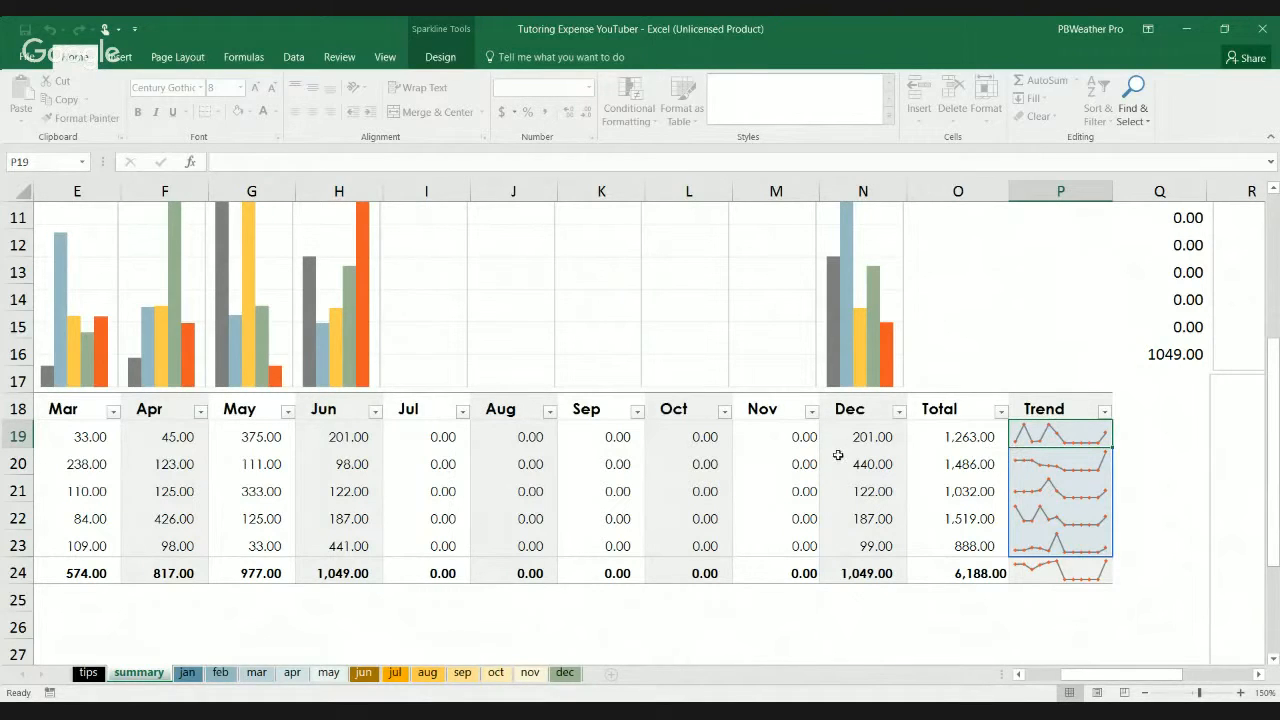
scroll("left", 3)
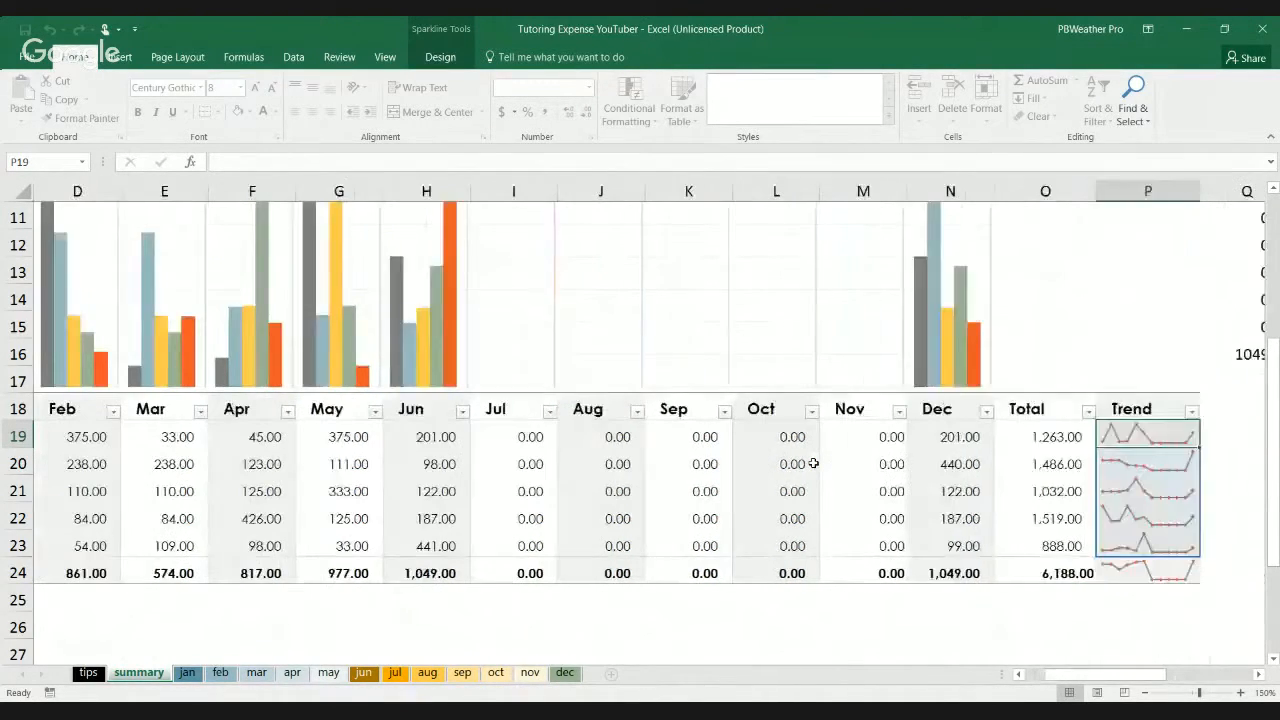
scroll("right", 3)
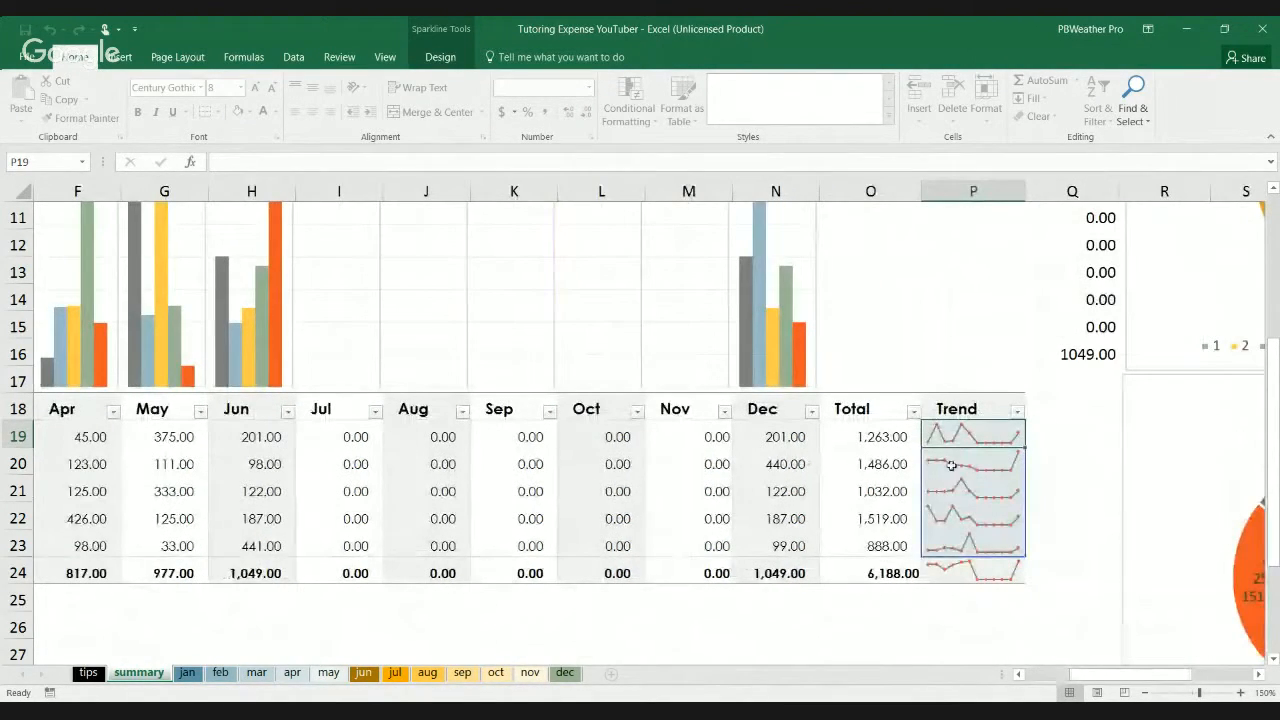
scroll("left", 3)
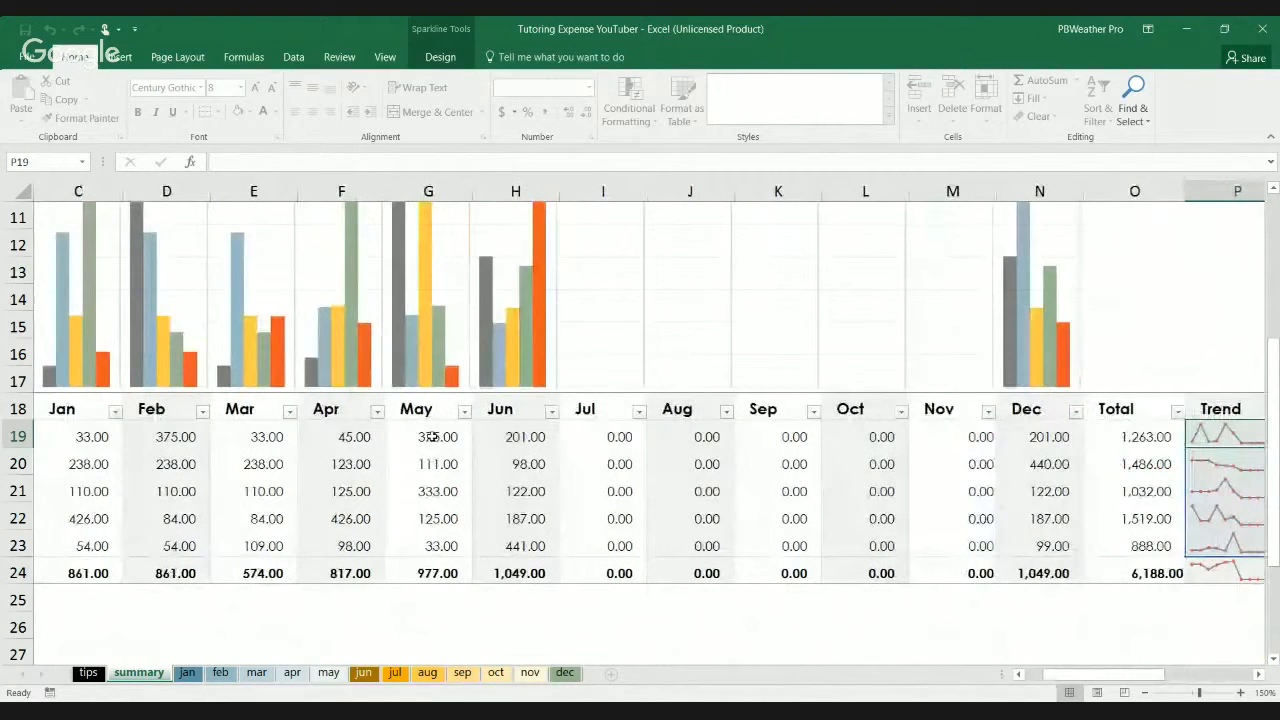
scroll("right", 3)
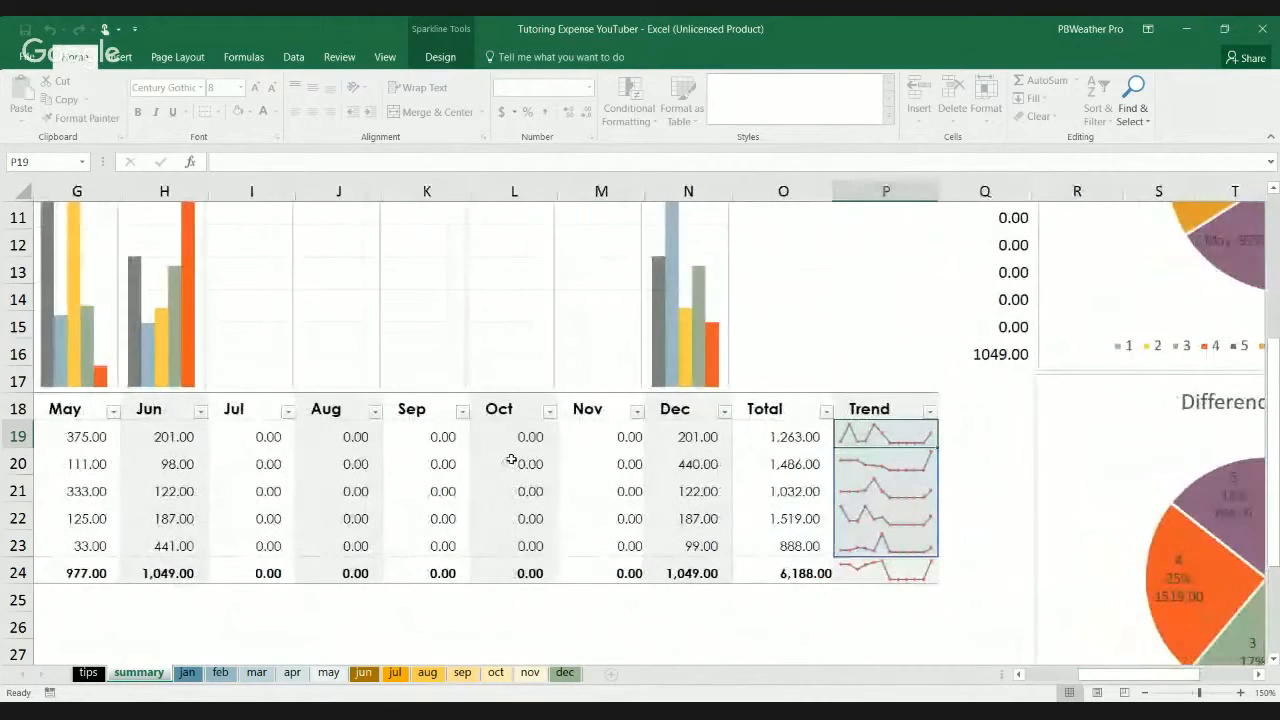
scroll("left", 3)
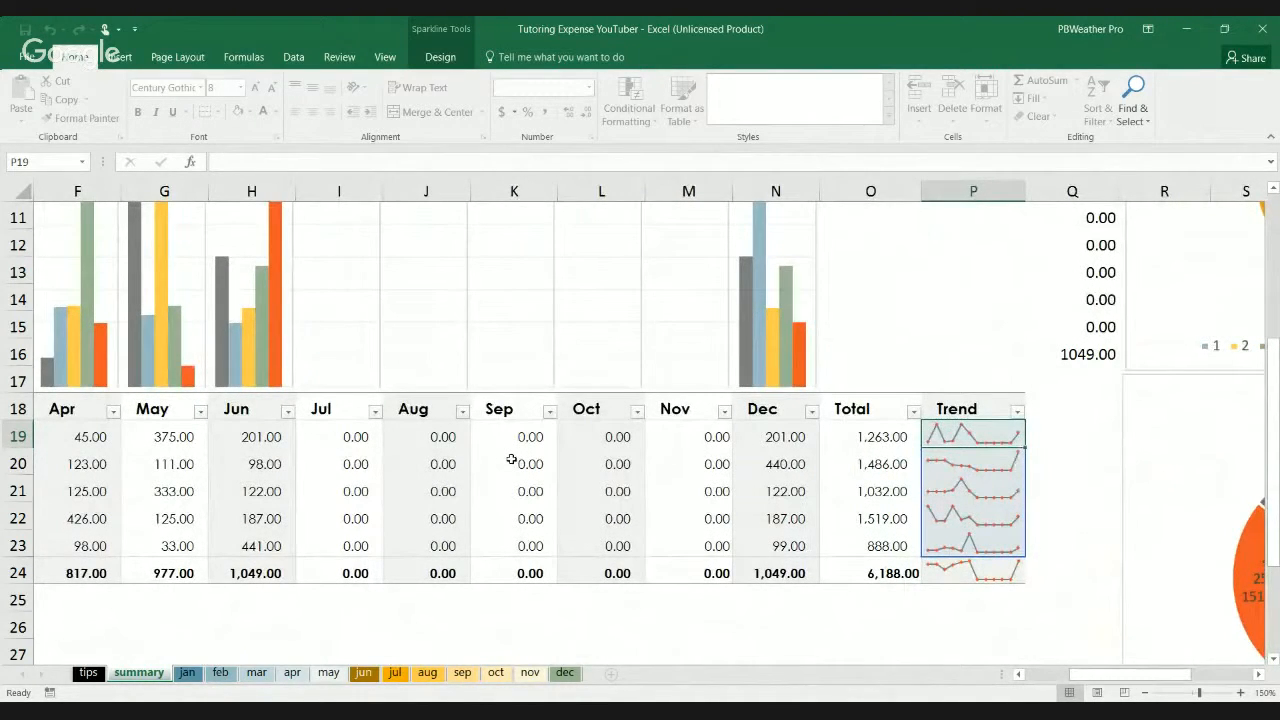
scroll("left", 3)
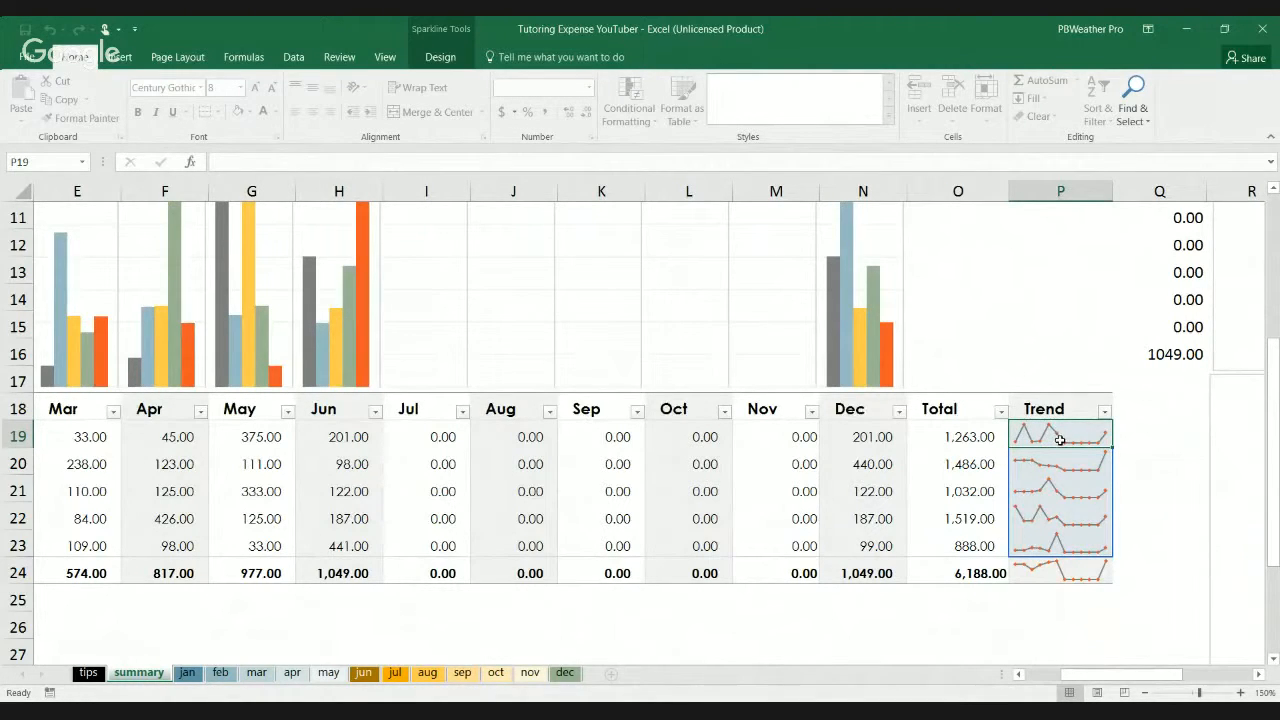
mouse_move(1084, 448)
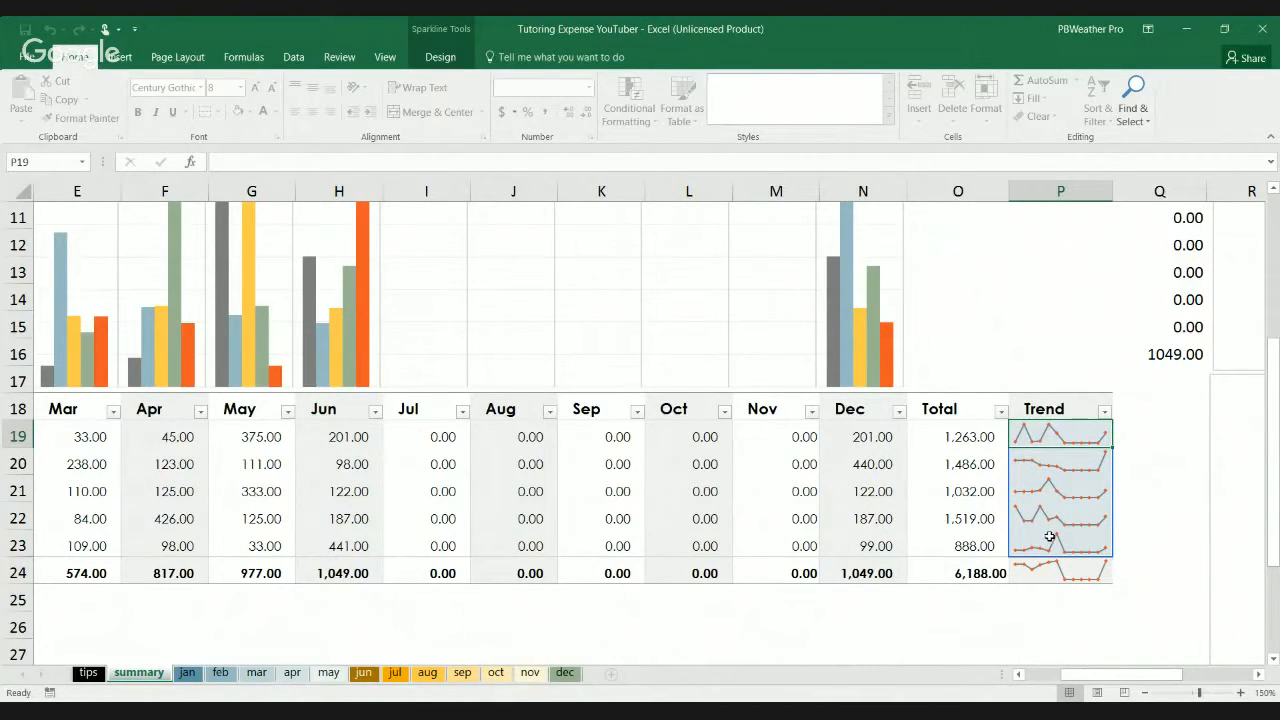
Select the Total row sparkline in P24, then move to empty P25 to deselect the group.
left_click(1060, 572)
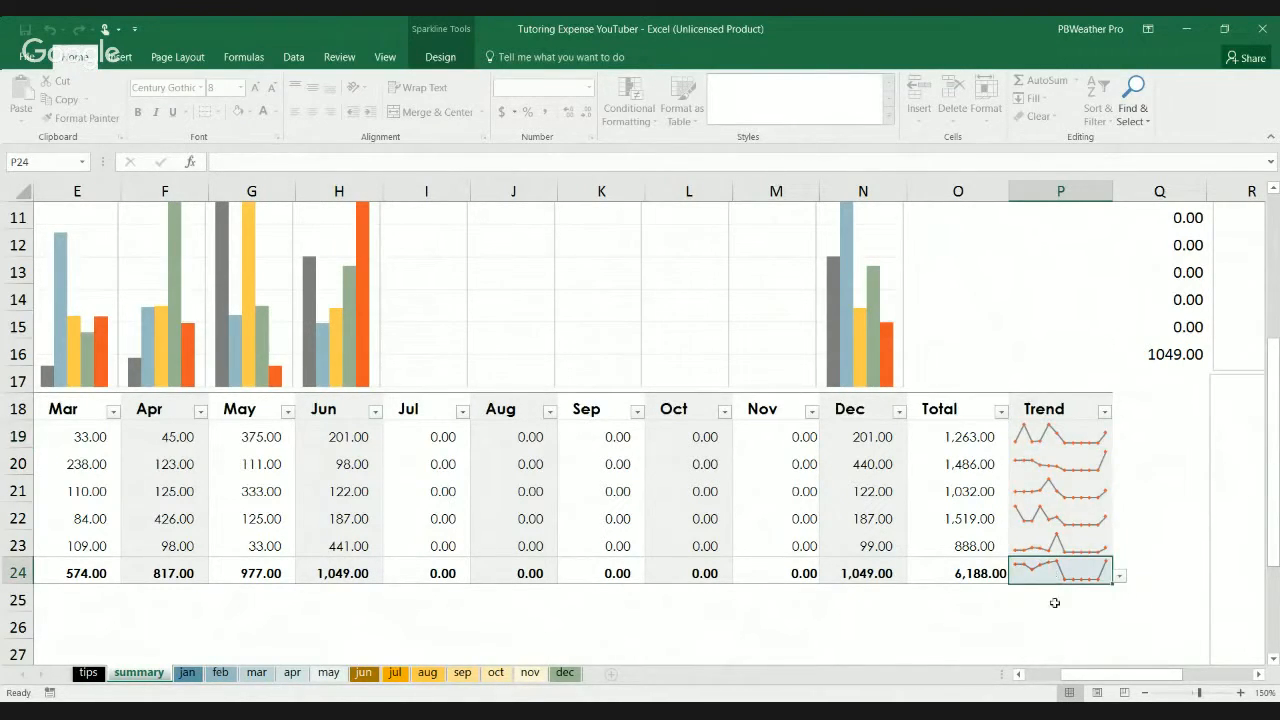
left_click(1060, 600)
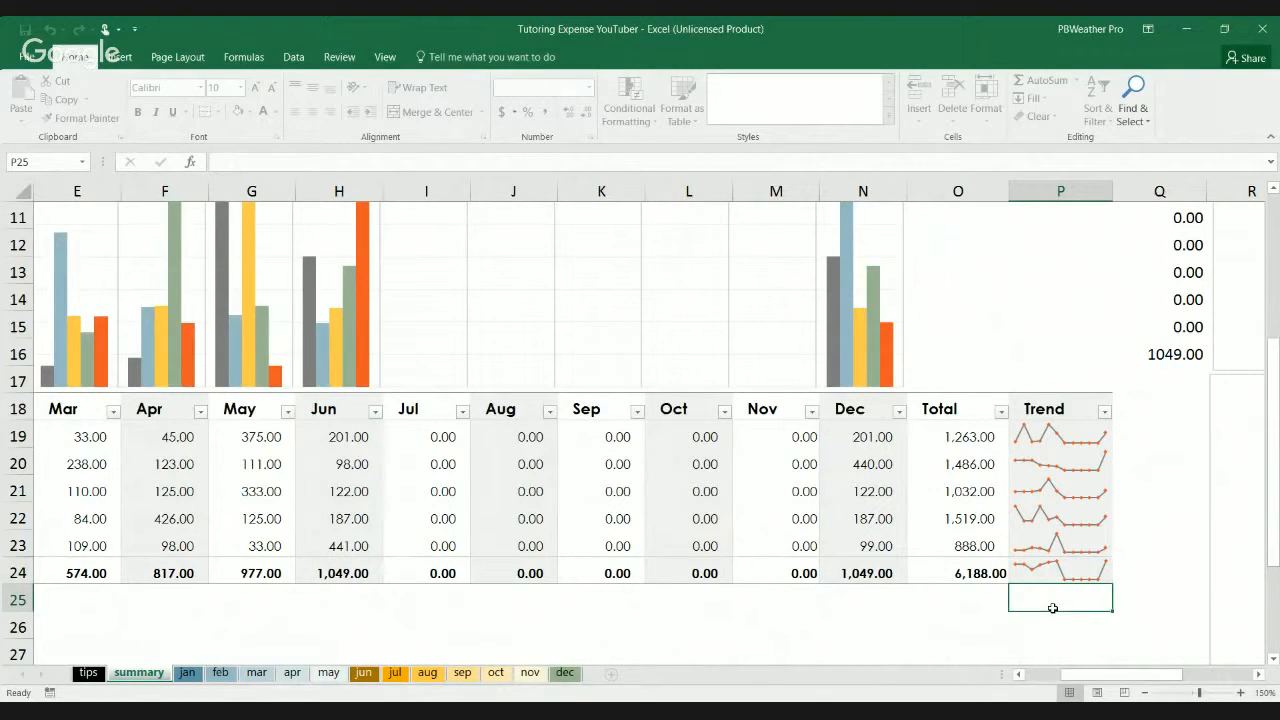
mouse_move(1020, 440)
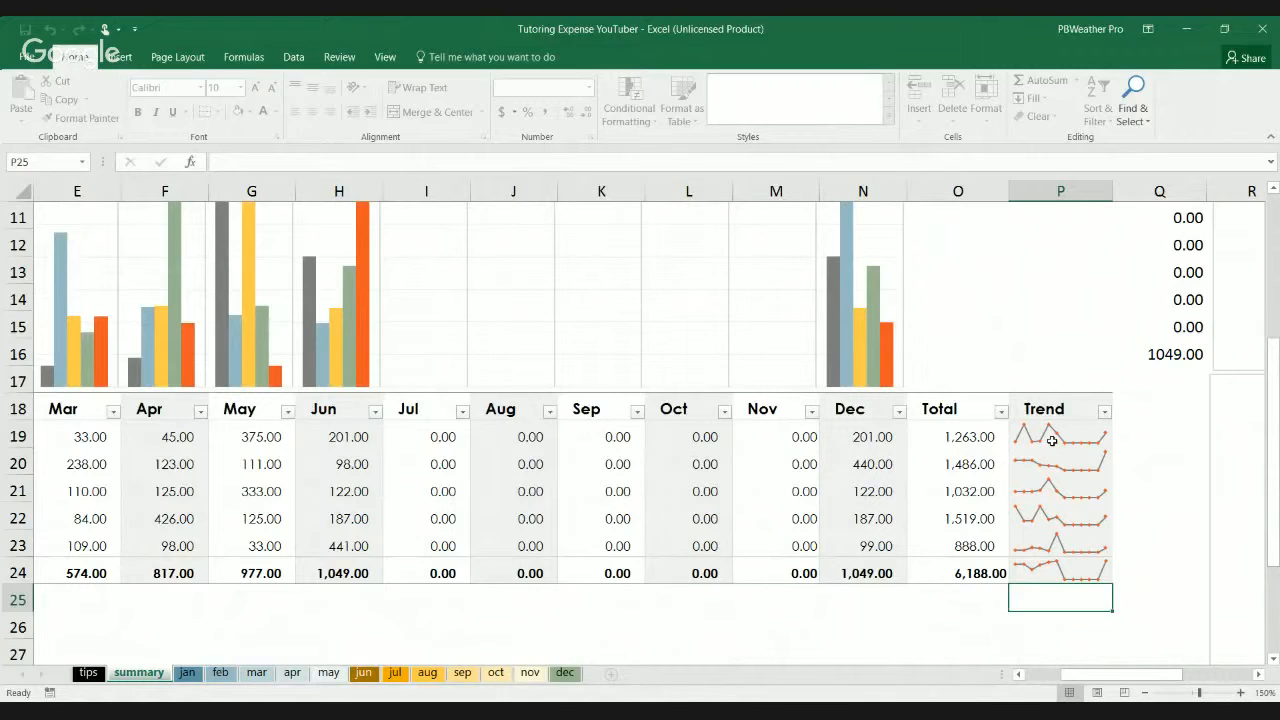
mouse_move(1028, 442)
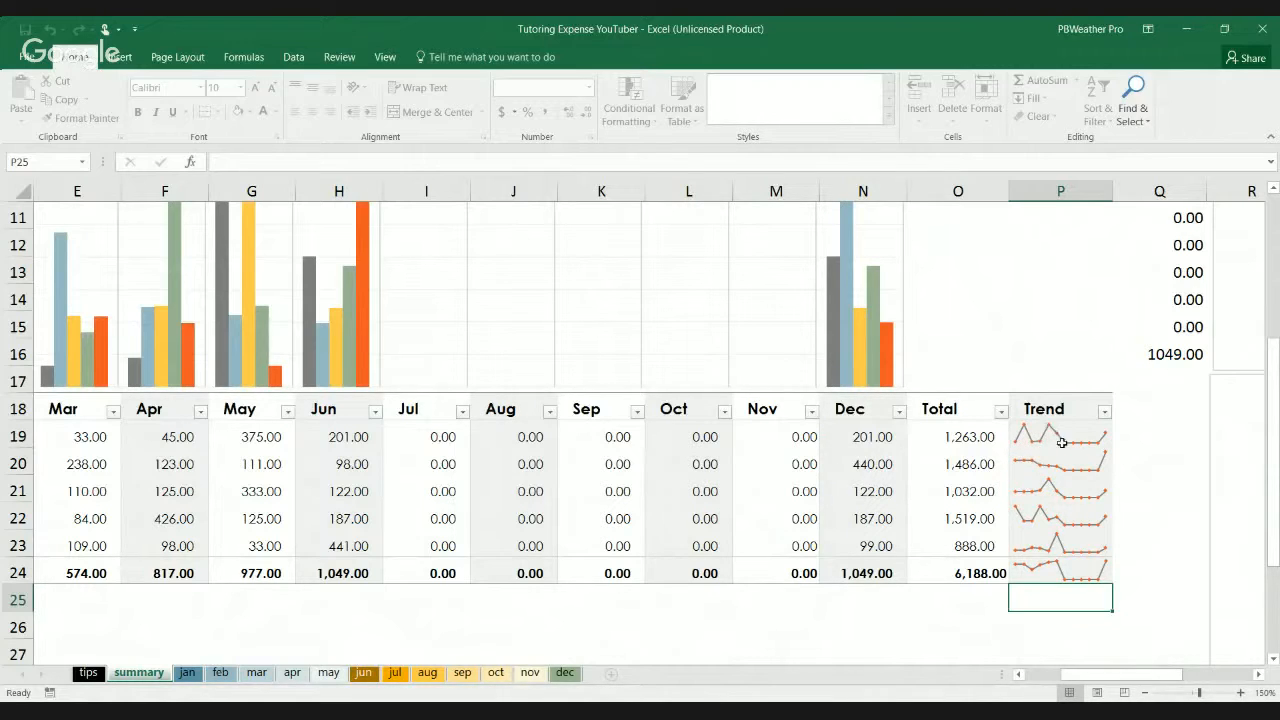
mouse_move(1048, 440)
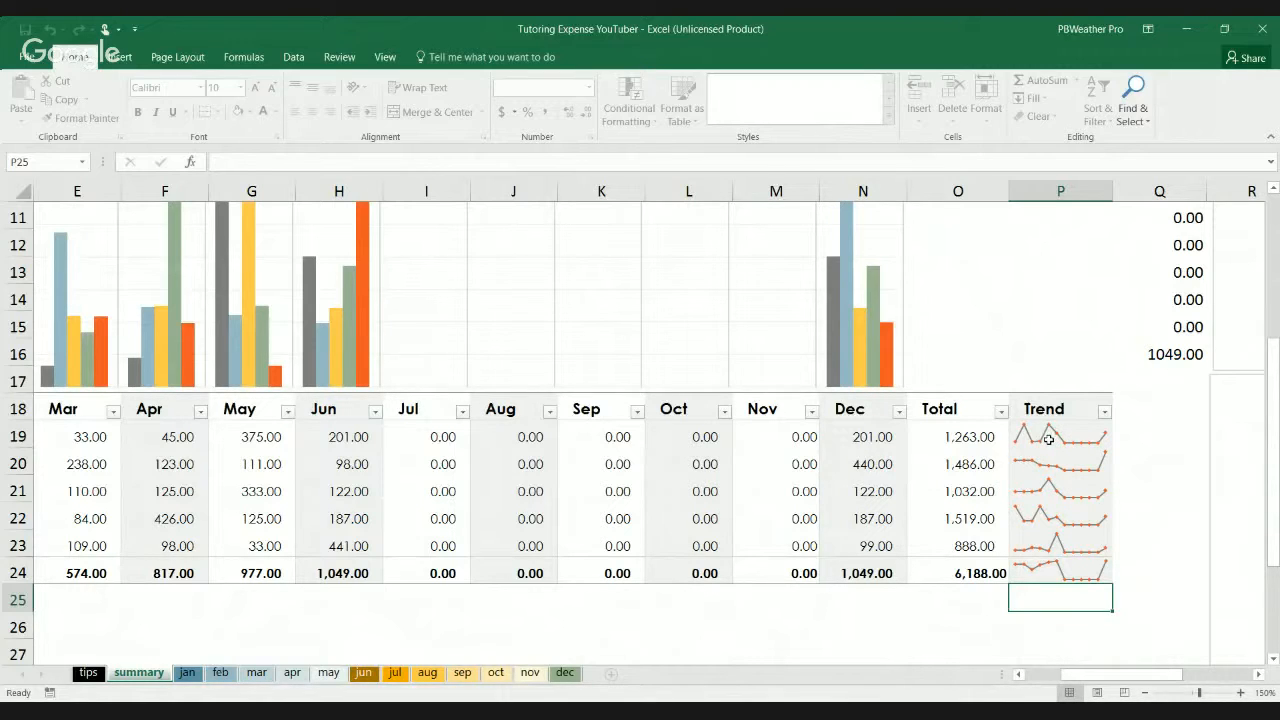
mouse_move(1072, 440)
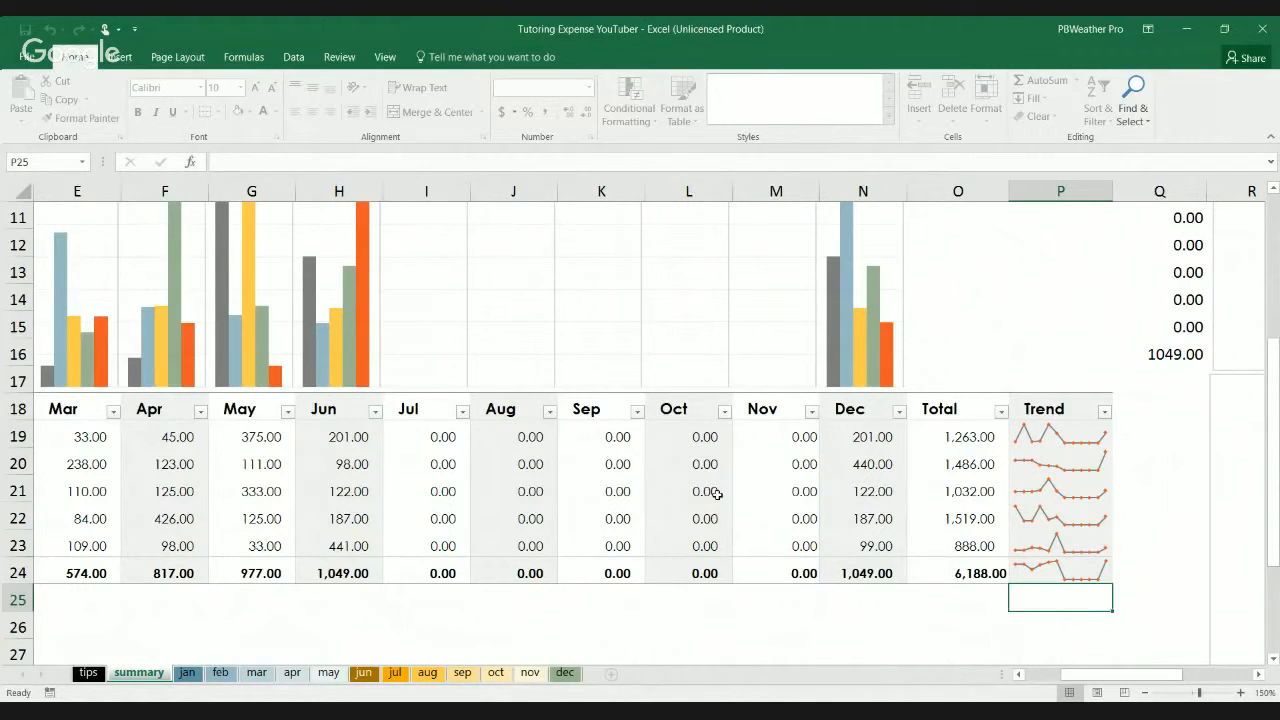
scroll("left", 3)
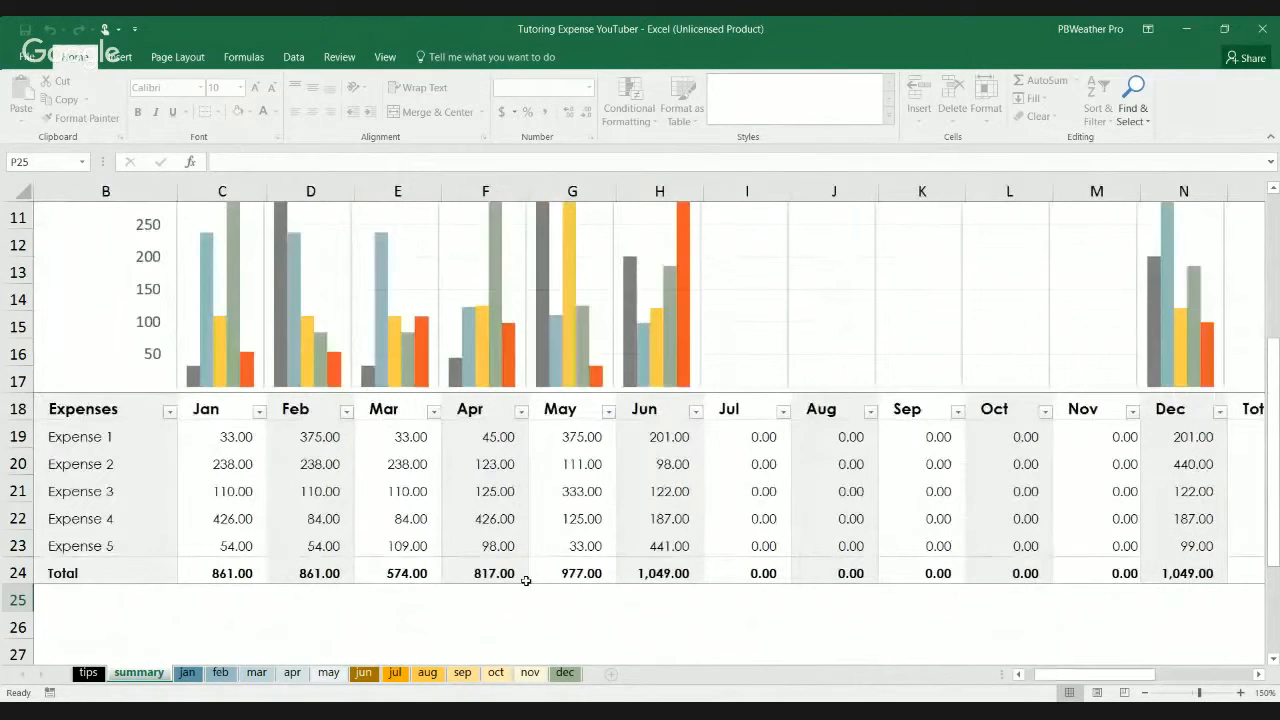
scroll("right", 3)
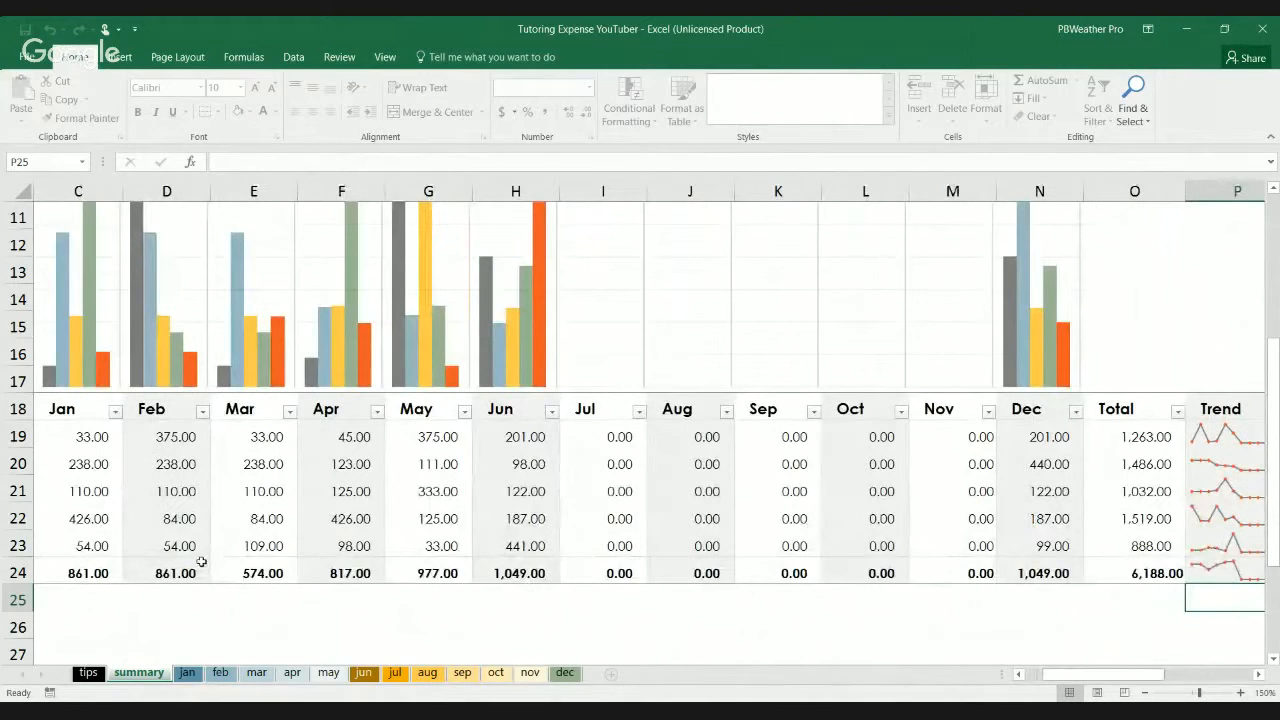
mouse_move(240, 590)
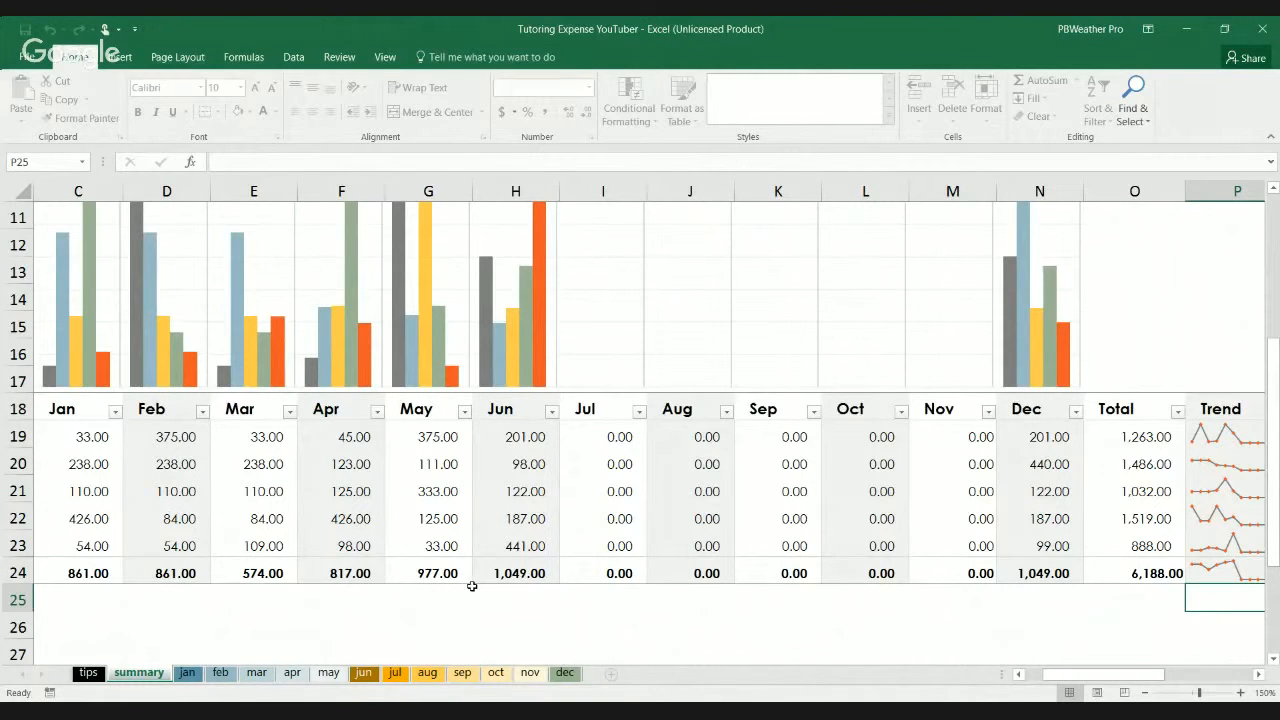
scroll("down", 3)
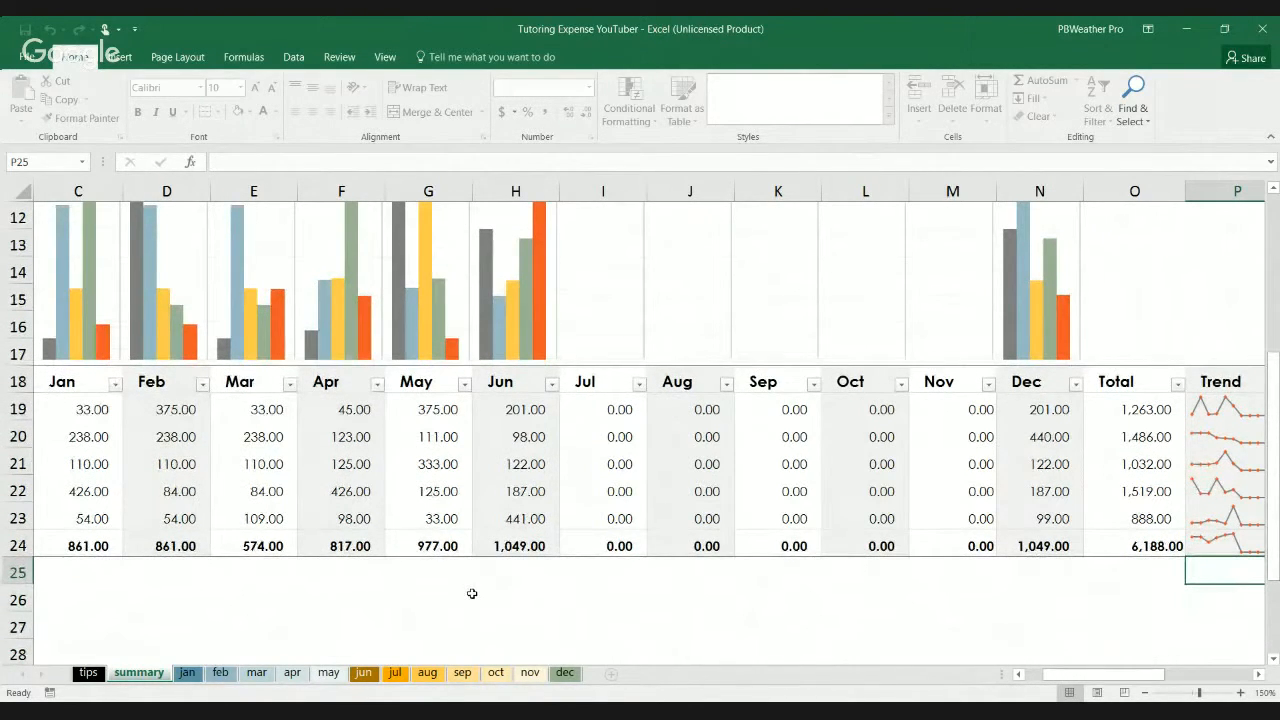
scroll("up", 3)
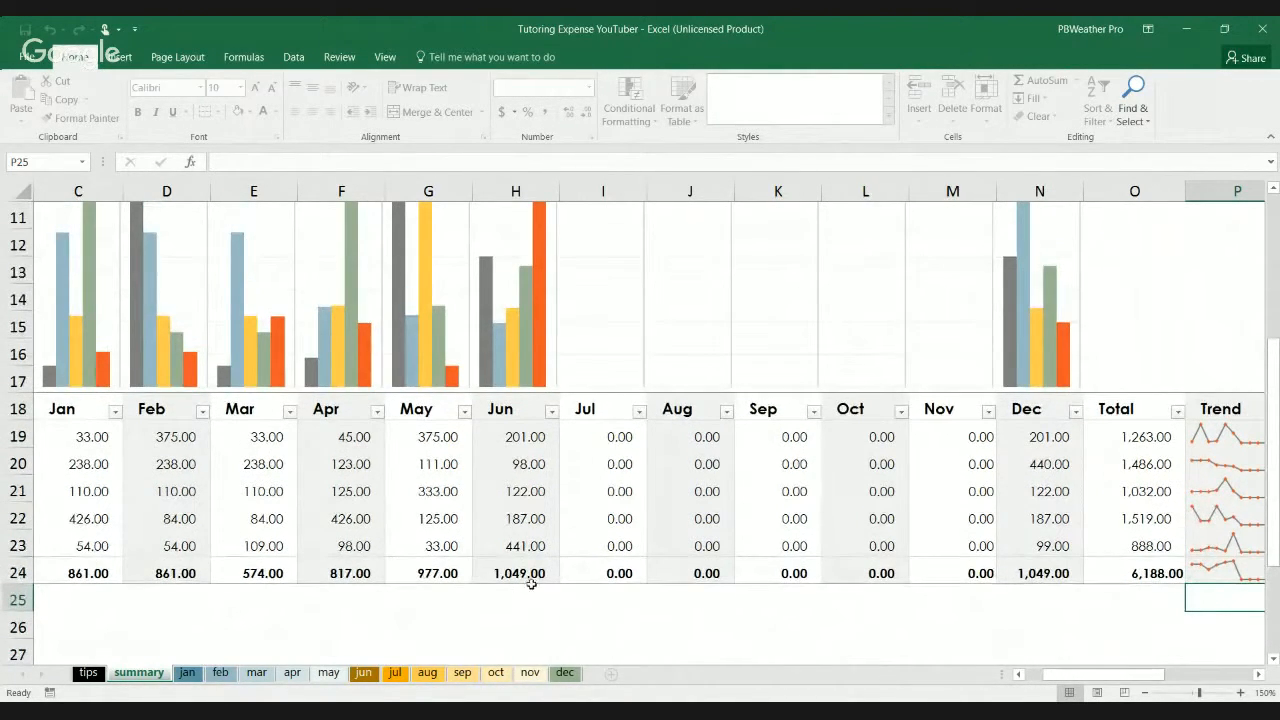
scroll("right", 3)
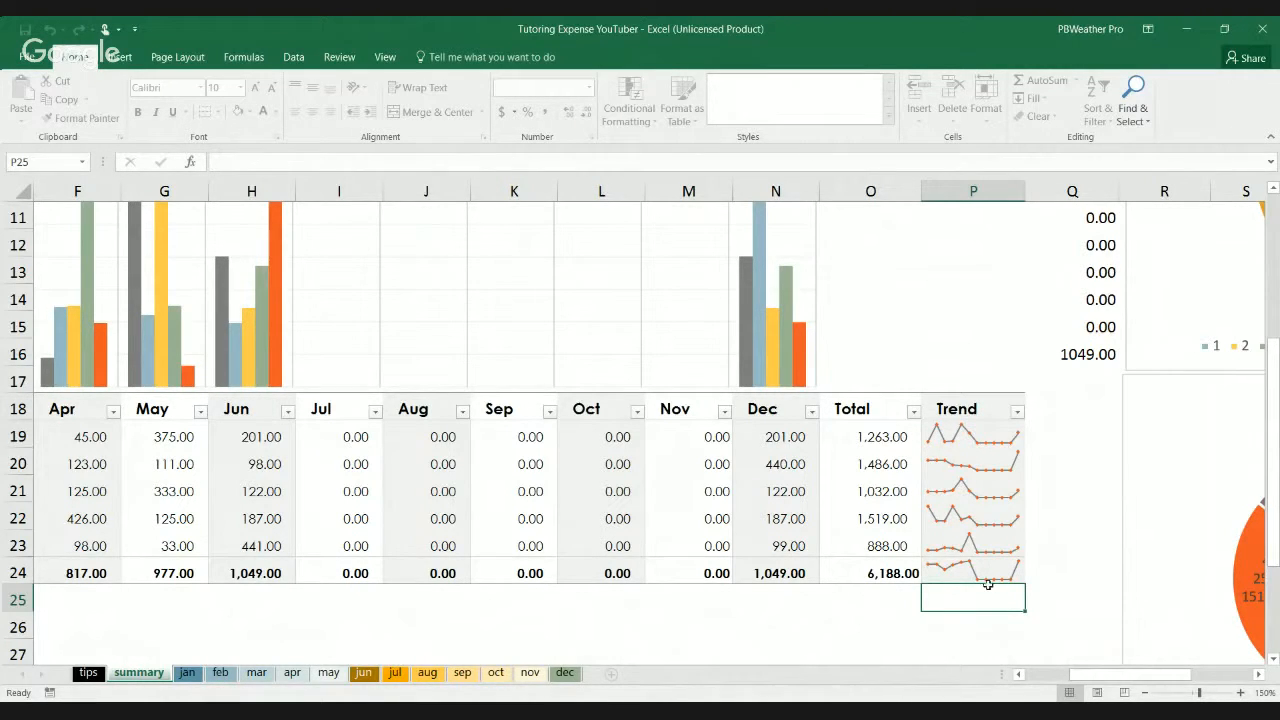
Scroll up and right to the Annual Total pie chart above the Difference of Expenses pie.
scroll("right", 3)
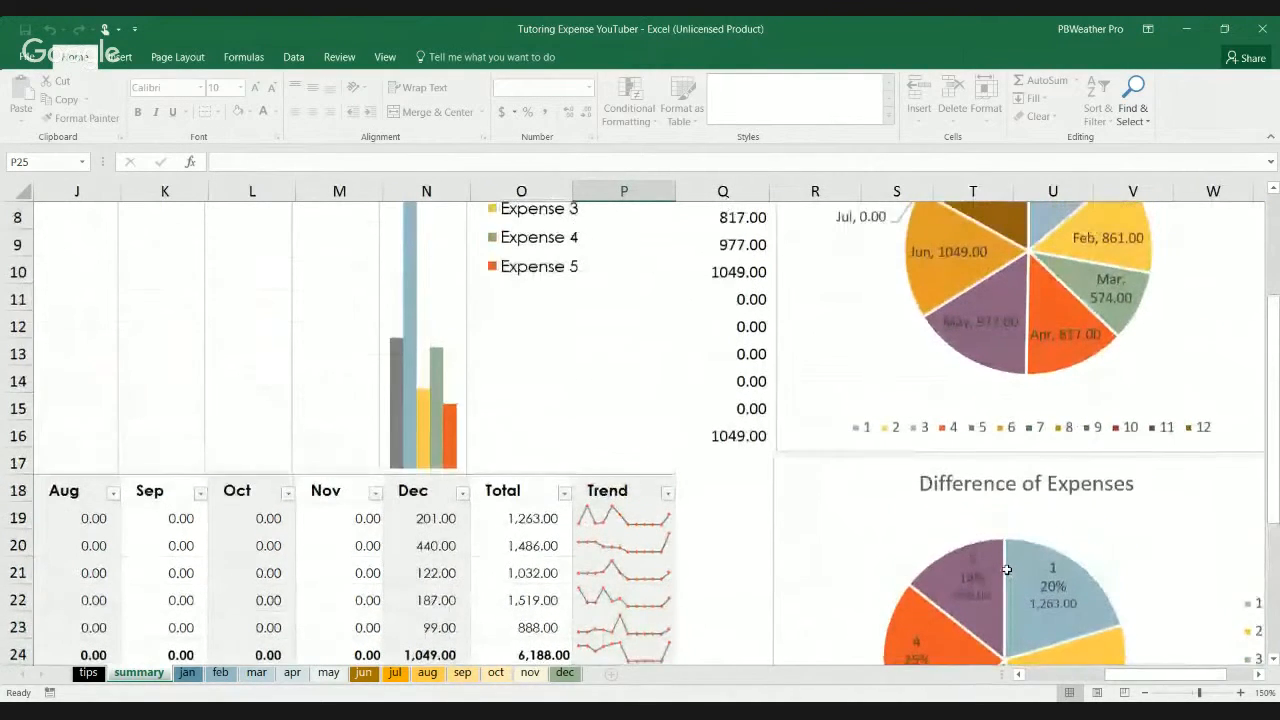
scroll("up", 3)
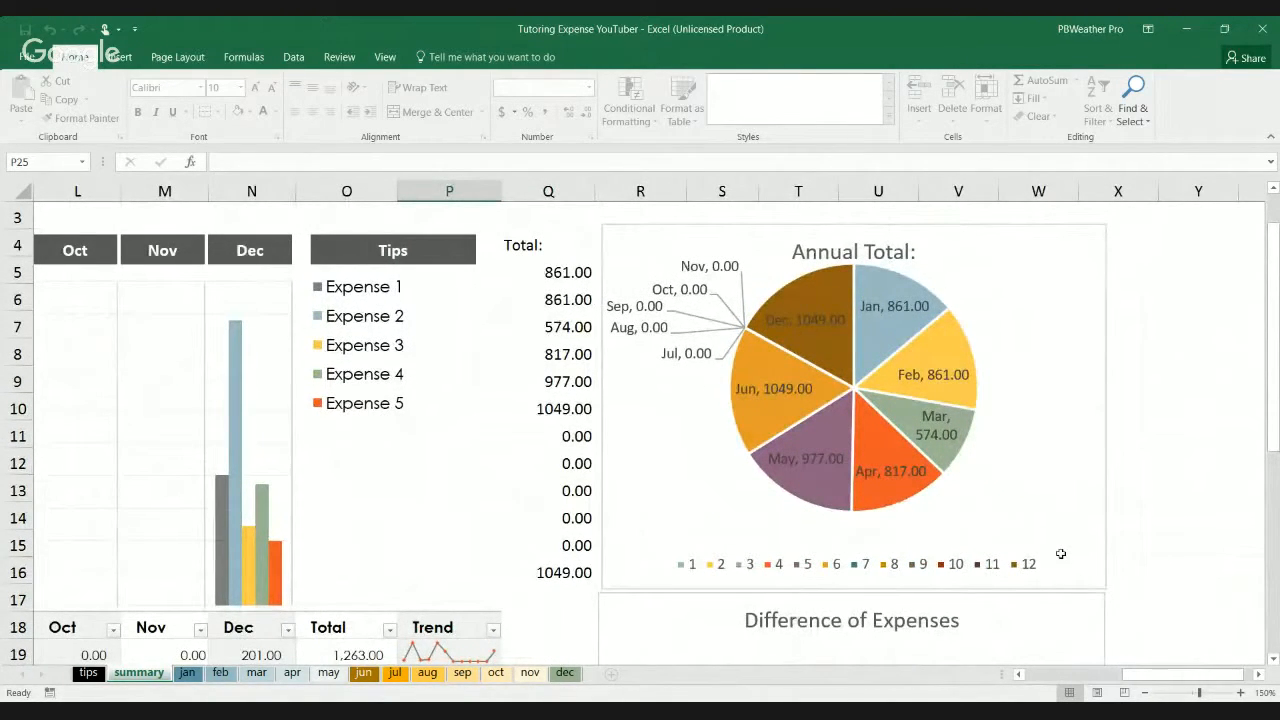
mouse_move(816, 492)
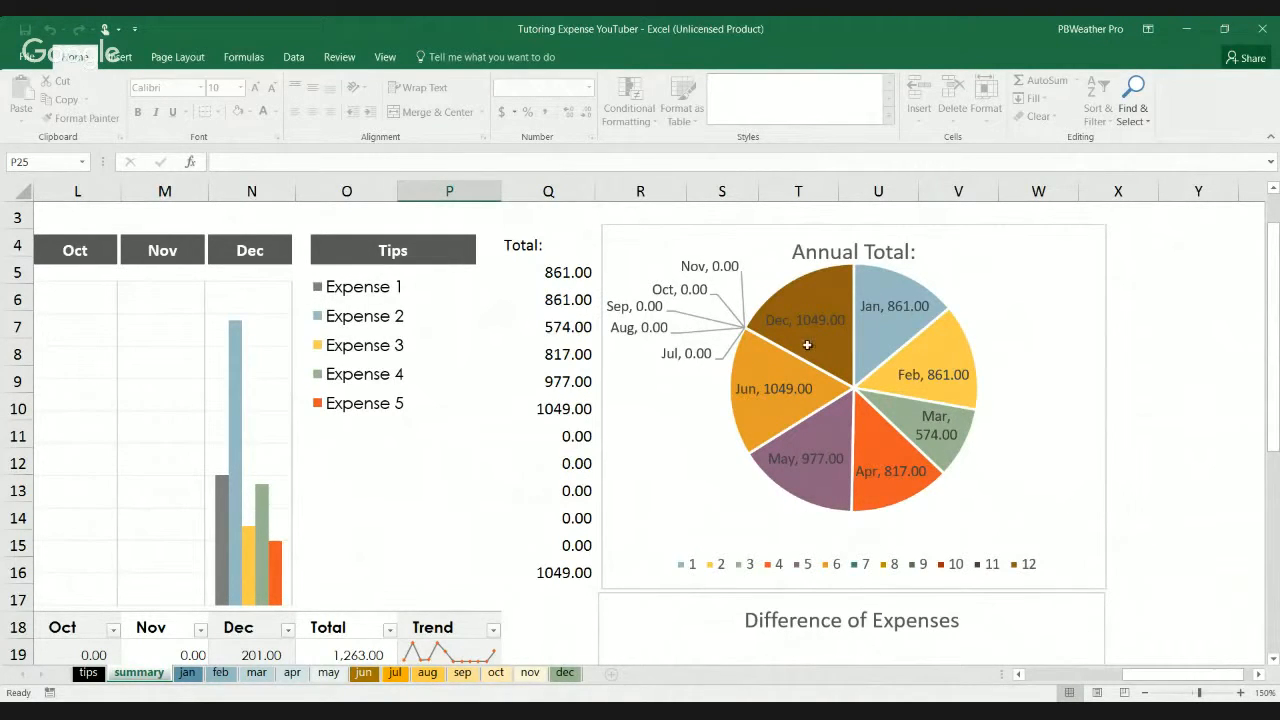
mouse_move(668, 428)
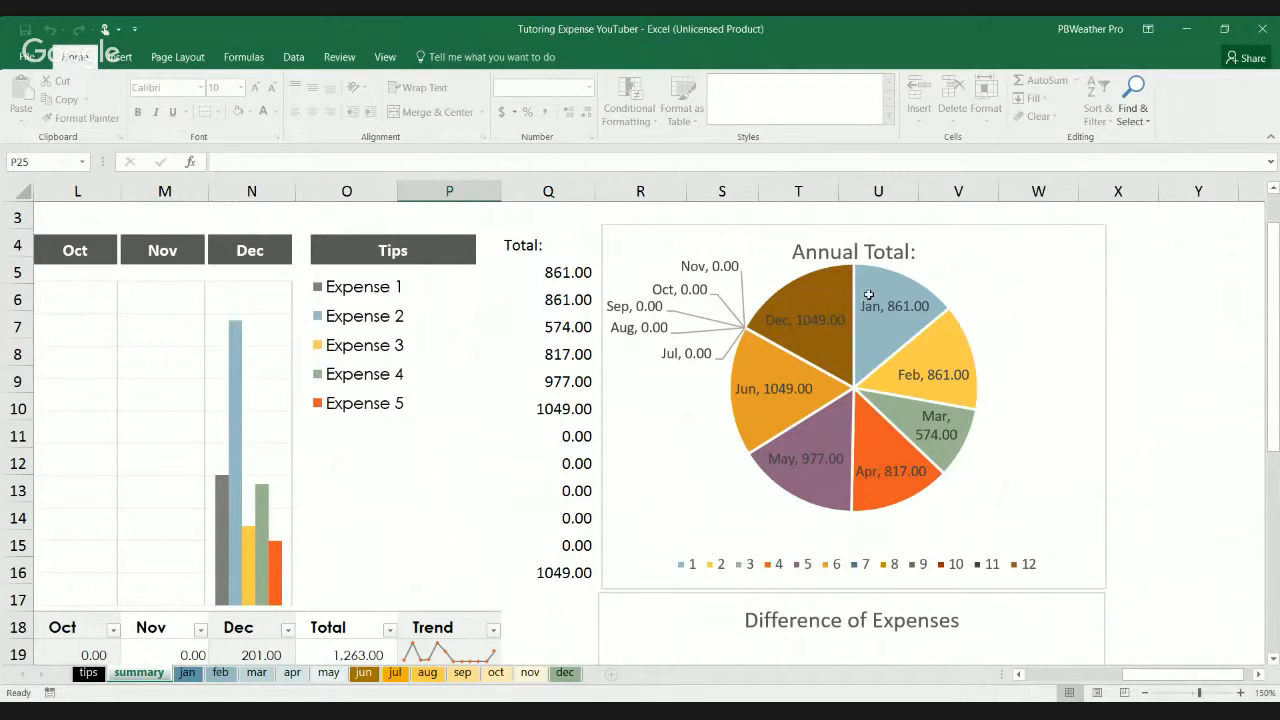
scroll("down", 3)
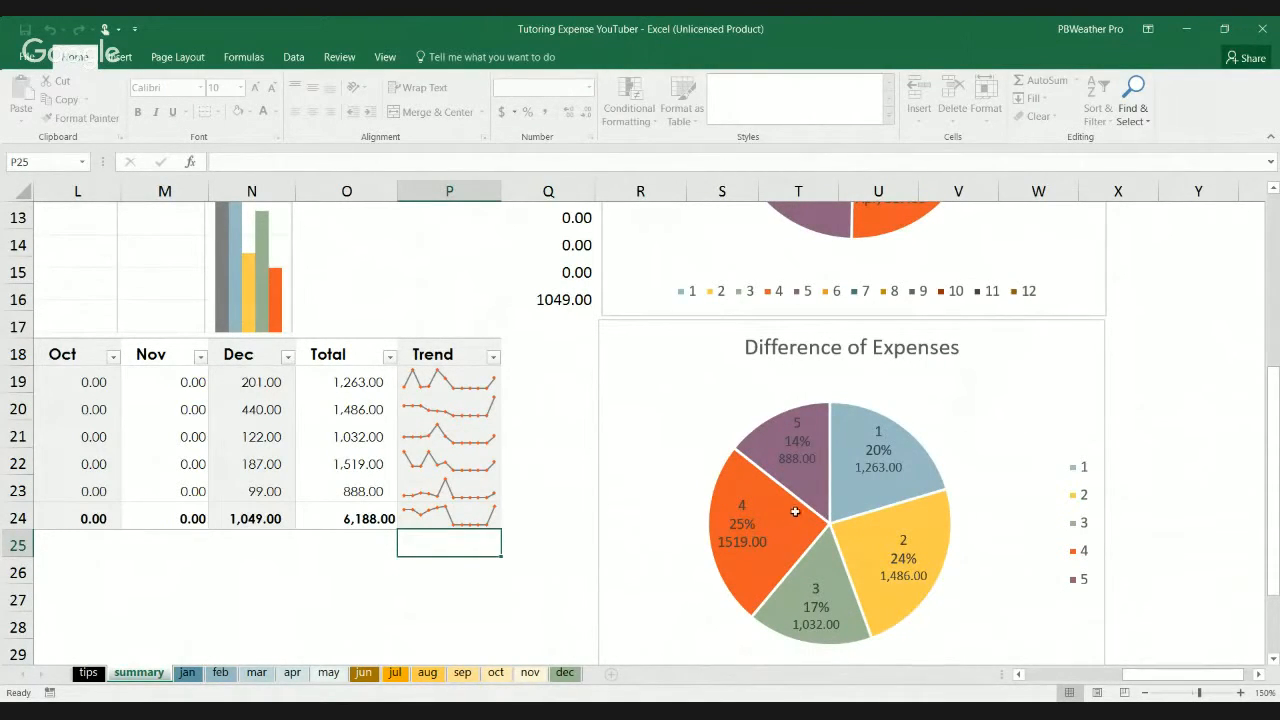
mouse_move(1020, 422)
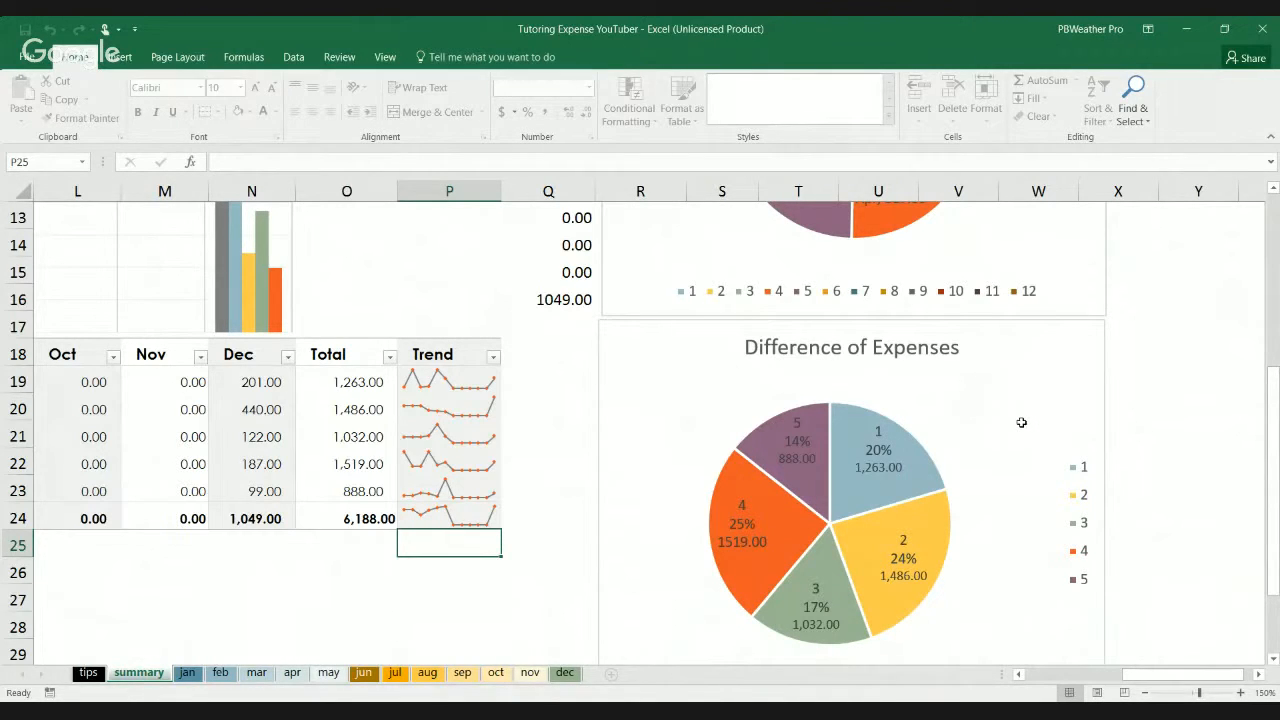
mouse_move(990, 432)
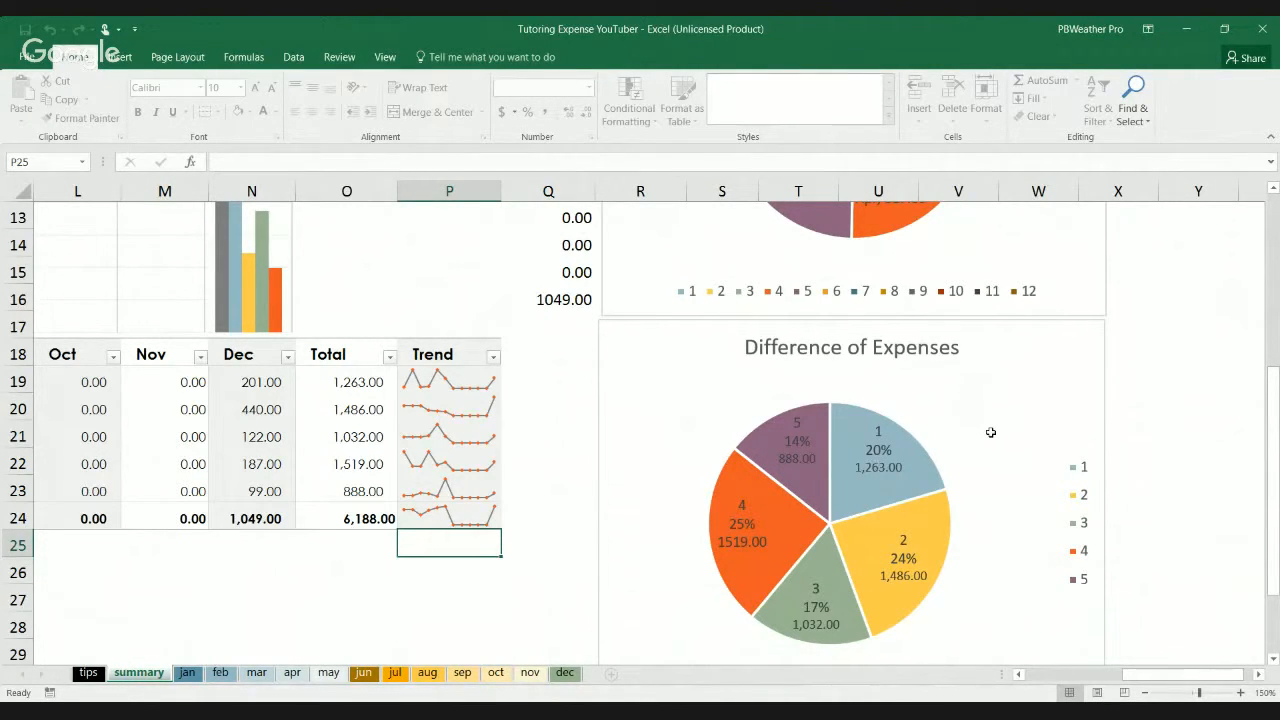
Scroll the summary sheet back up to the Annual Total pie chart.
scroll("down", 3)
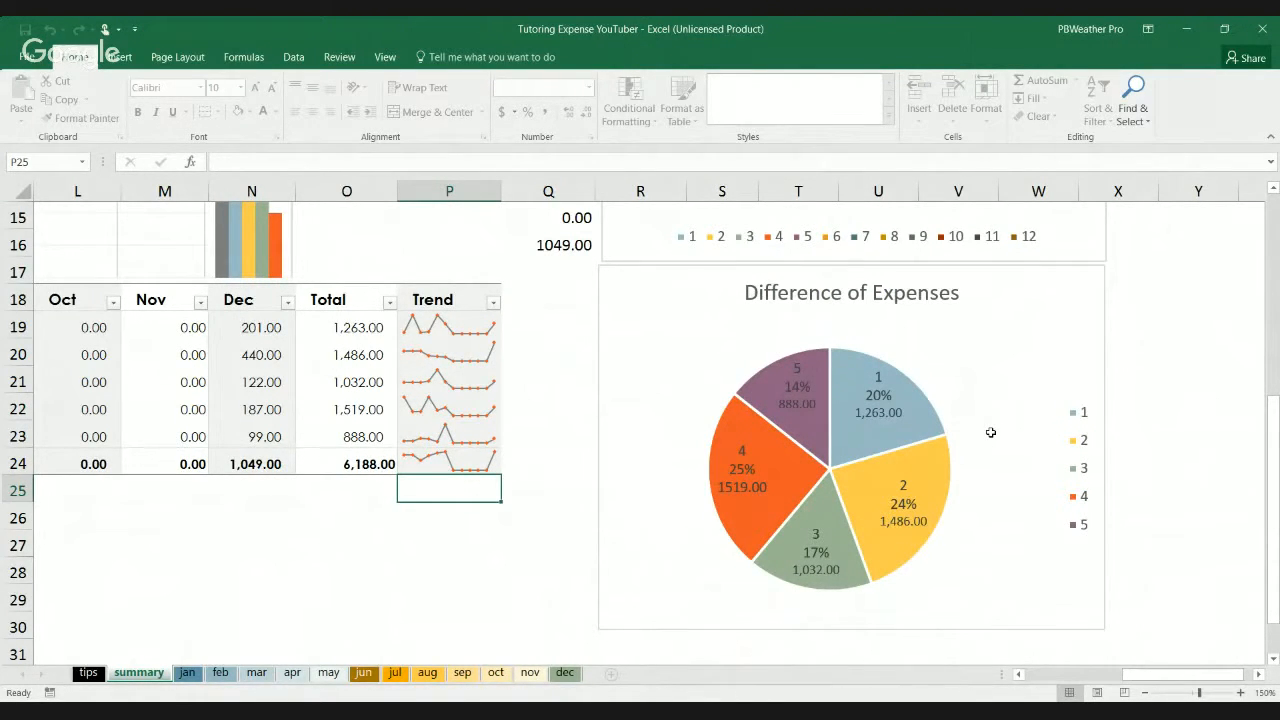
scroll("up", 3)
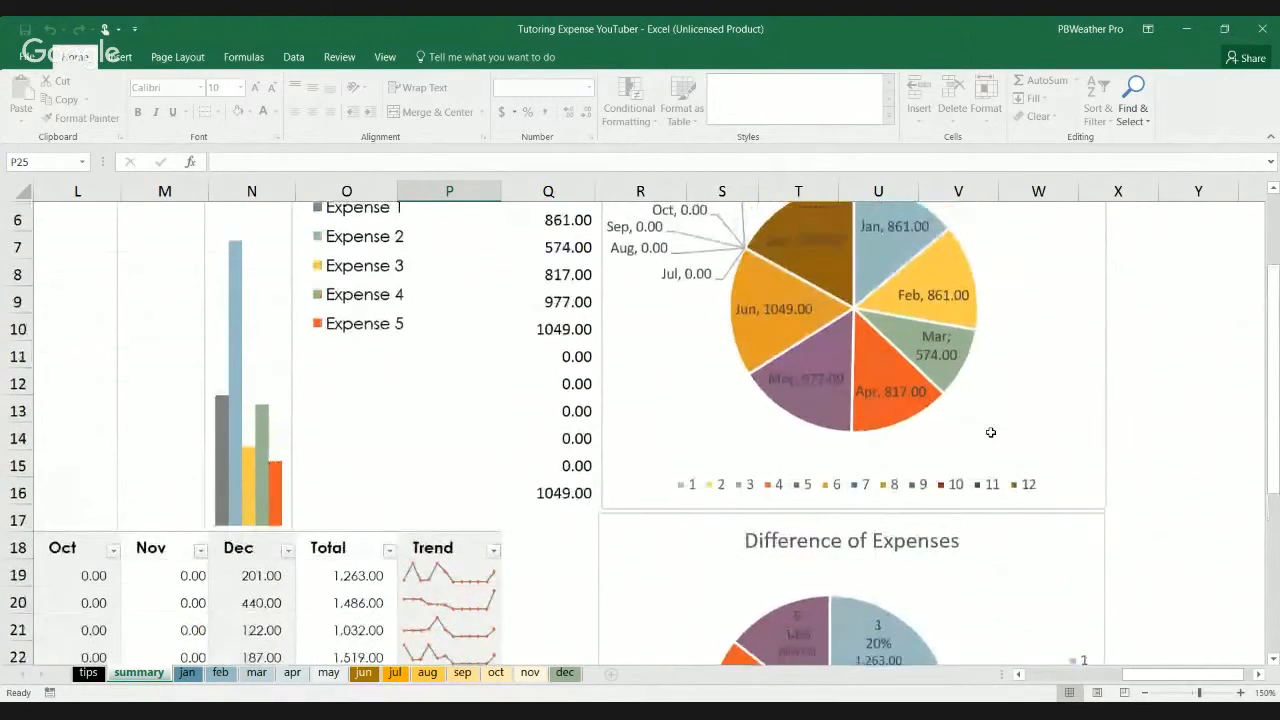
scroll("up", 3)
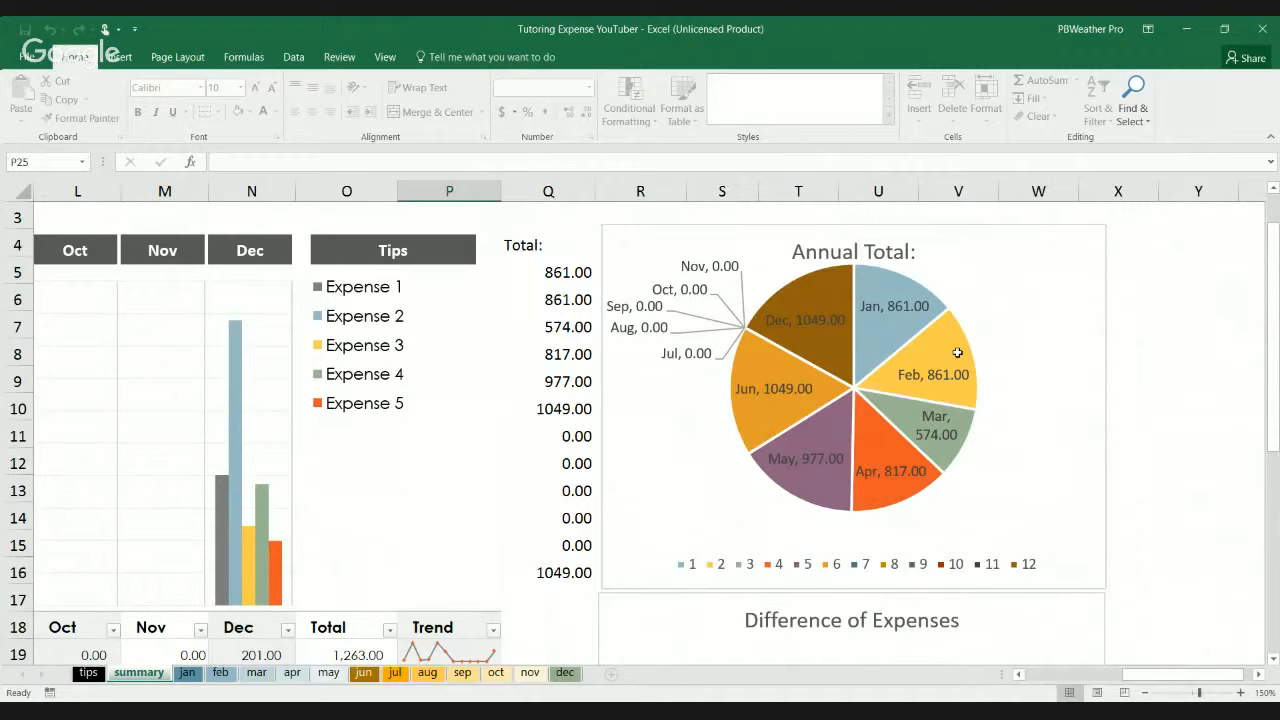
mouse_move(956, 348)
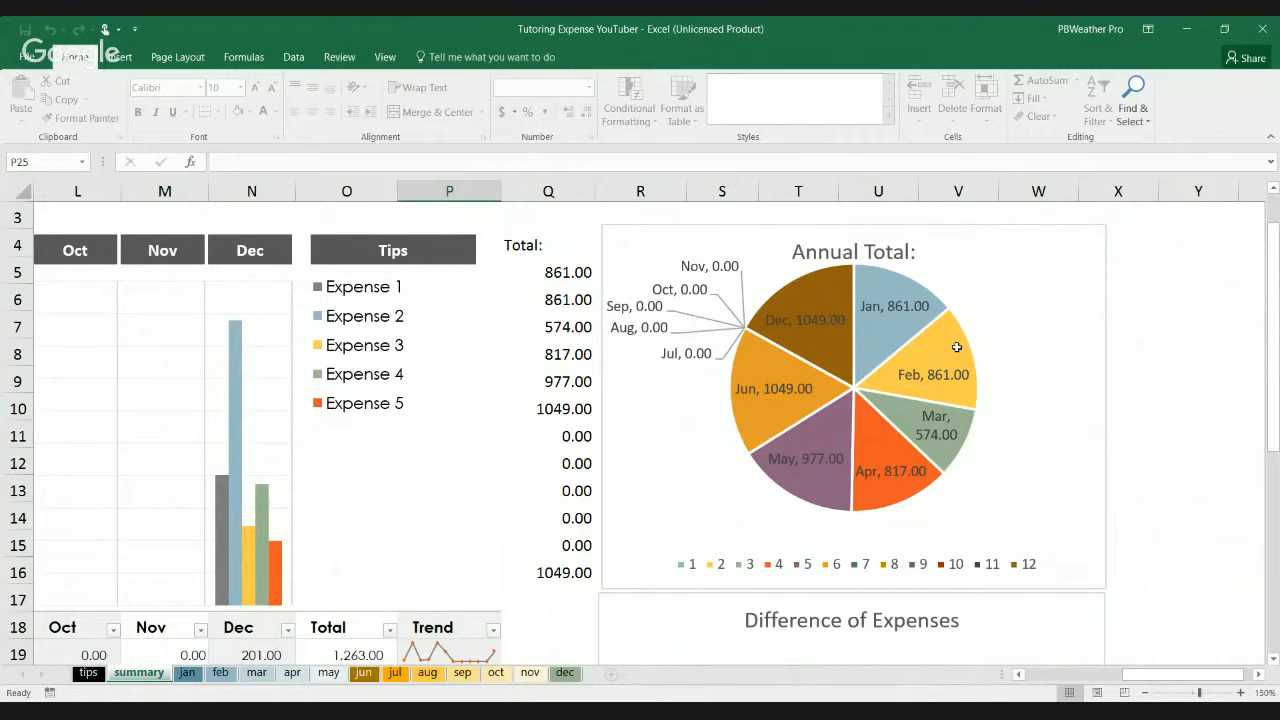
scroll("down", 3)
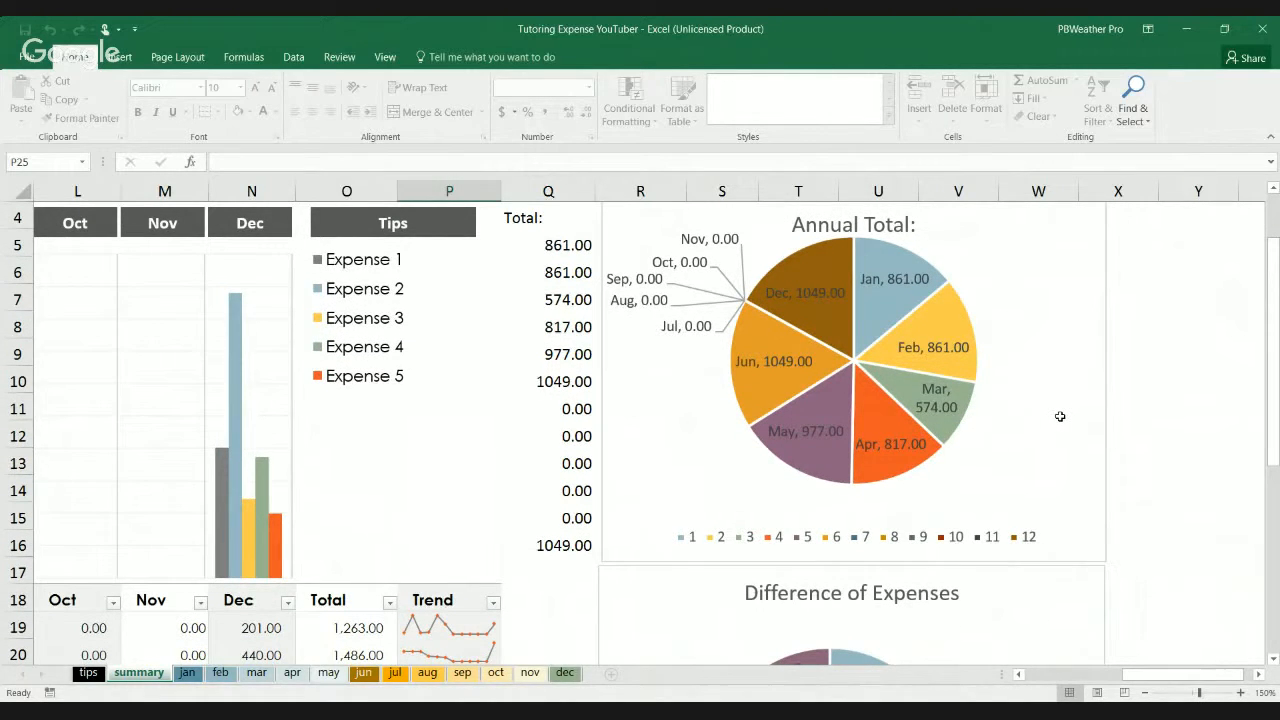
mouse_move(984, 332)
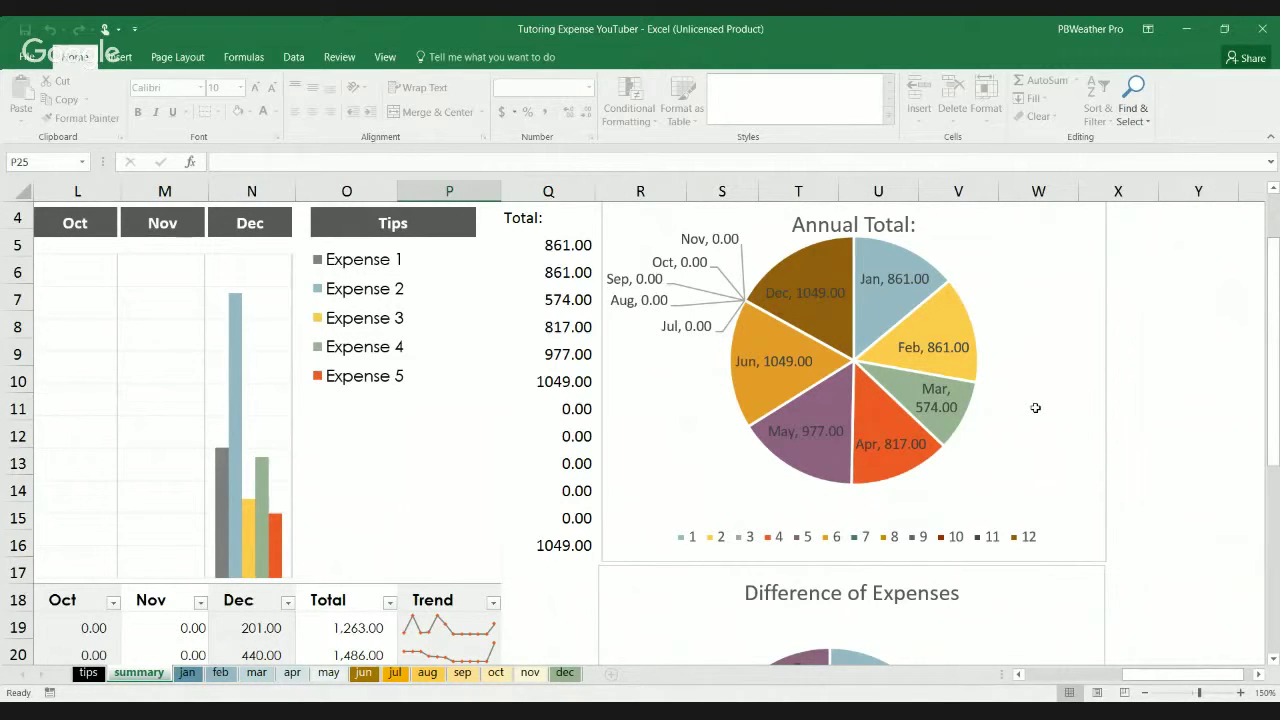
mouse_move(882, 512)
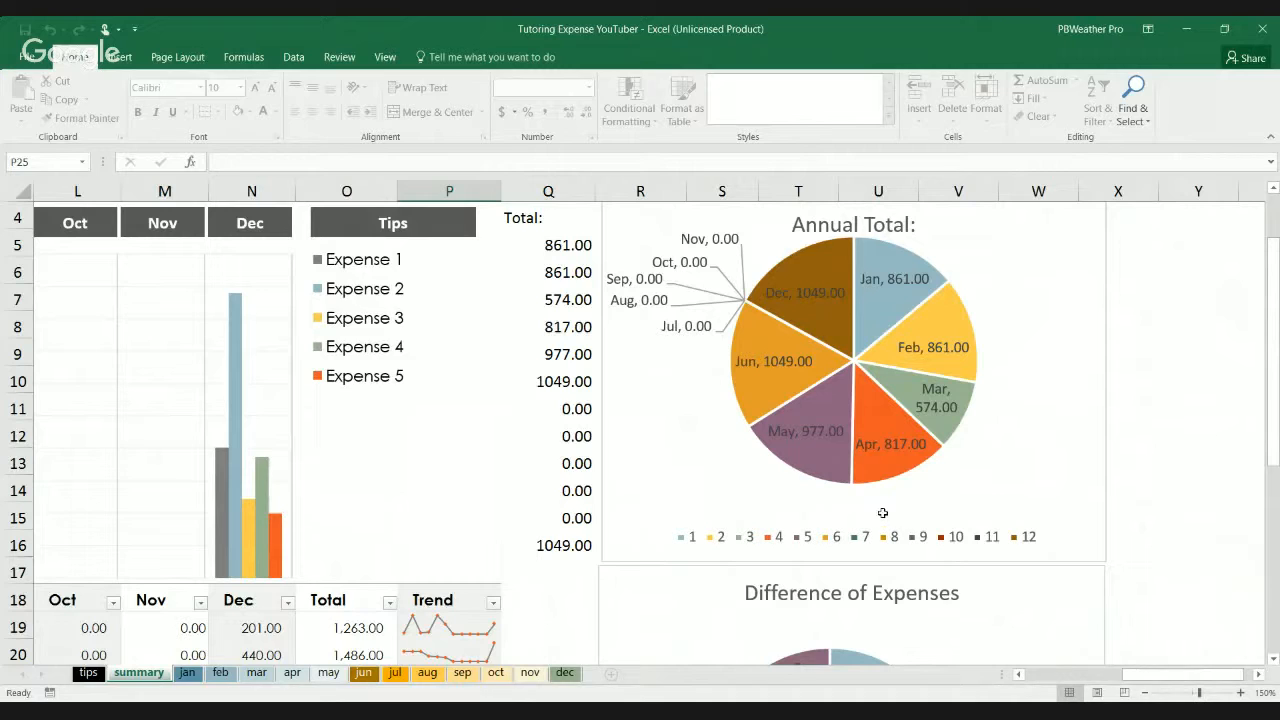
mouse_move(784, 216)
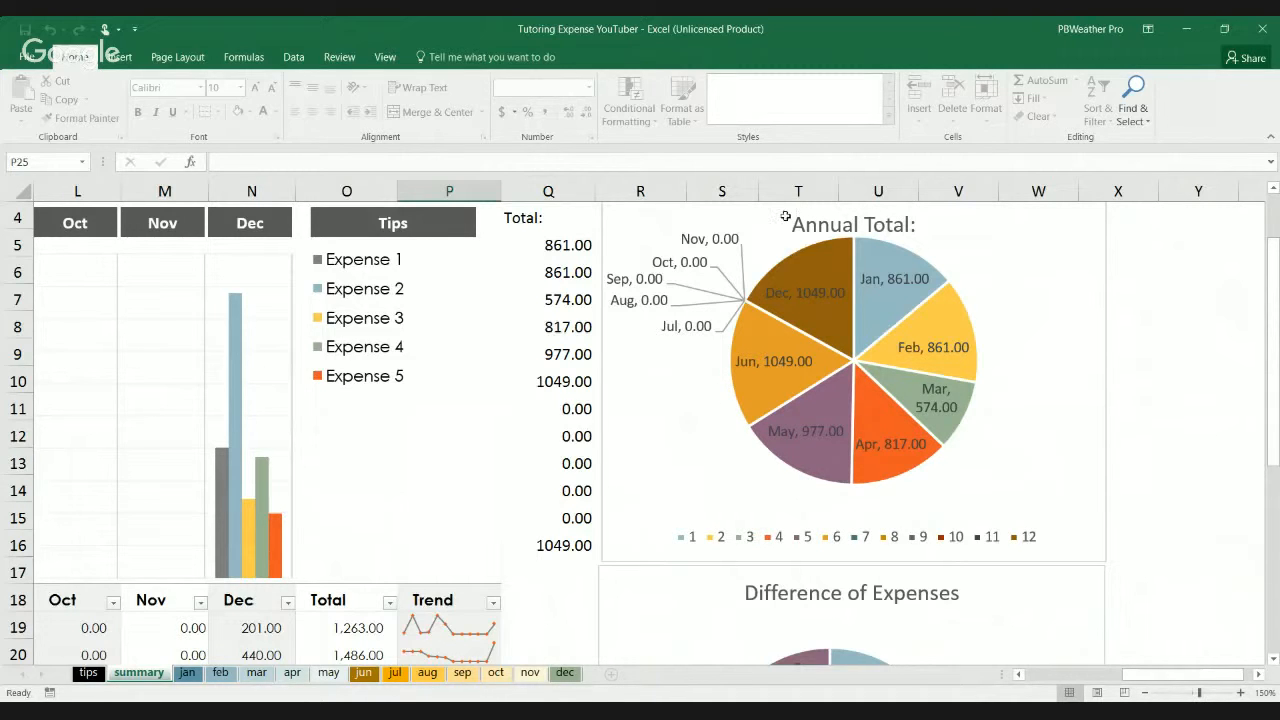
mouse_move(812, 352)
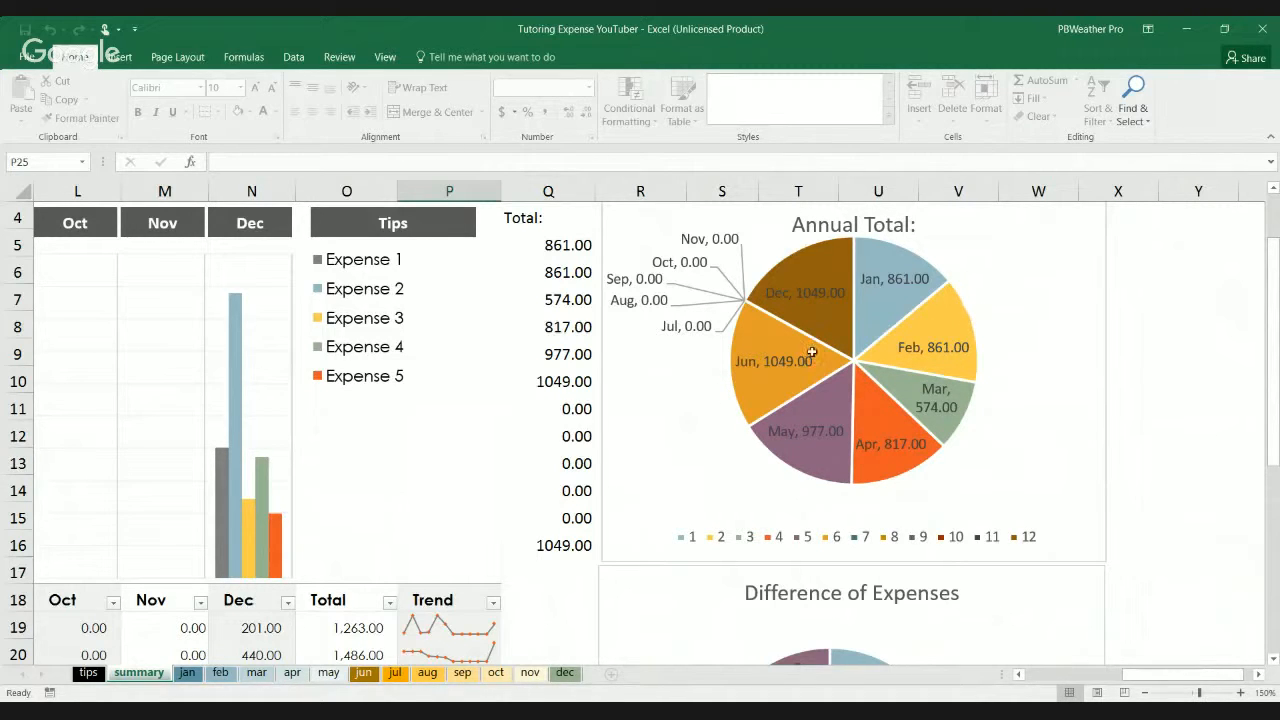
mouse_move(812, 326)
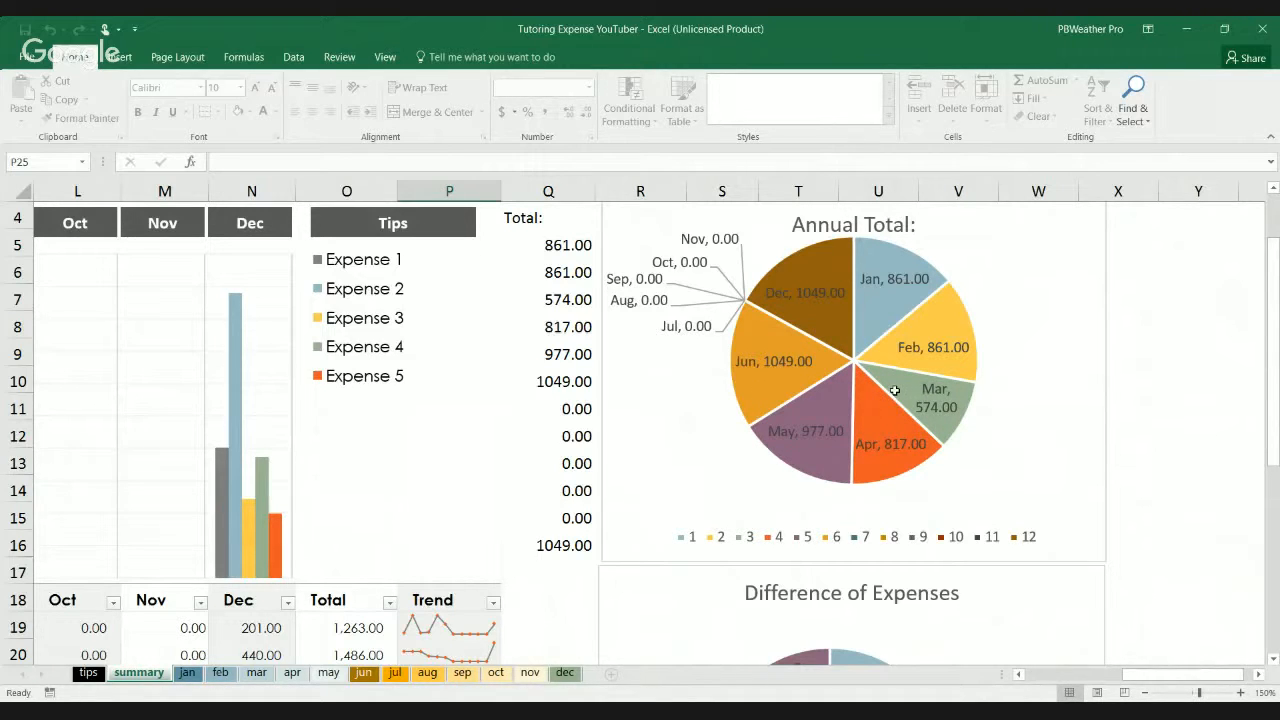
mouse_move(704, 240)
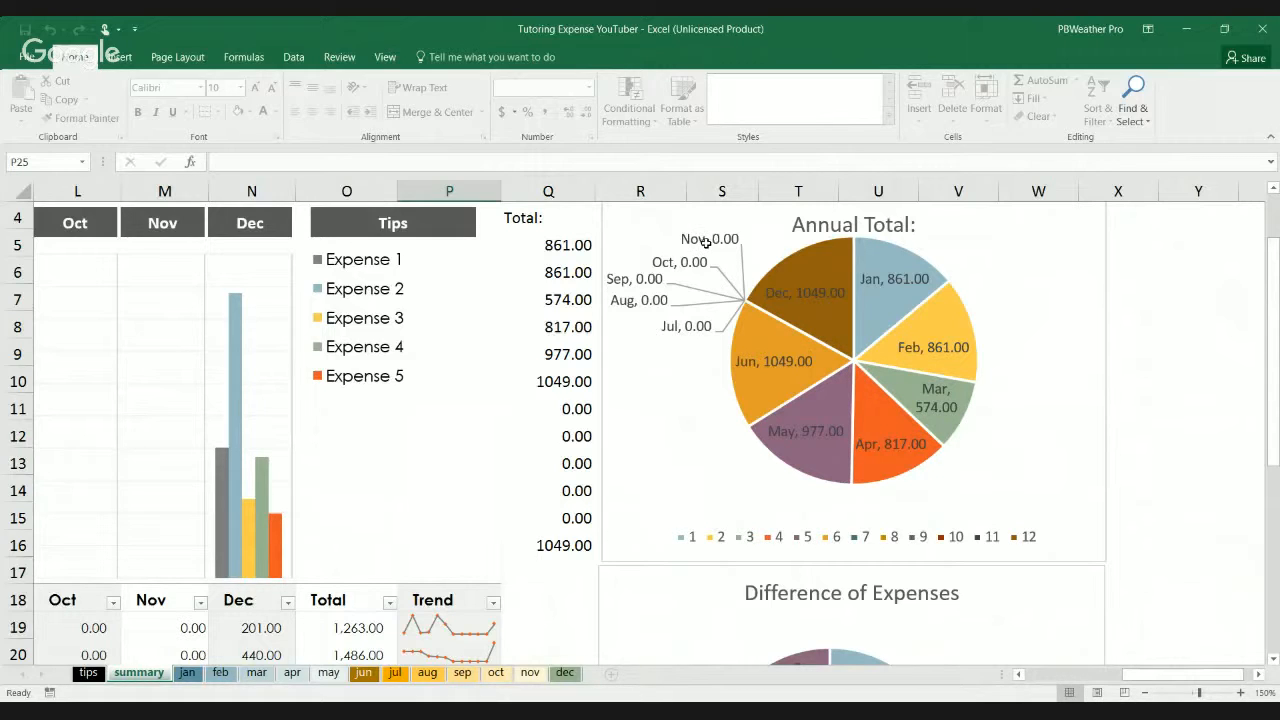
mouse_move(632, 296)
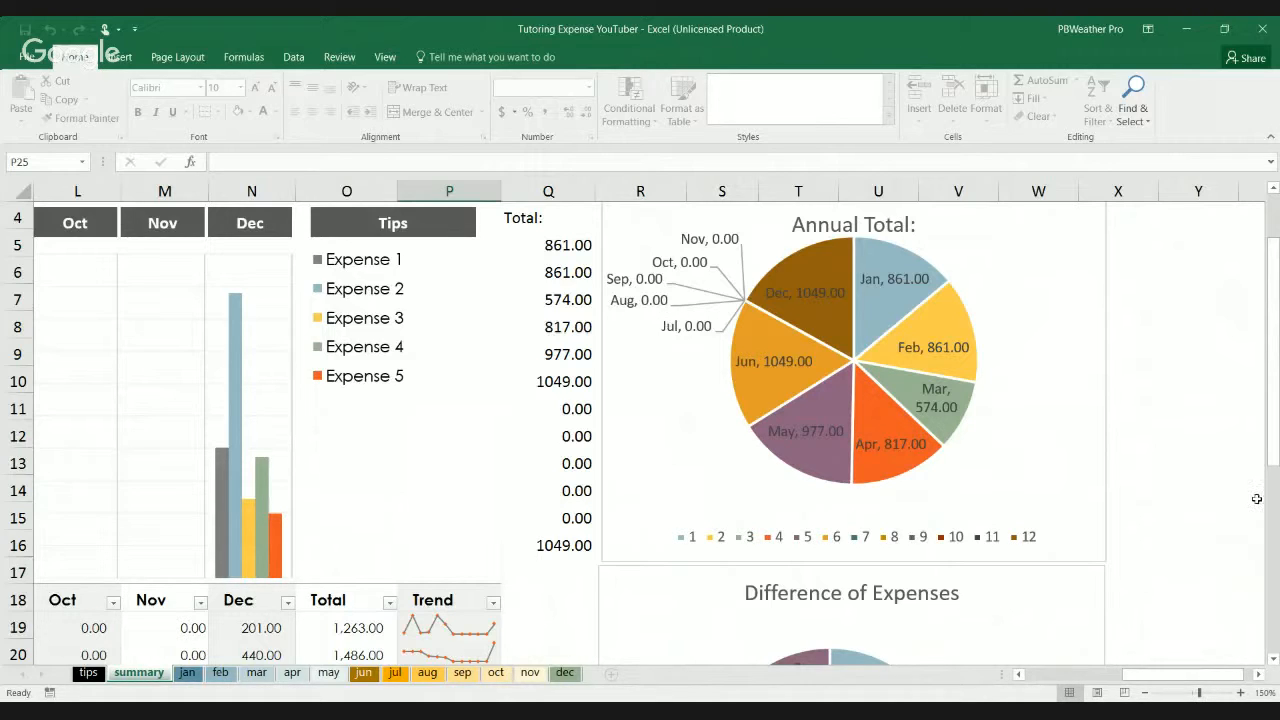
mouse_move(656, 540)
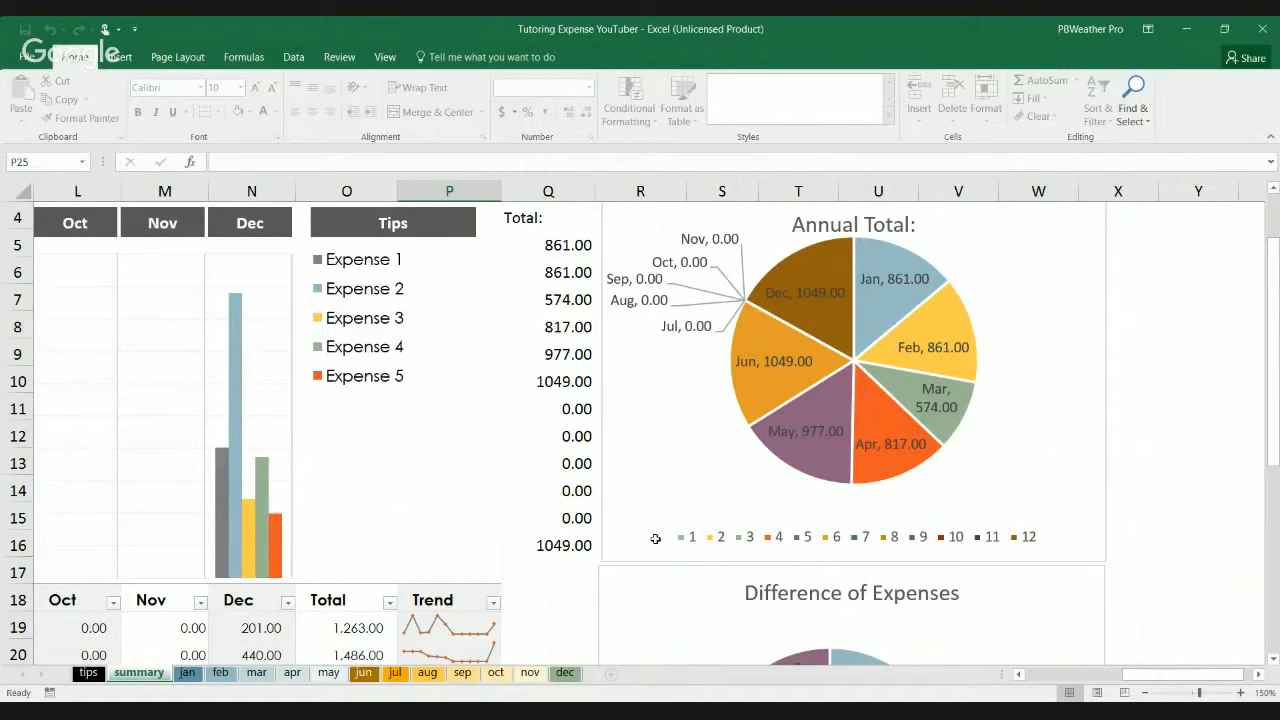
mouse_move(1048, 546)
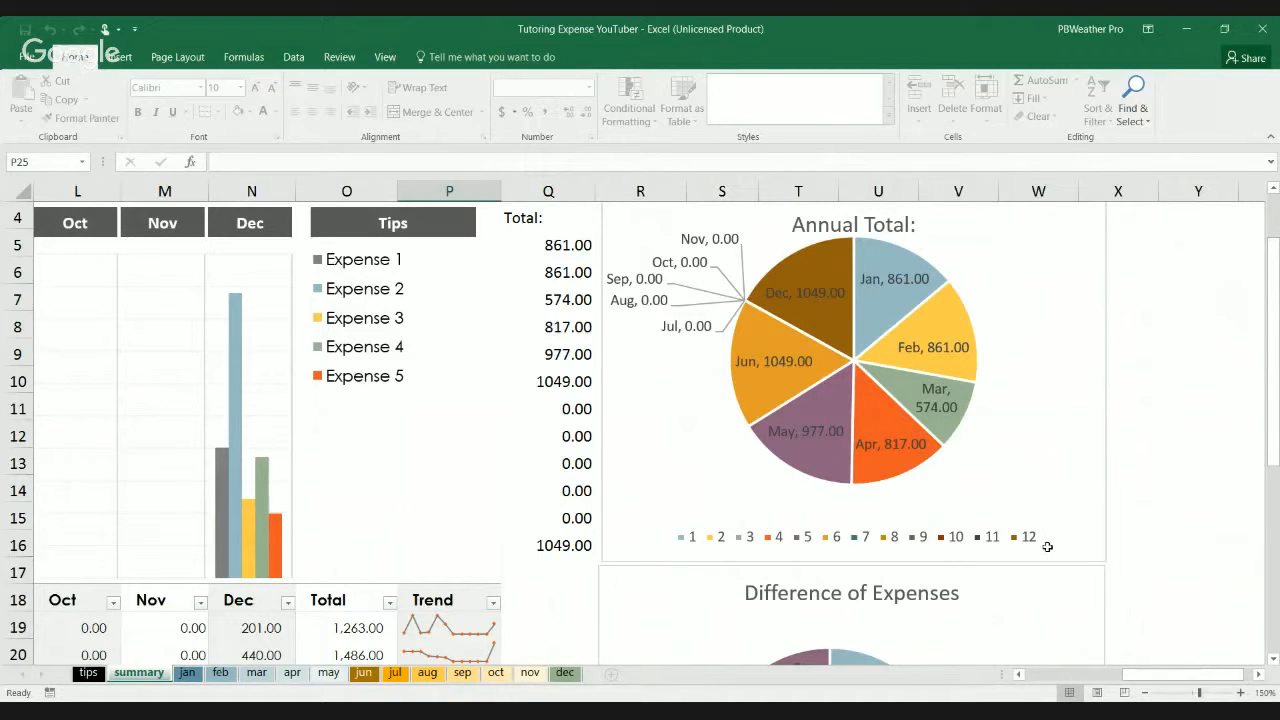
mouse_move(1068, 528)
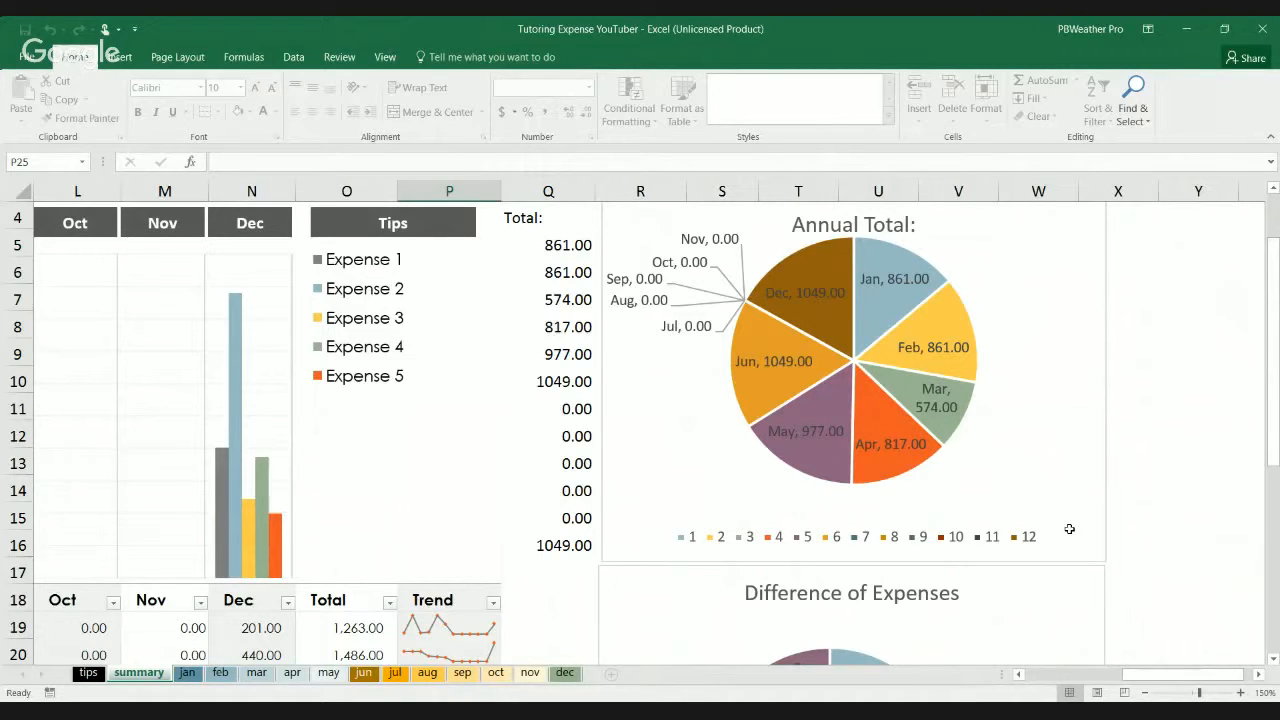
Scroll down to the Difference of Expenses pie with slices for Expenses 1–5.
scroll("down", 3)
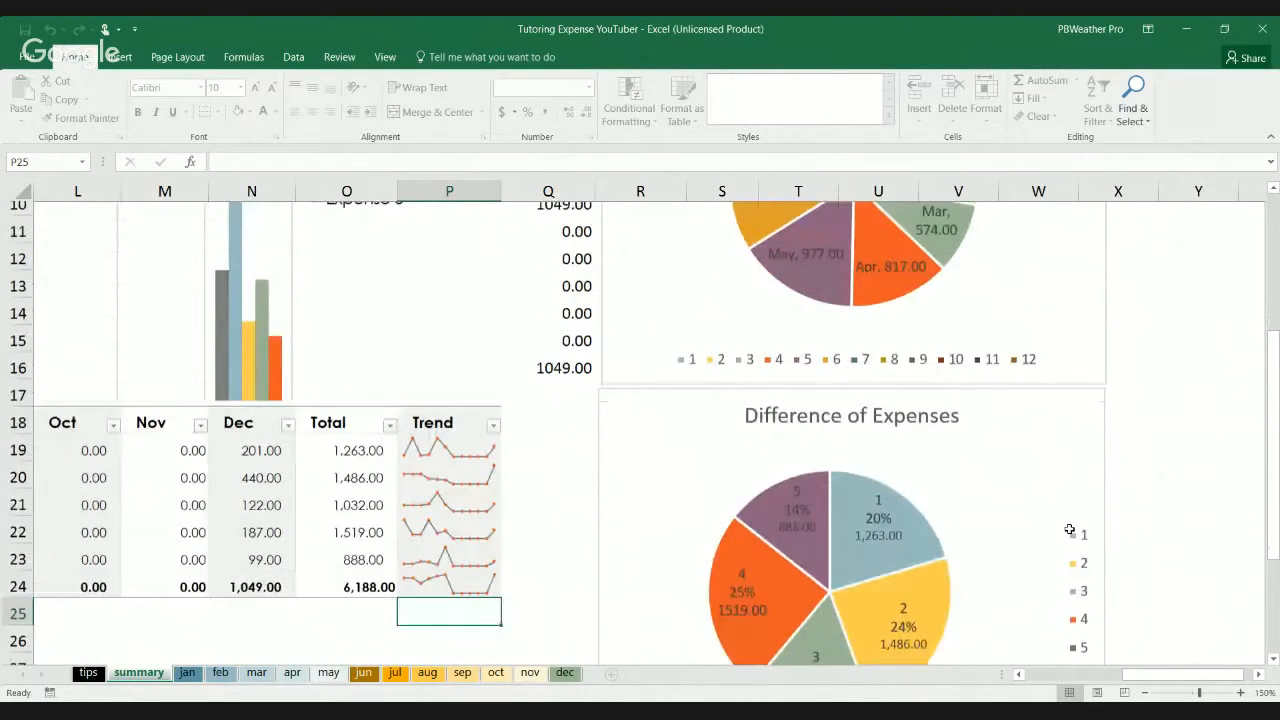
scroll("down", 3)
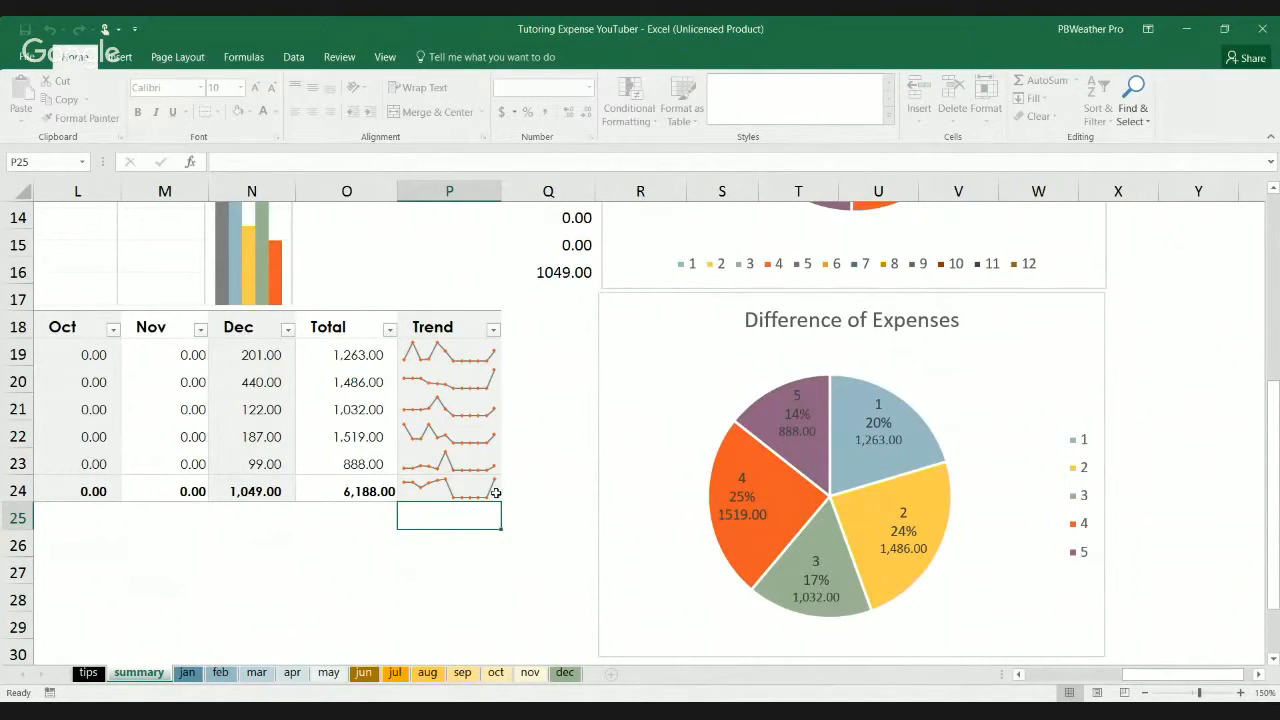
mouse_move(320, 362)
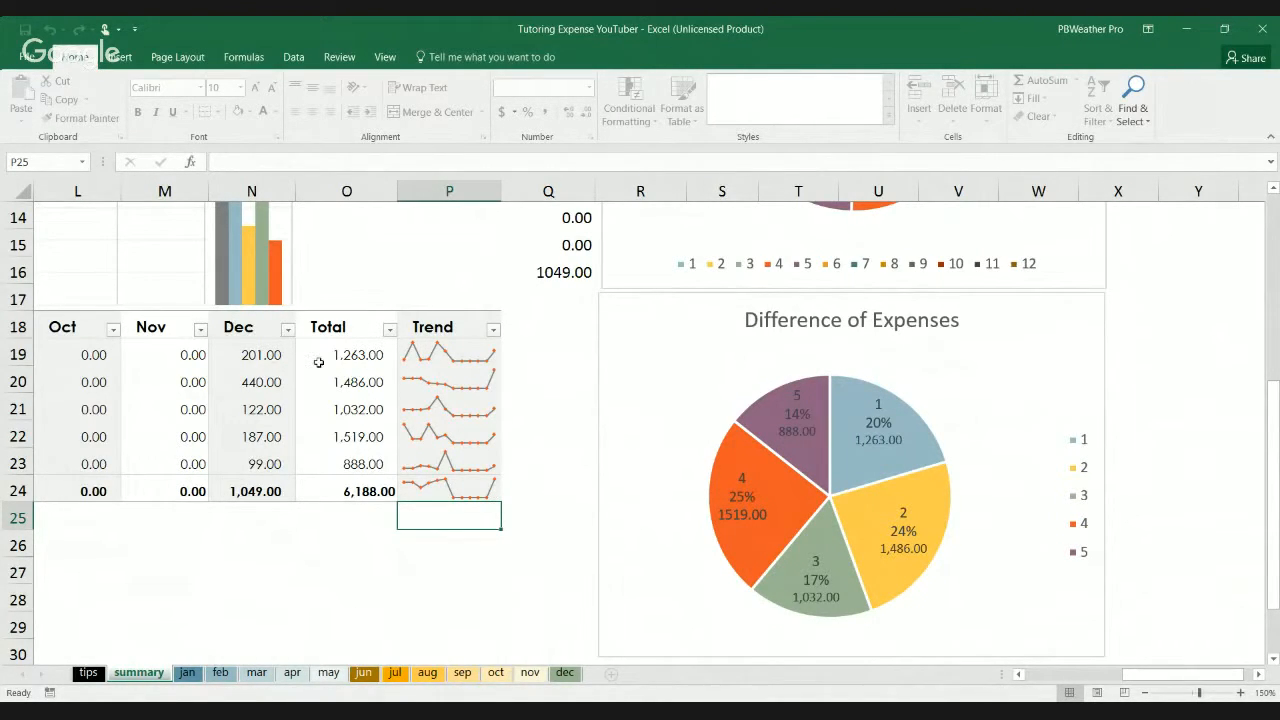
mouse_move(340, 448)
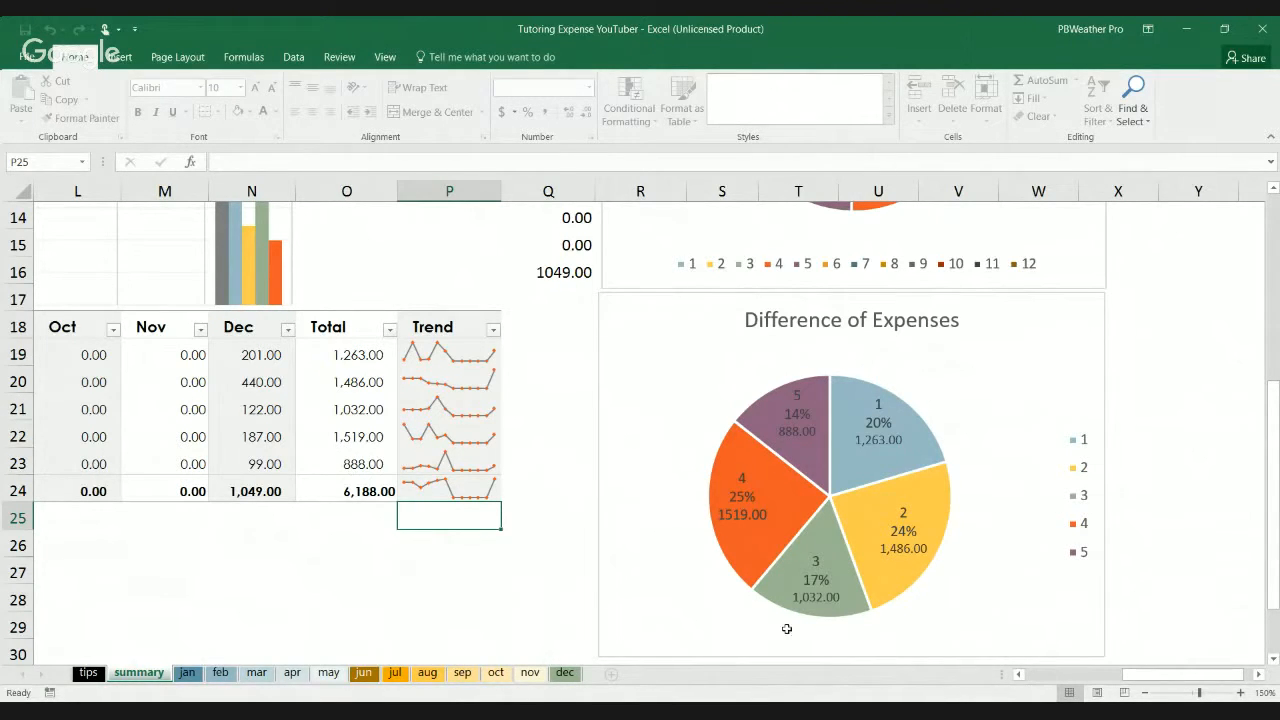
mouse_move(770, 504)
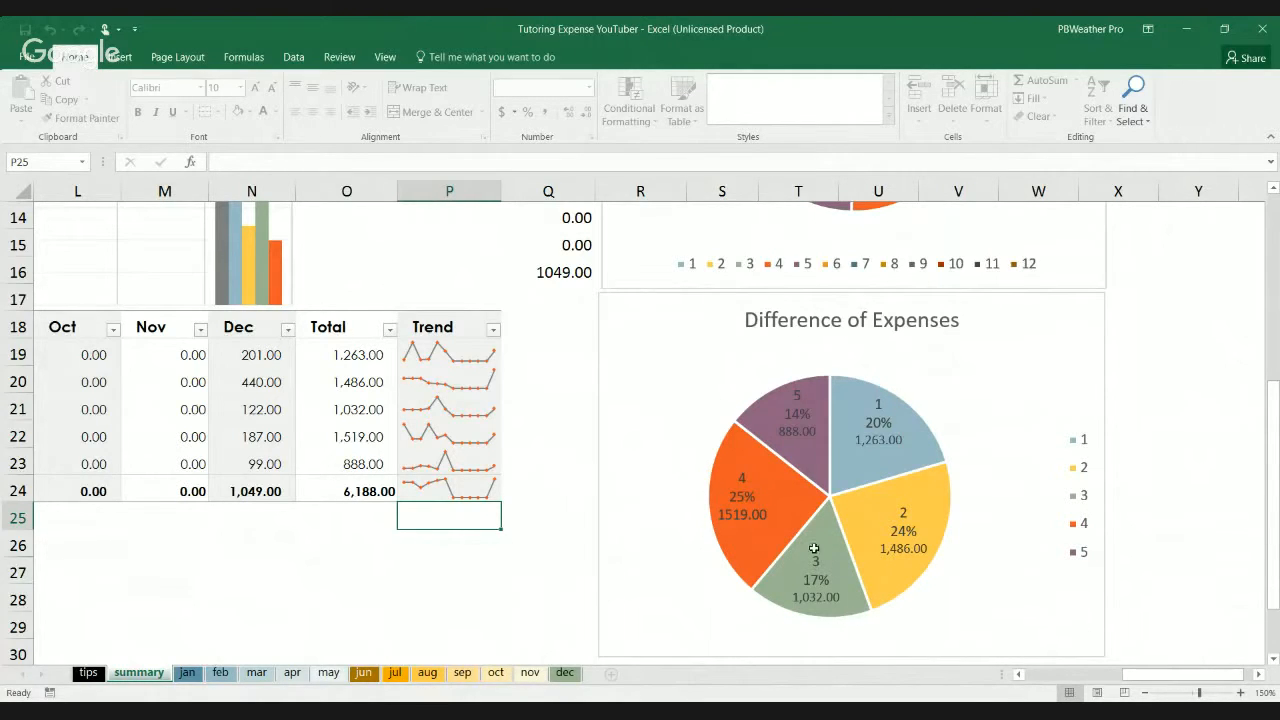
mouse_move(740, 508)
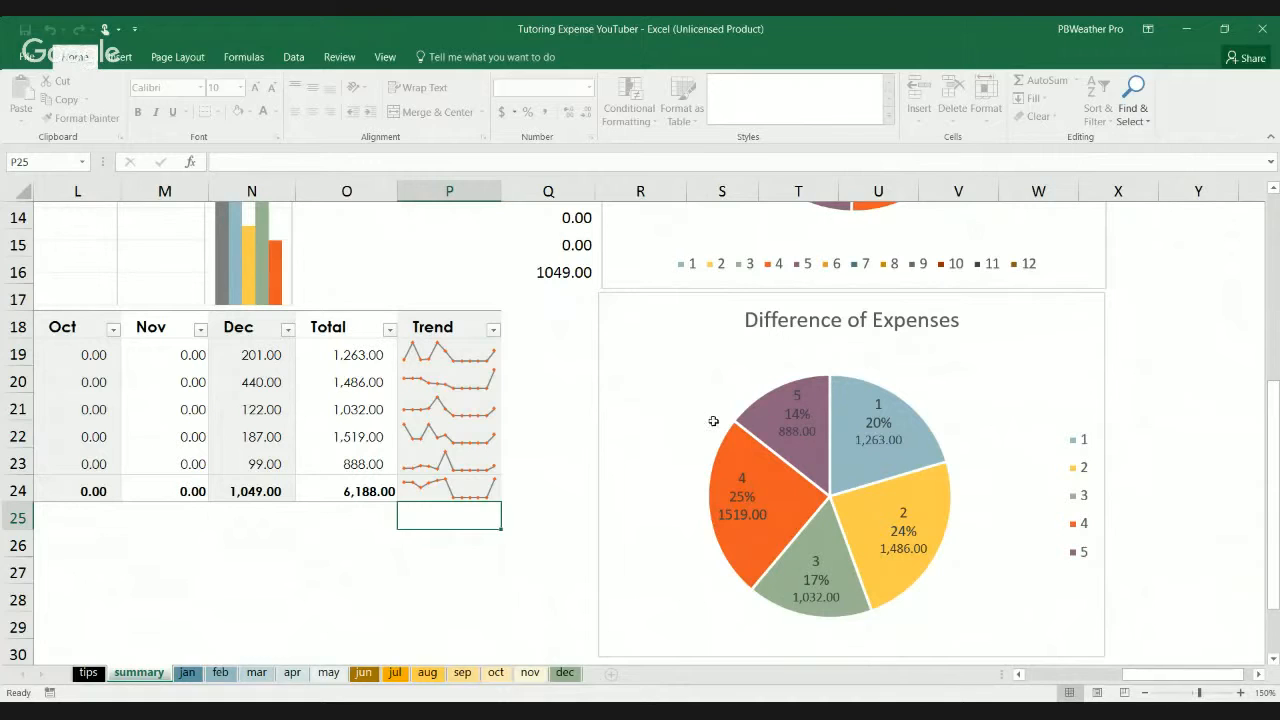
mouse_move(316, 660)
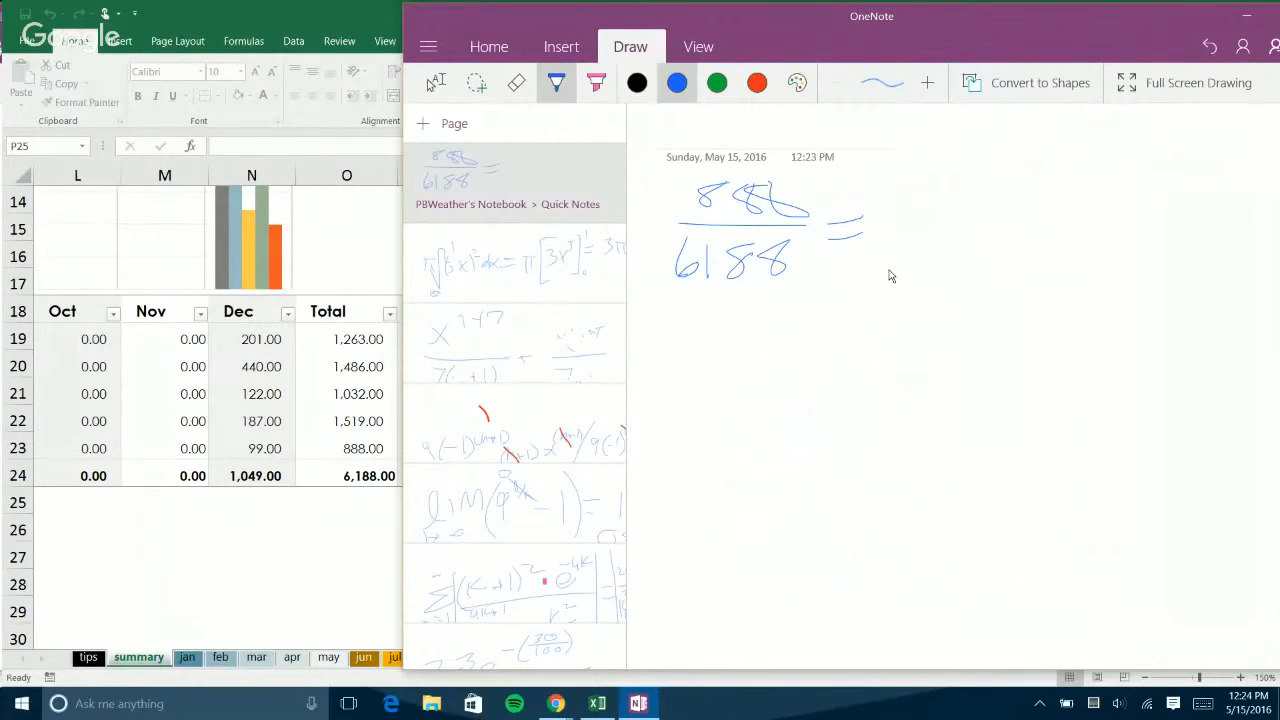
mouse_move(900, 206)
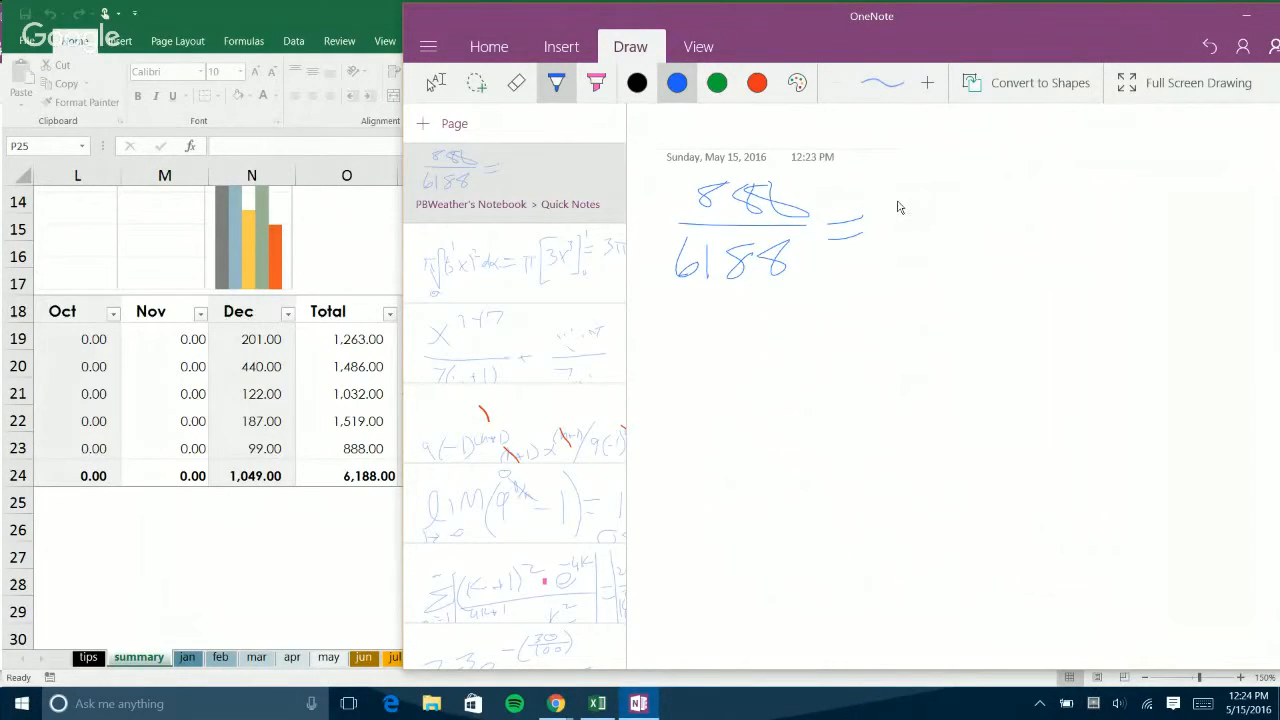
mouse_move(730, 212)
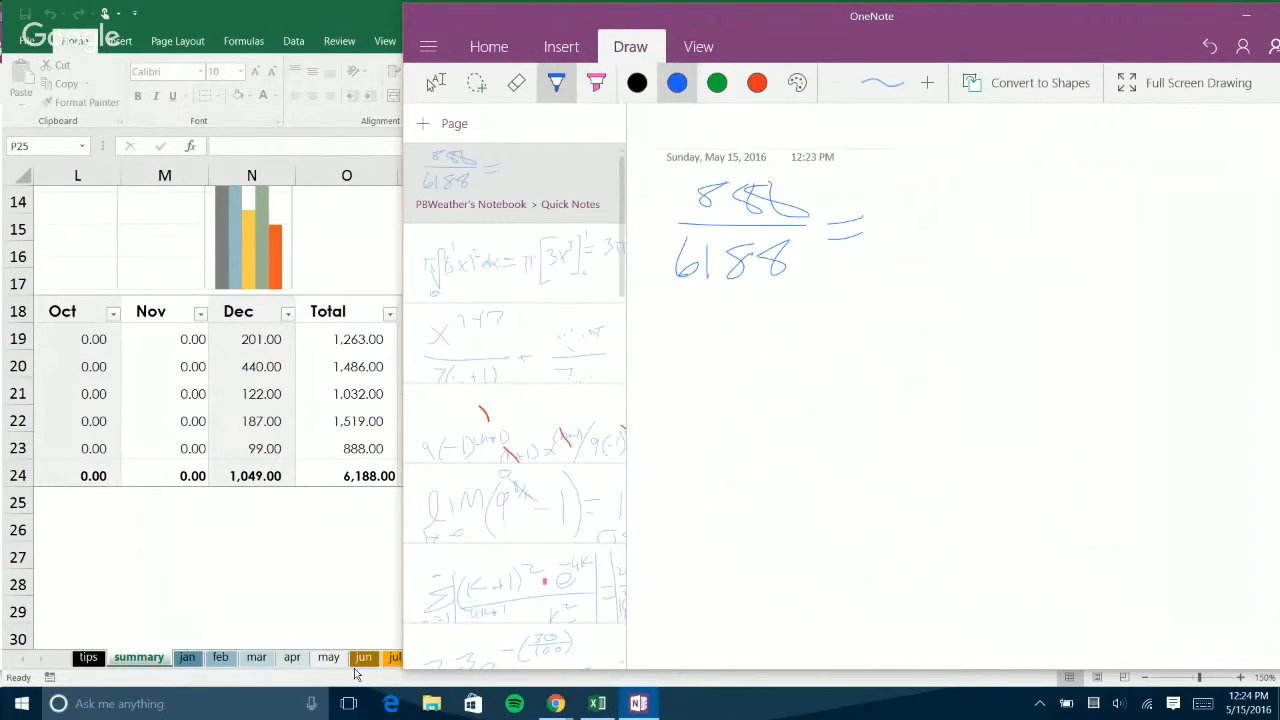
mouse_move(390, 704)
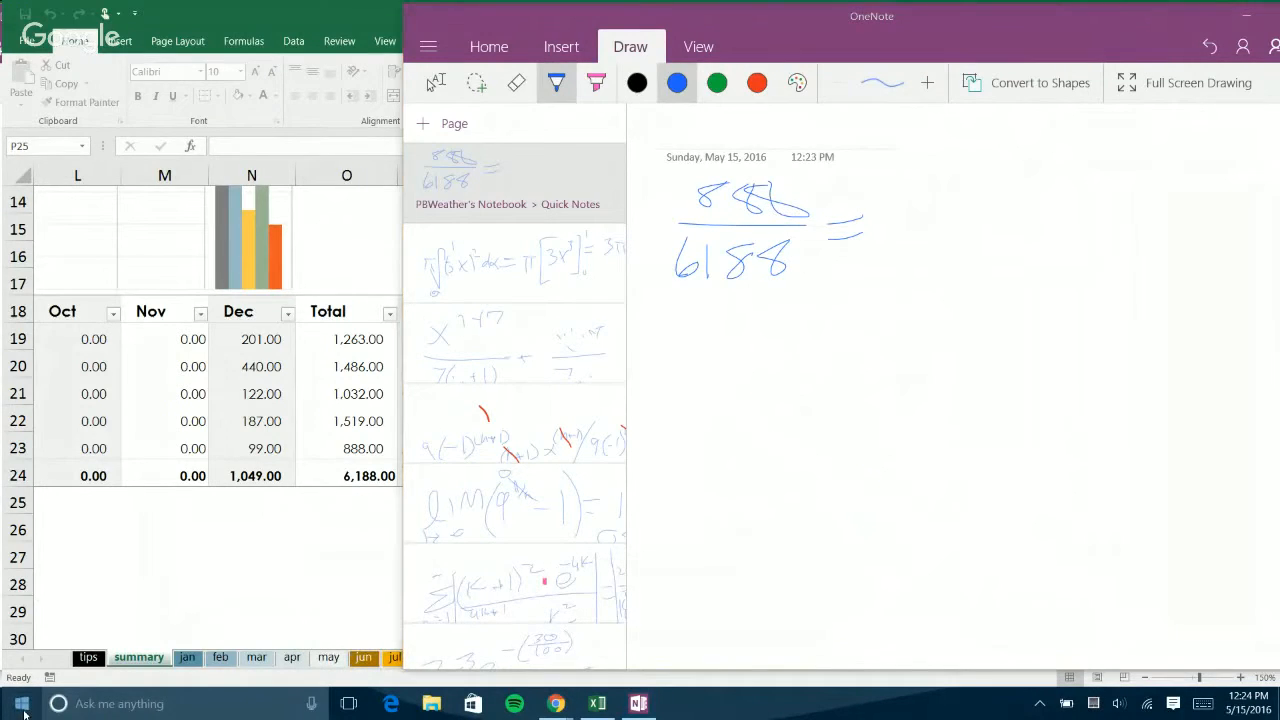
Launch Calculator from the Start menu and place it beside the handwritten fraction.
left_click(20, 704)
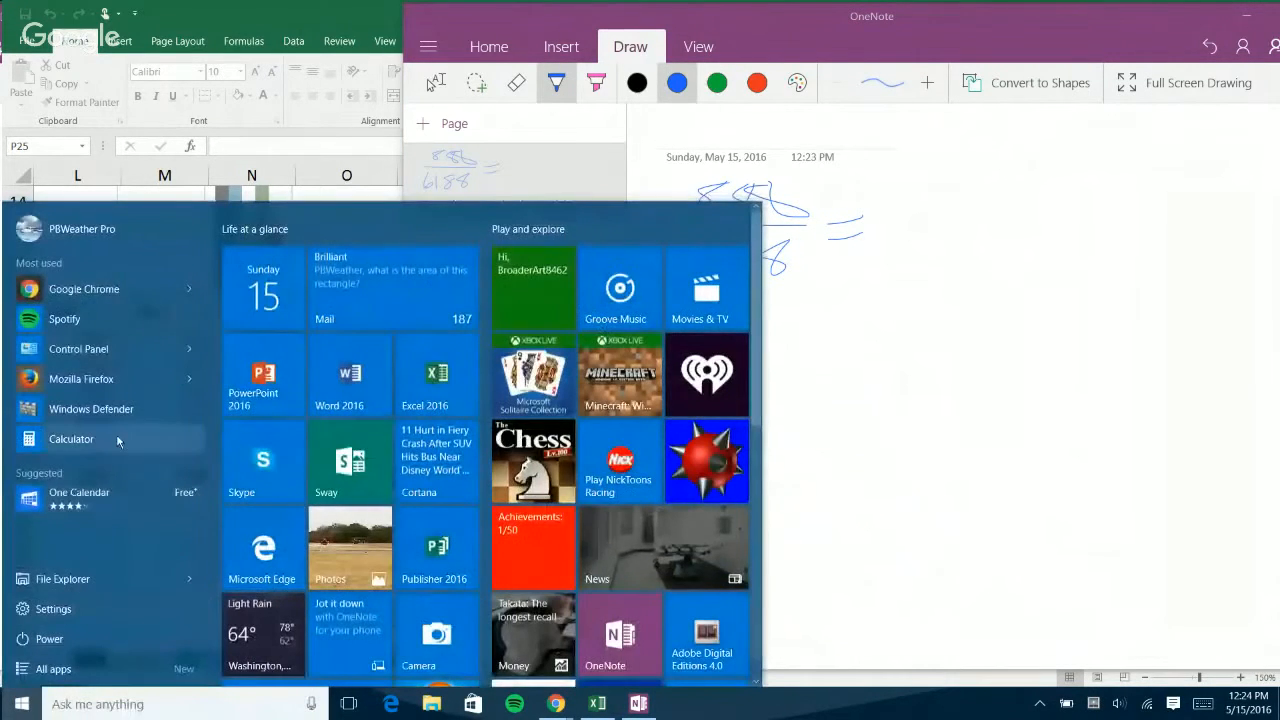
left_click(72, 438)
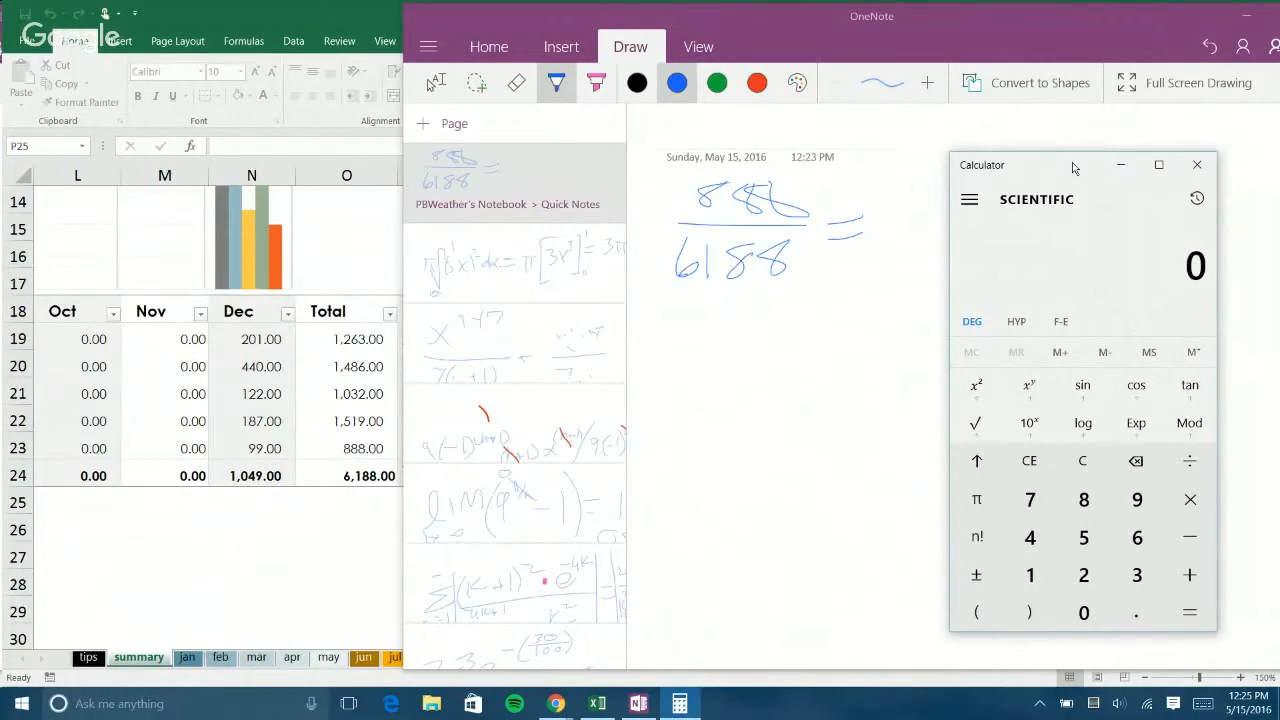
left_click_drag(1076, 164, 544, 180)
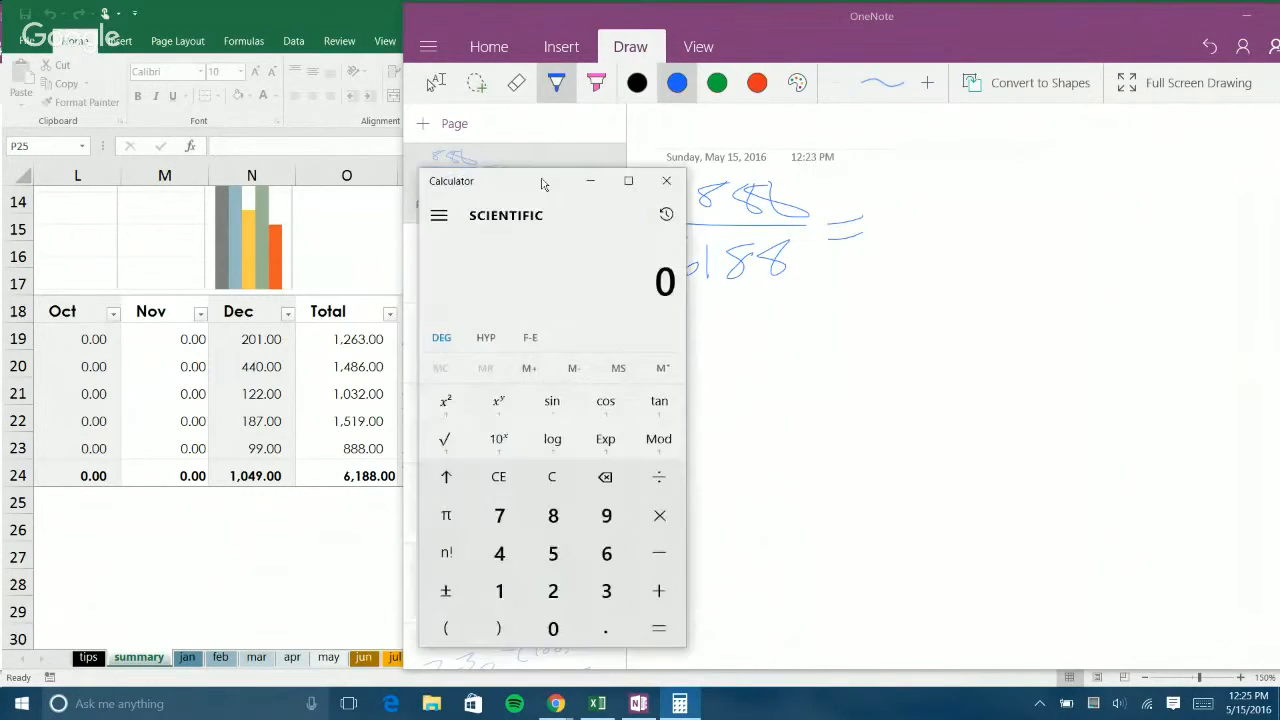
left_click_drag(510, 180, 536, 180)
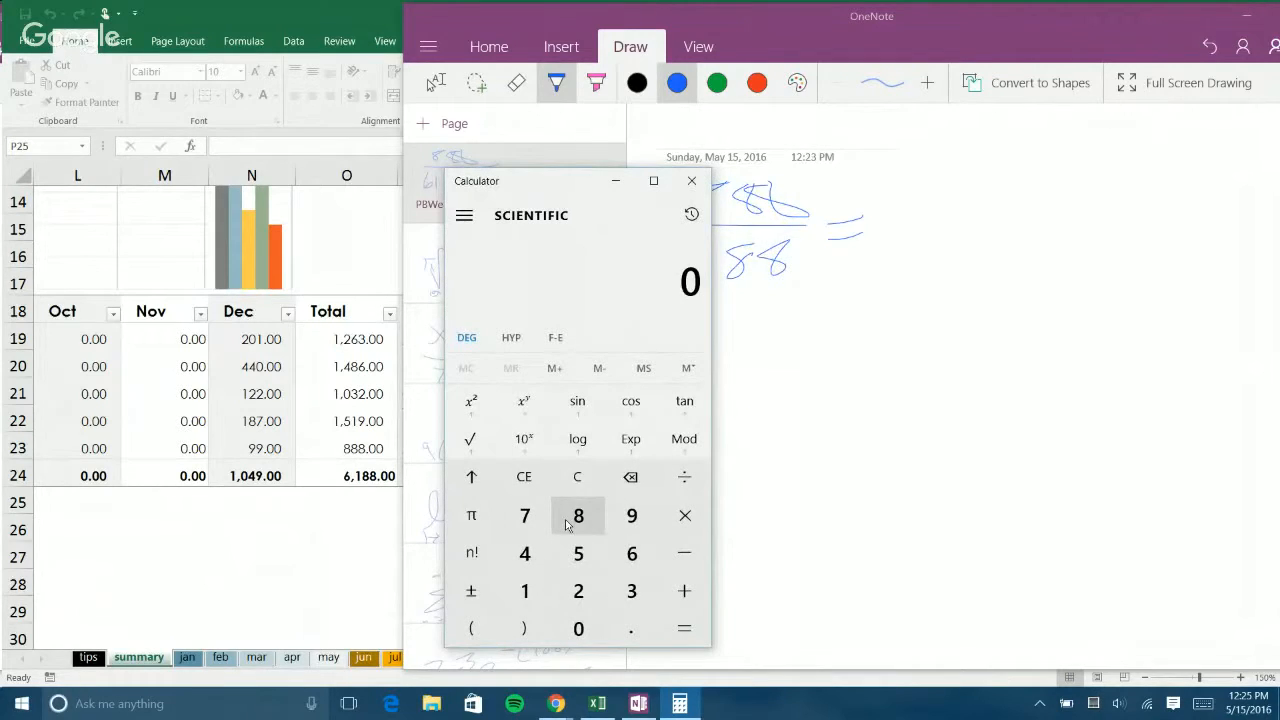
Compute 888 ÷ 6188, giving about 0.1435.
left_click(578, 516)
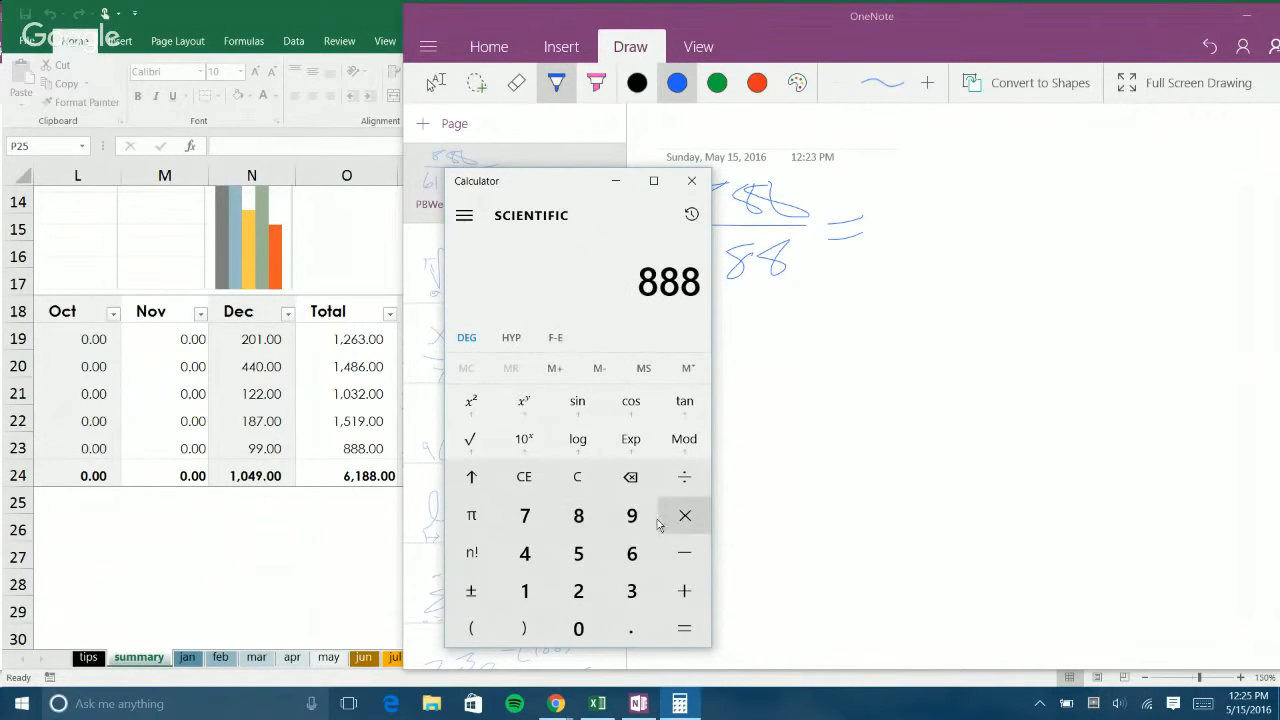
left_click(684, 476)
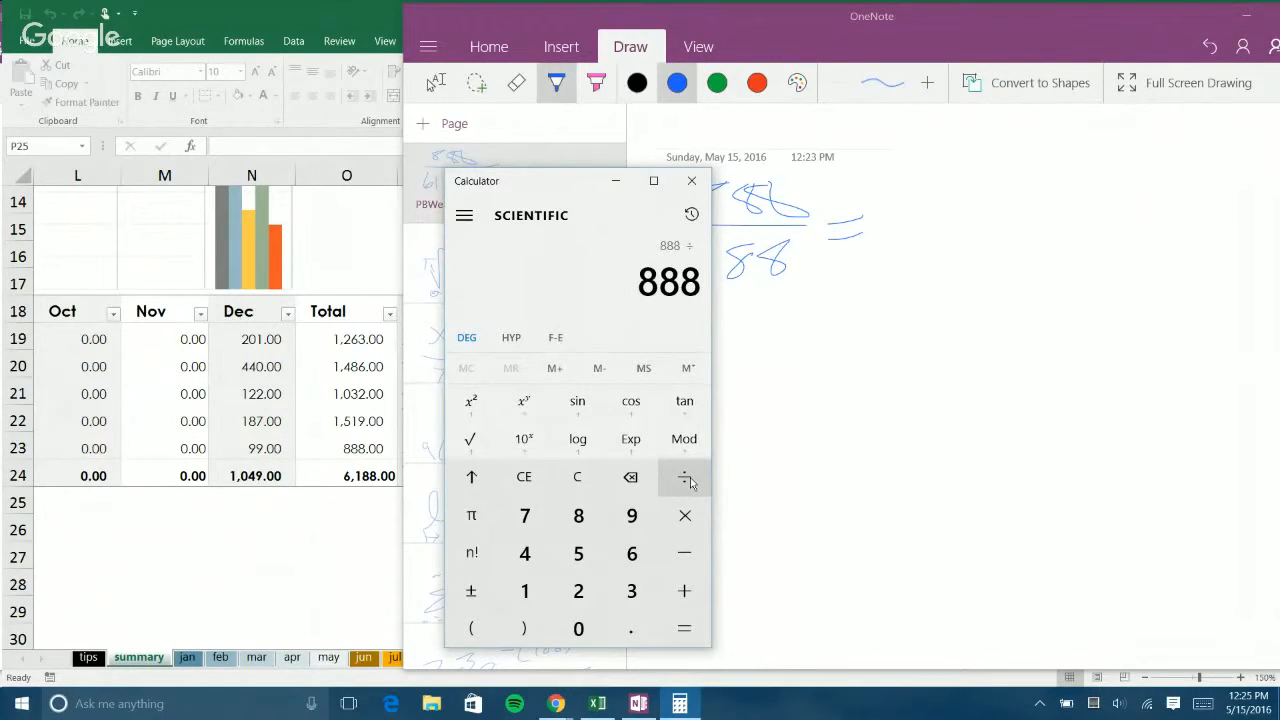
mouse_move(620, 540)
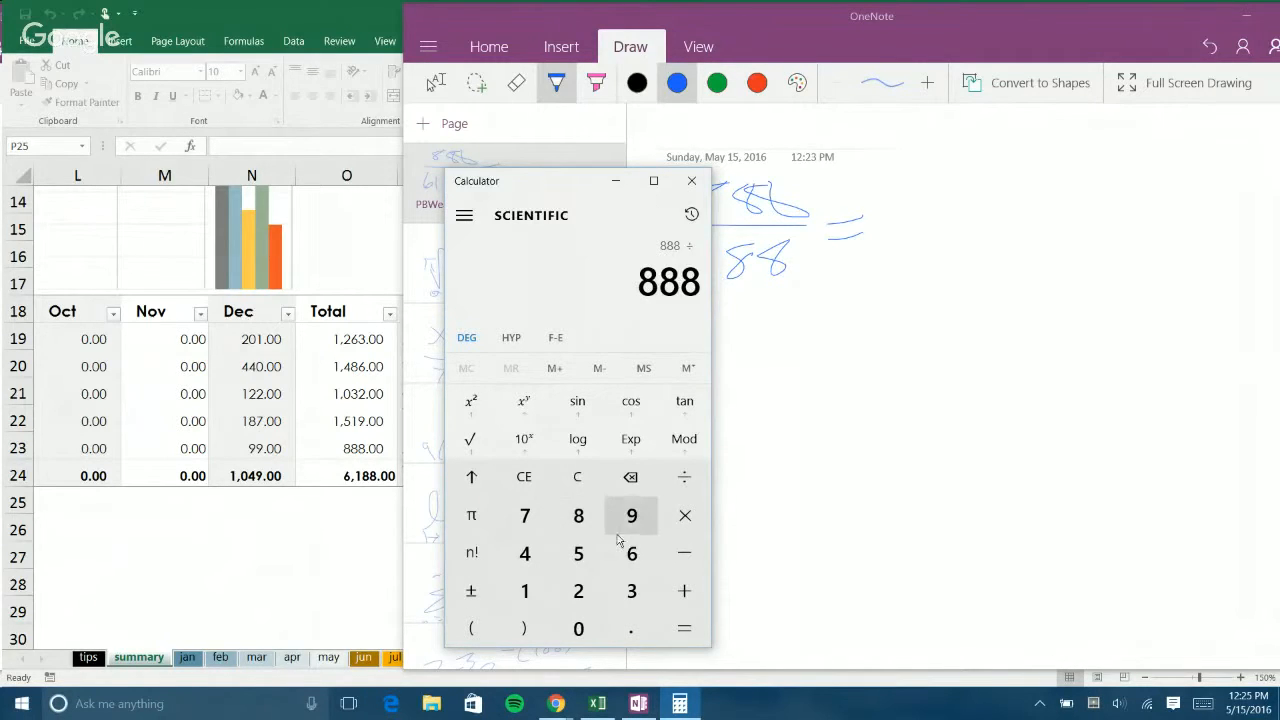
left_click(632, 552)
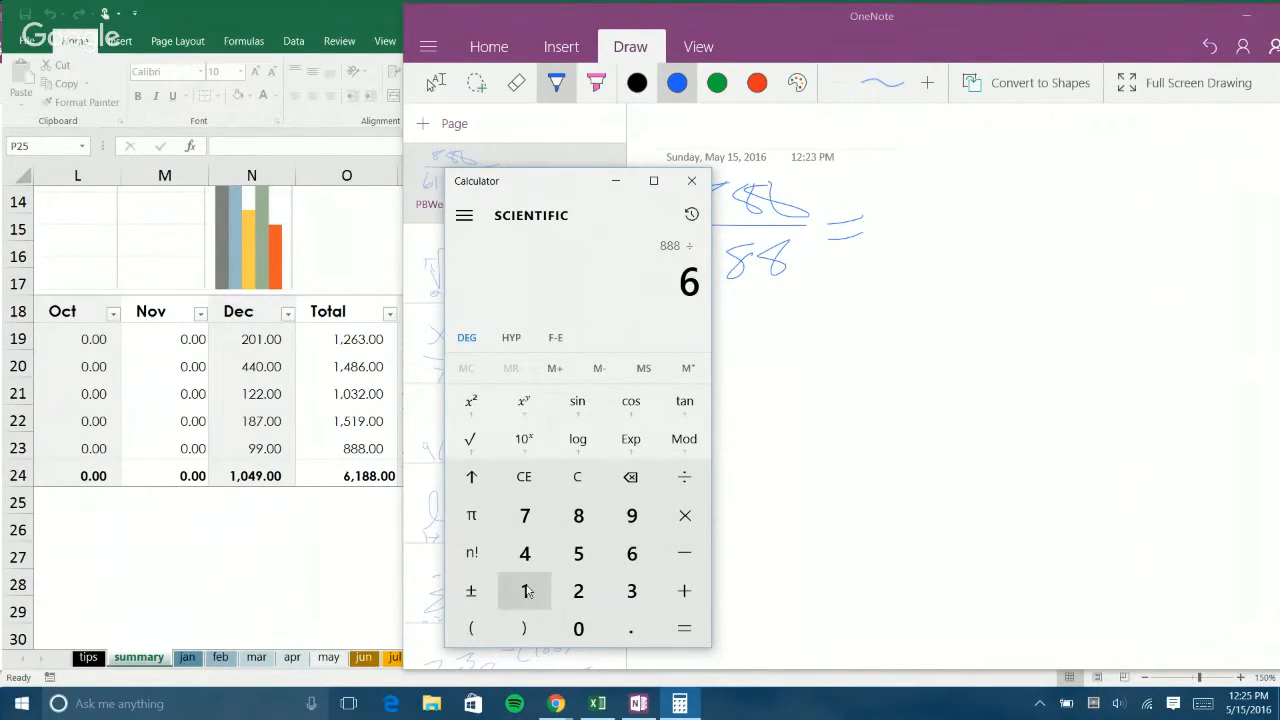
left_click(578, 516)
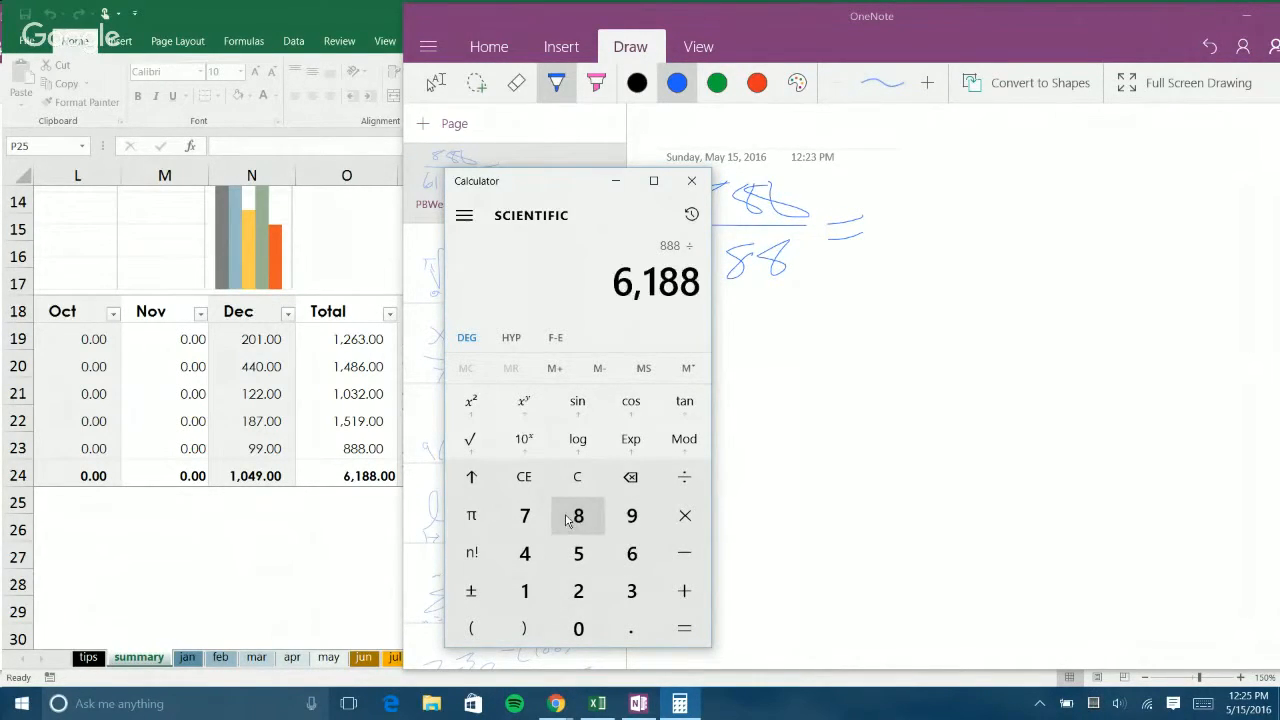
left_click(684, 628)
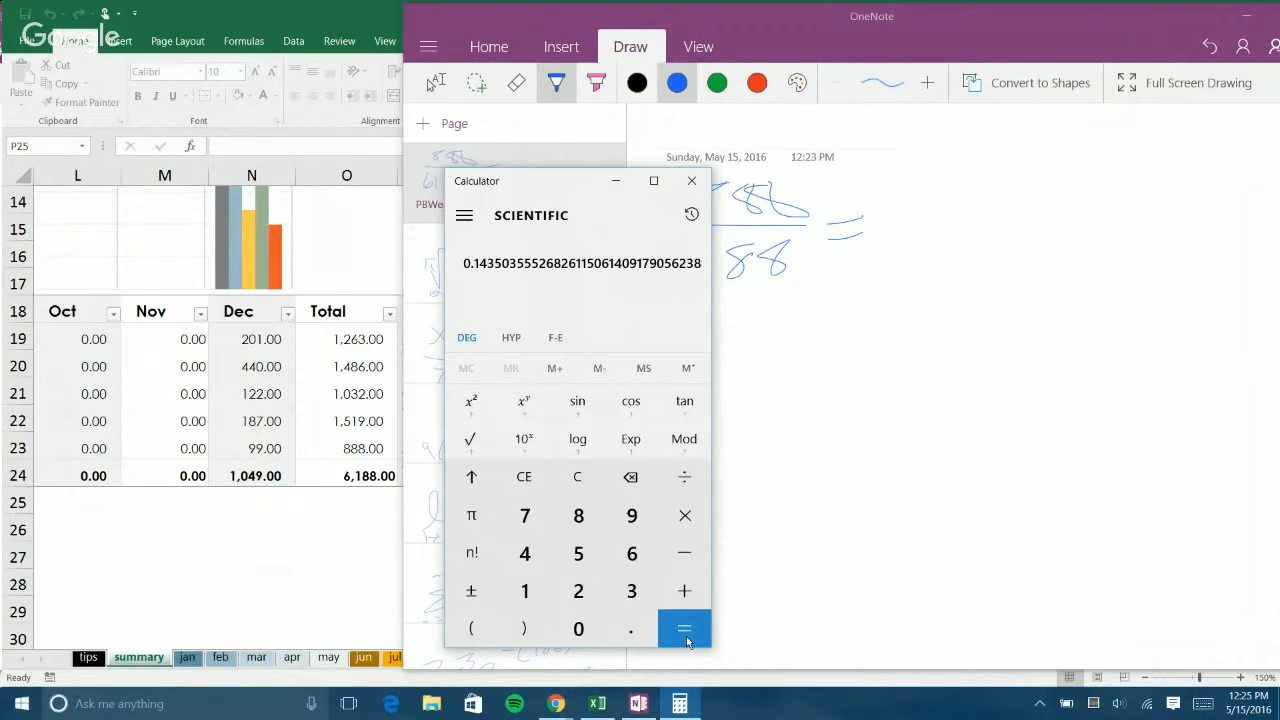
mouse_move(884, 208)
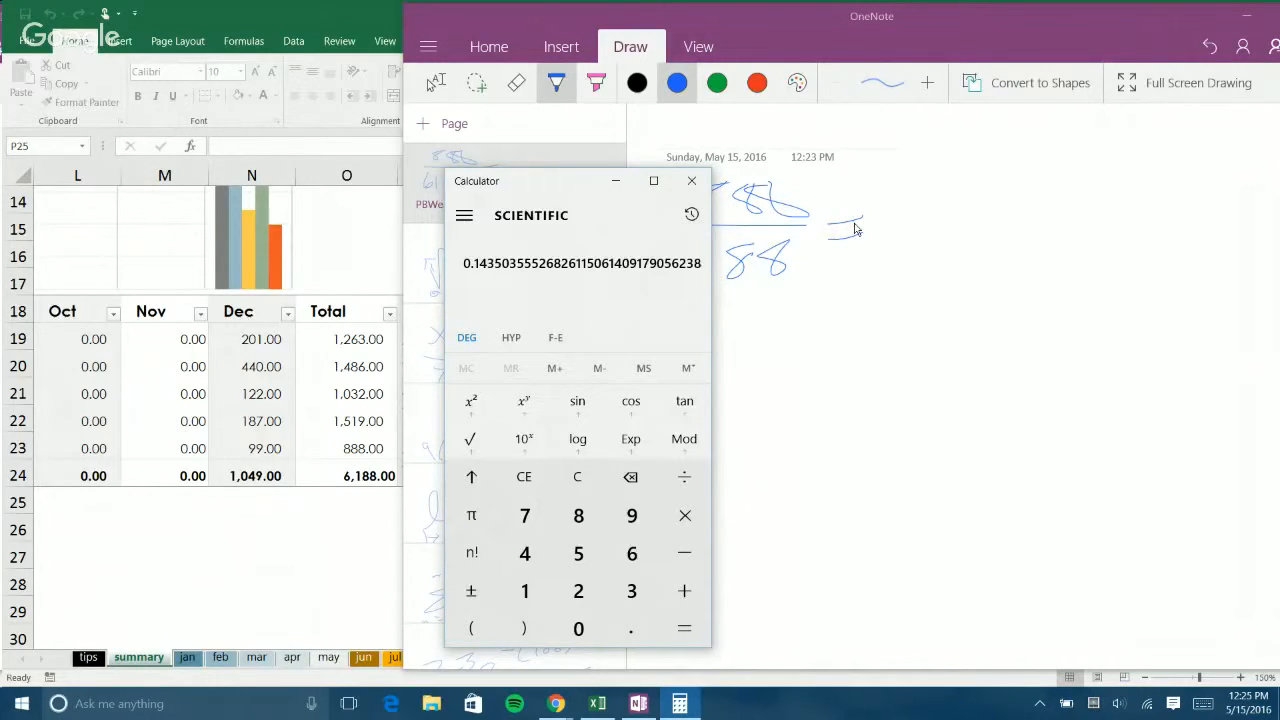
Handwrite ≈14% after 888/6188 in the OneNote note with the pen.
left_click(692, 180)
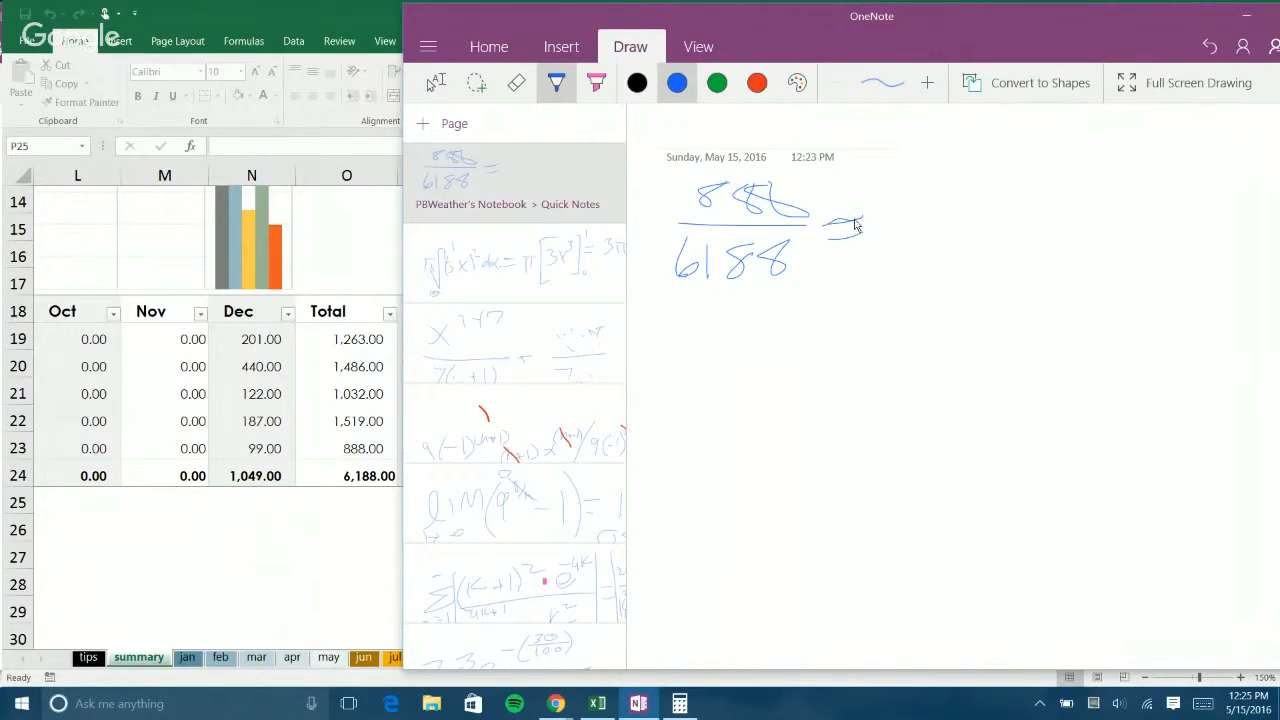
left_click_drag(828, 222, 862, 248)
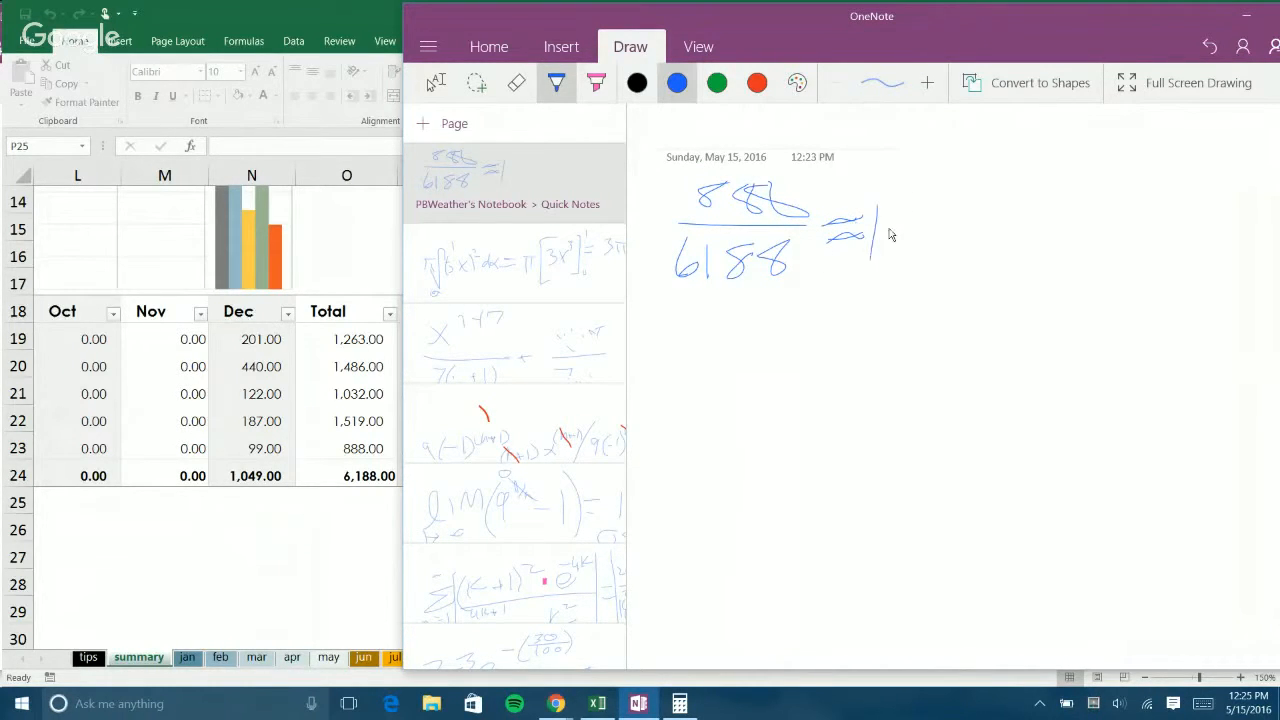
left_click_drag(896, 220, 904, 244)
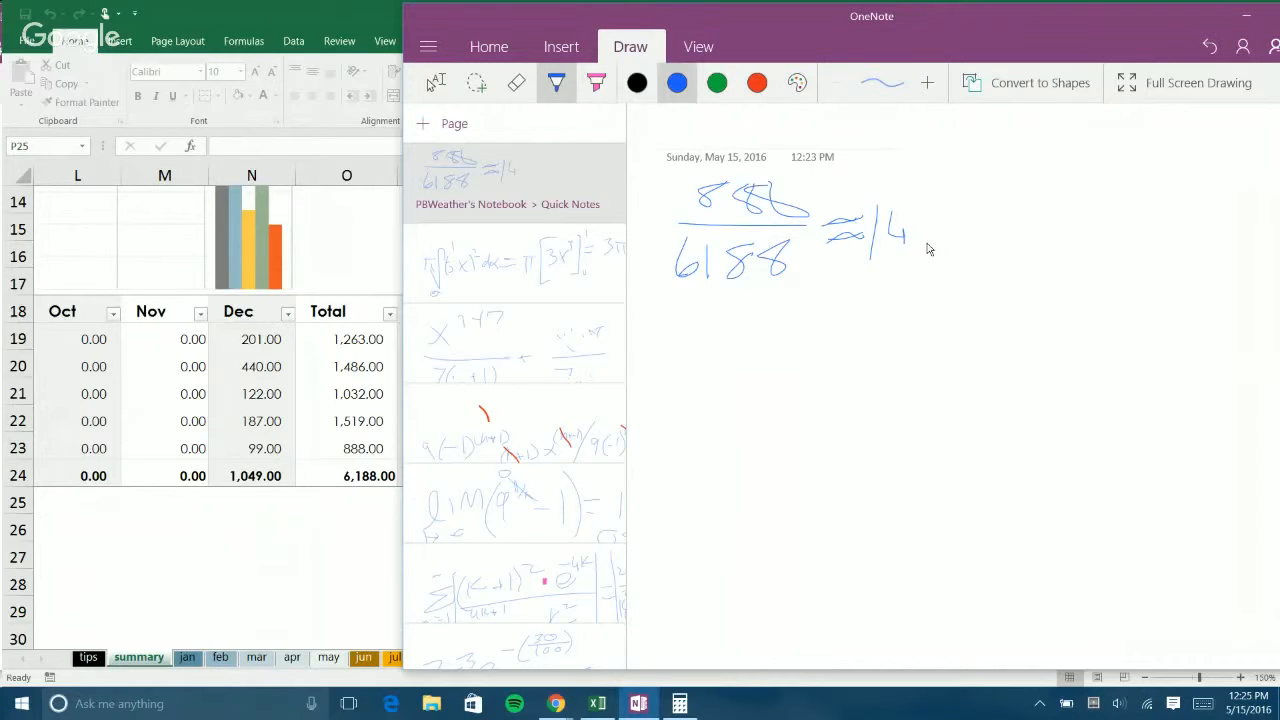
left_click_drag(940, 216, 950, 240)
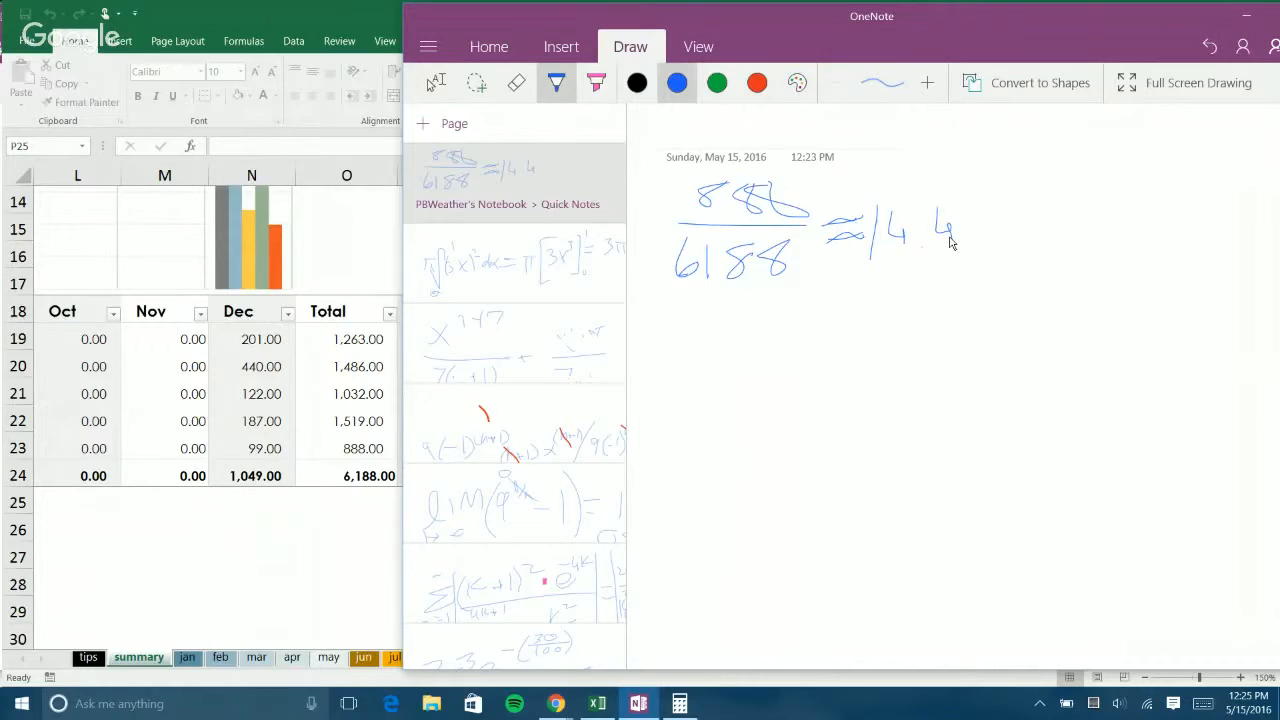
left_click_drag(980, 244, 990, 196)
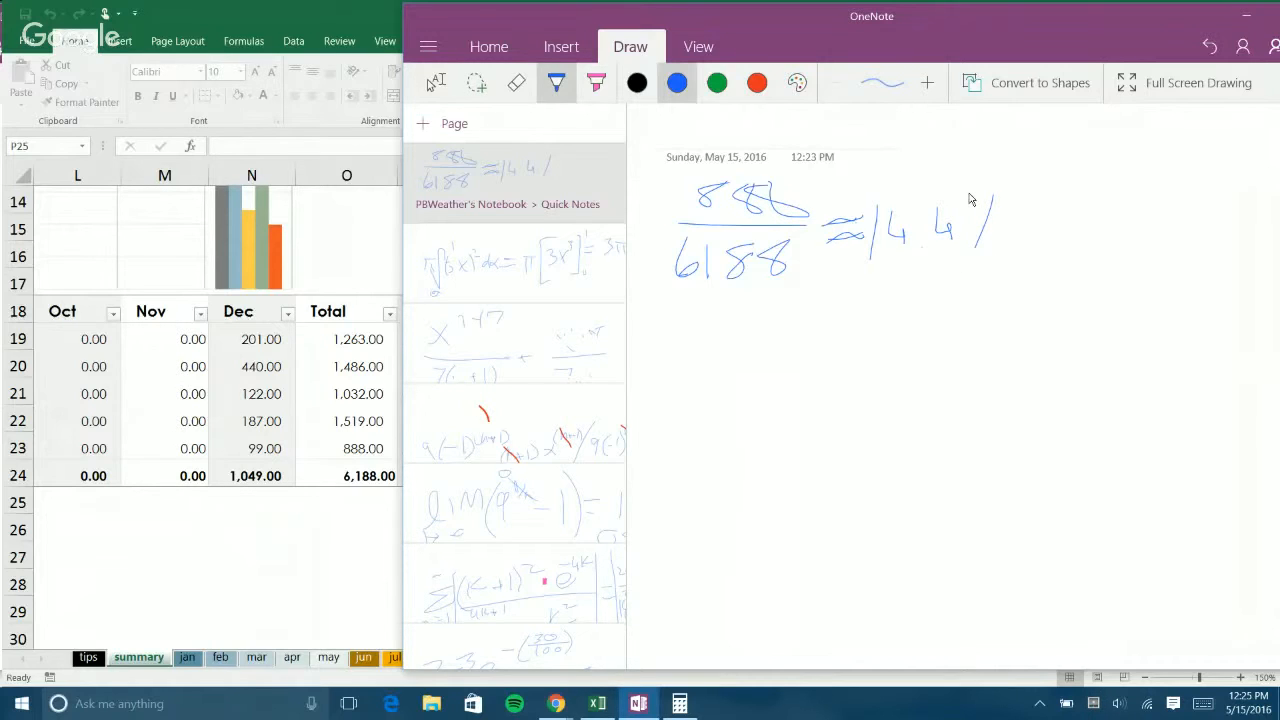
left_click_drag(984, 220, 1000, 250)
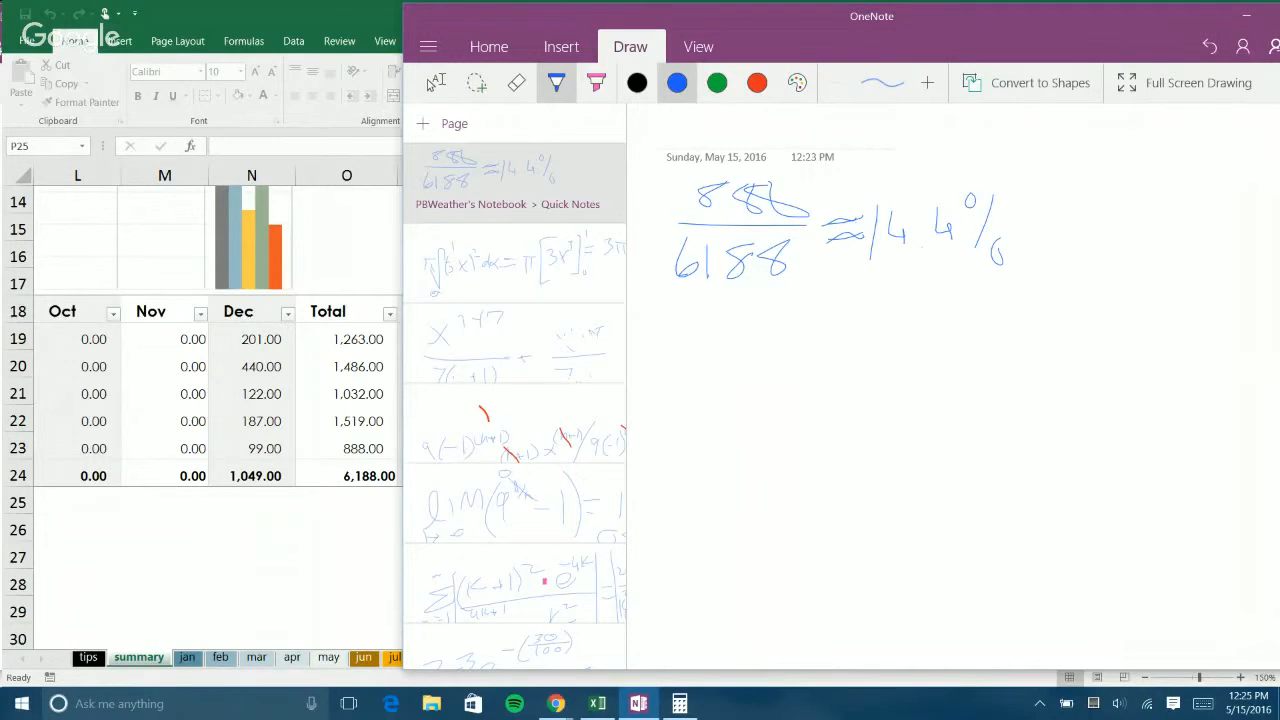
left_click(596, 704)
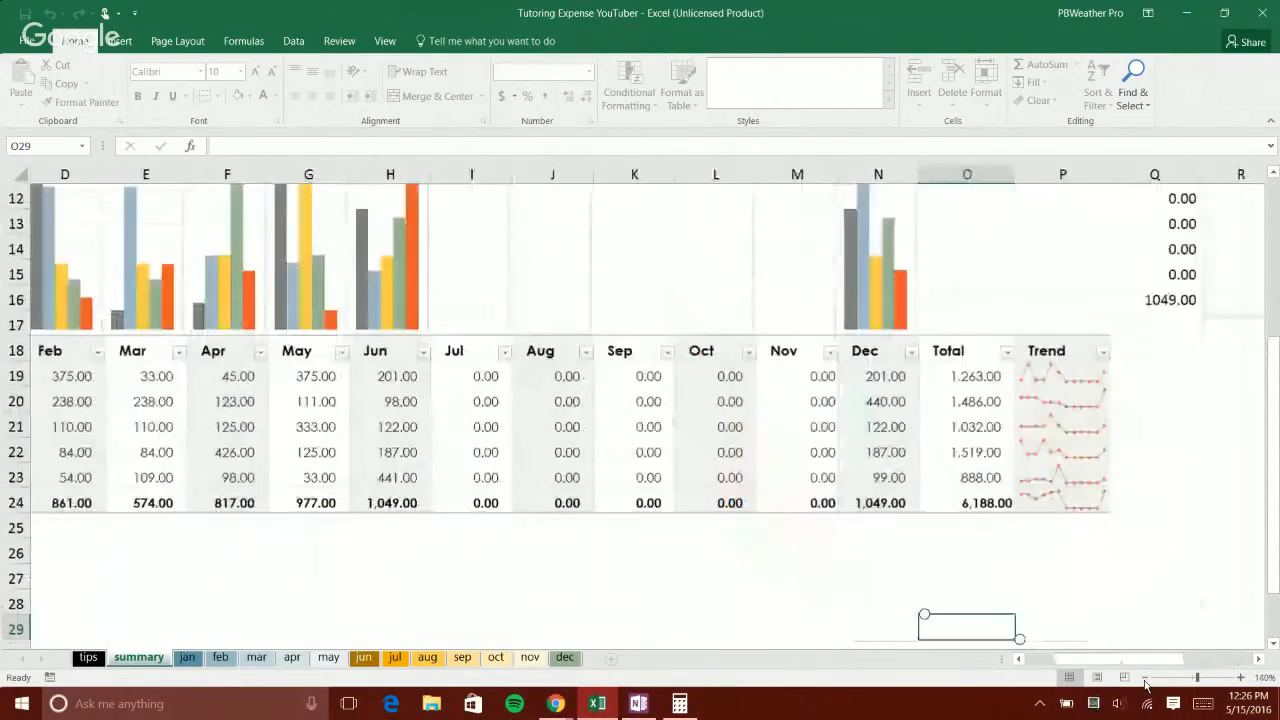
Show the full summary sheet with all charts, then switch to the Hangouts broadcast page in Chrome.
scroll("left", 3)
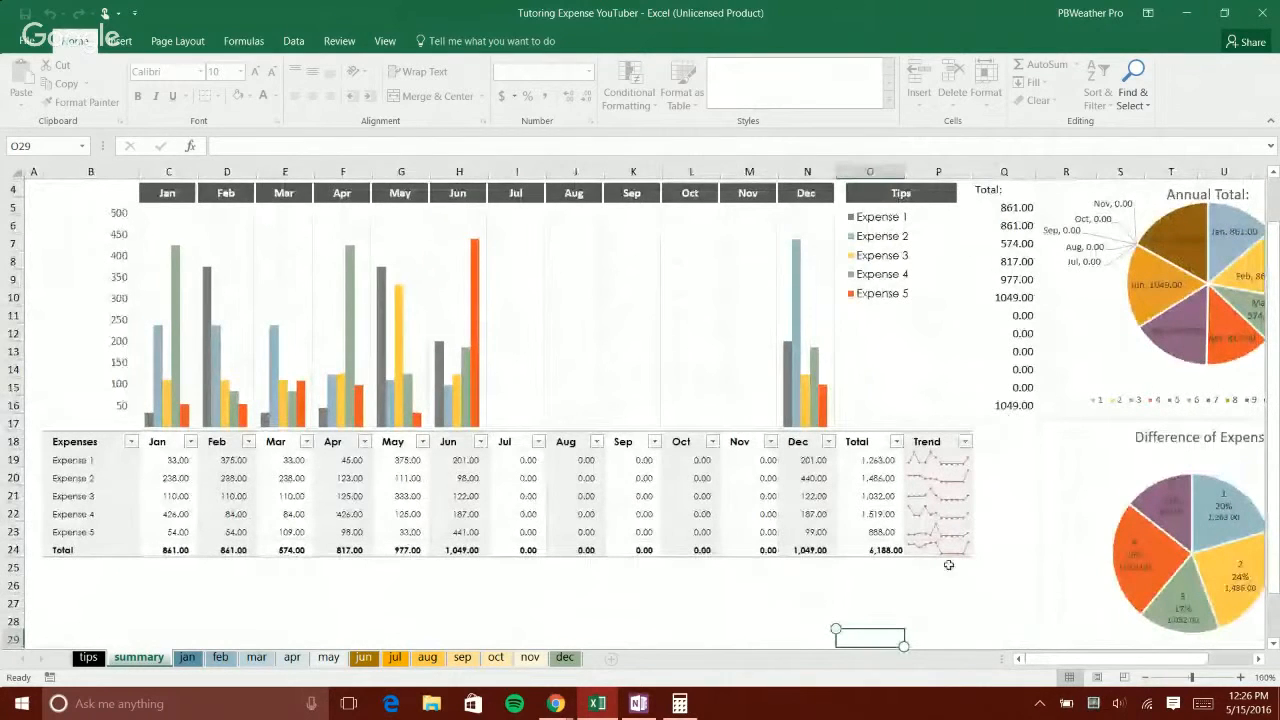
left_click(938, 584)
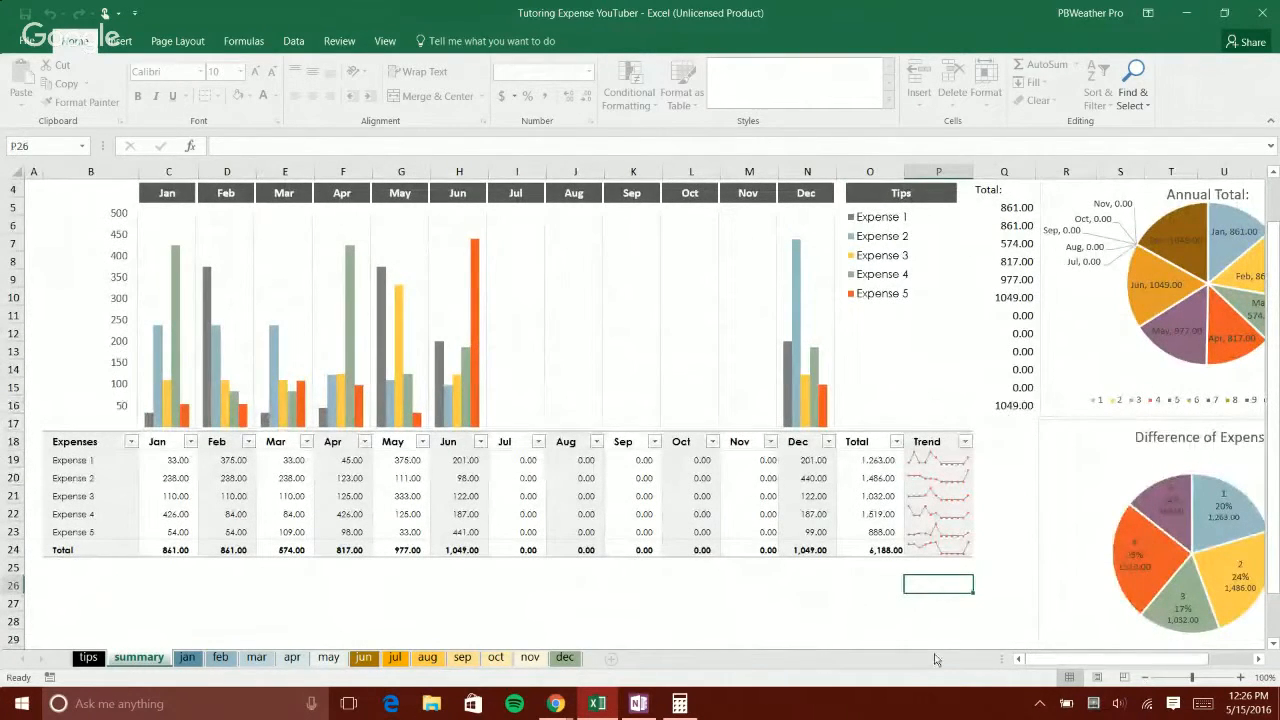
scroll("right", 3)
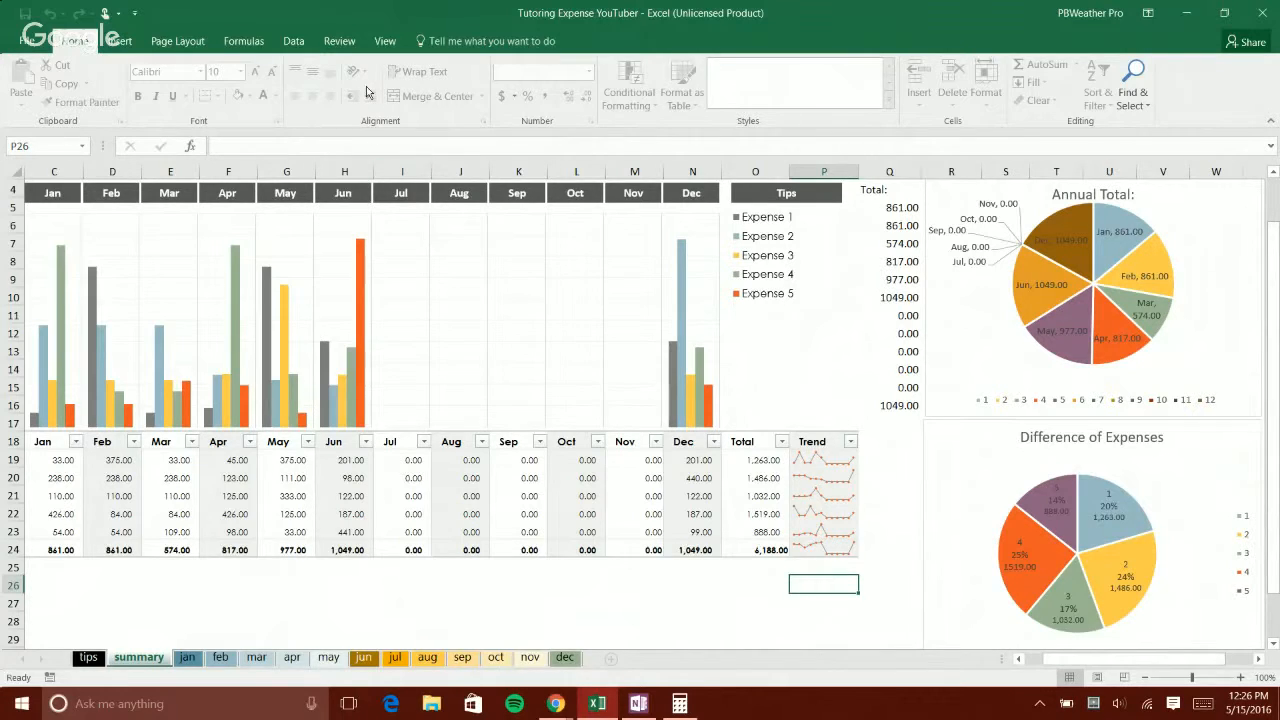
mouse_move(354, 72)
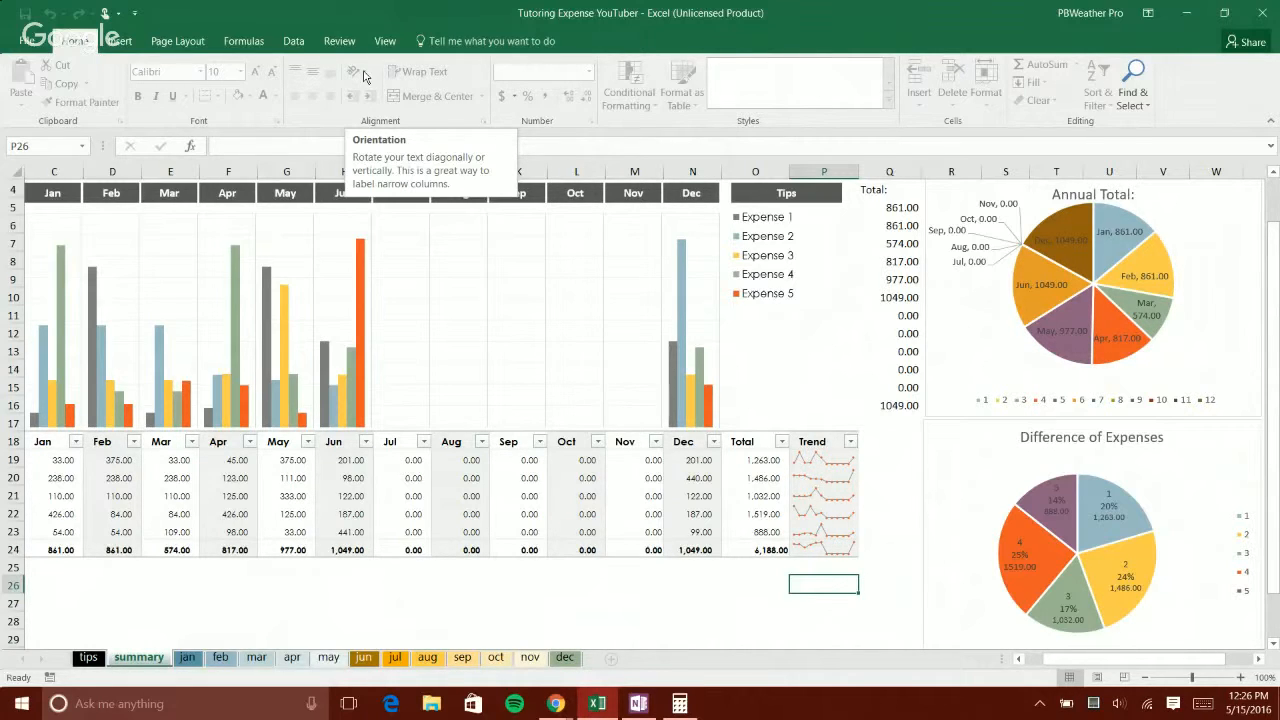
mouse_move(644, 552)
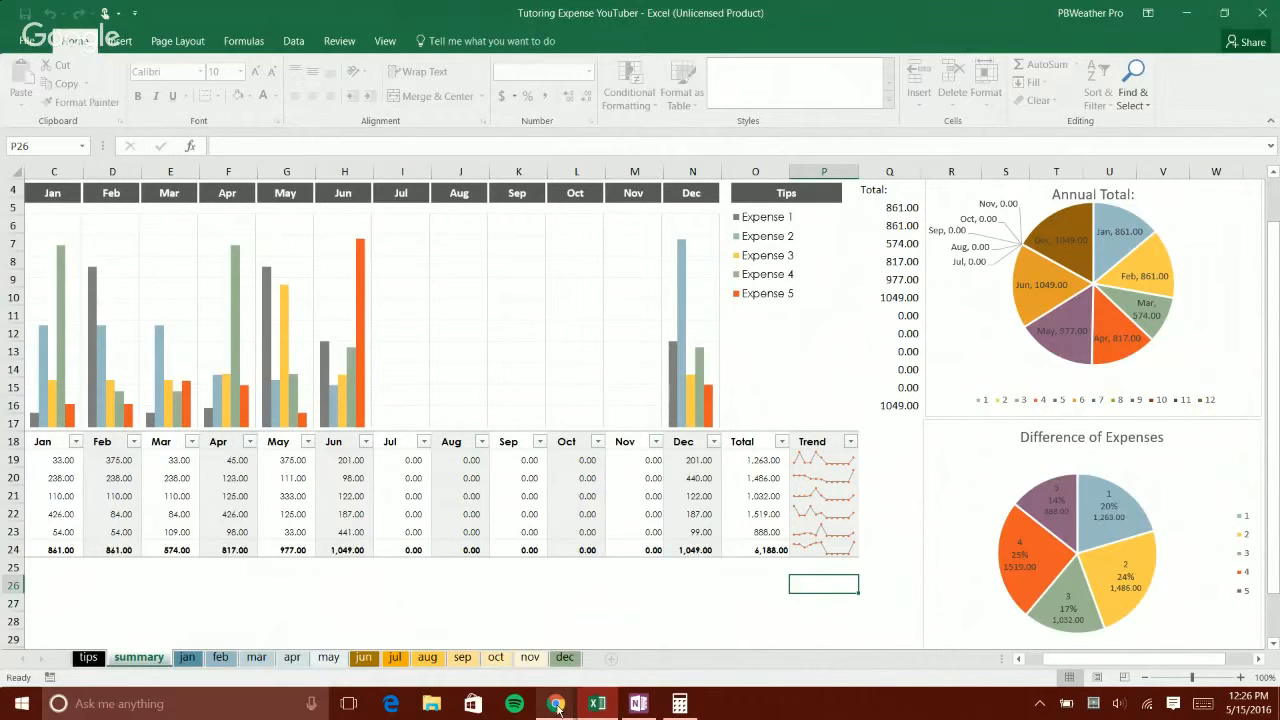
left_click(556, 704)
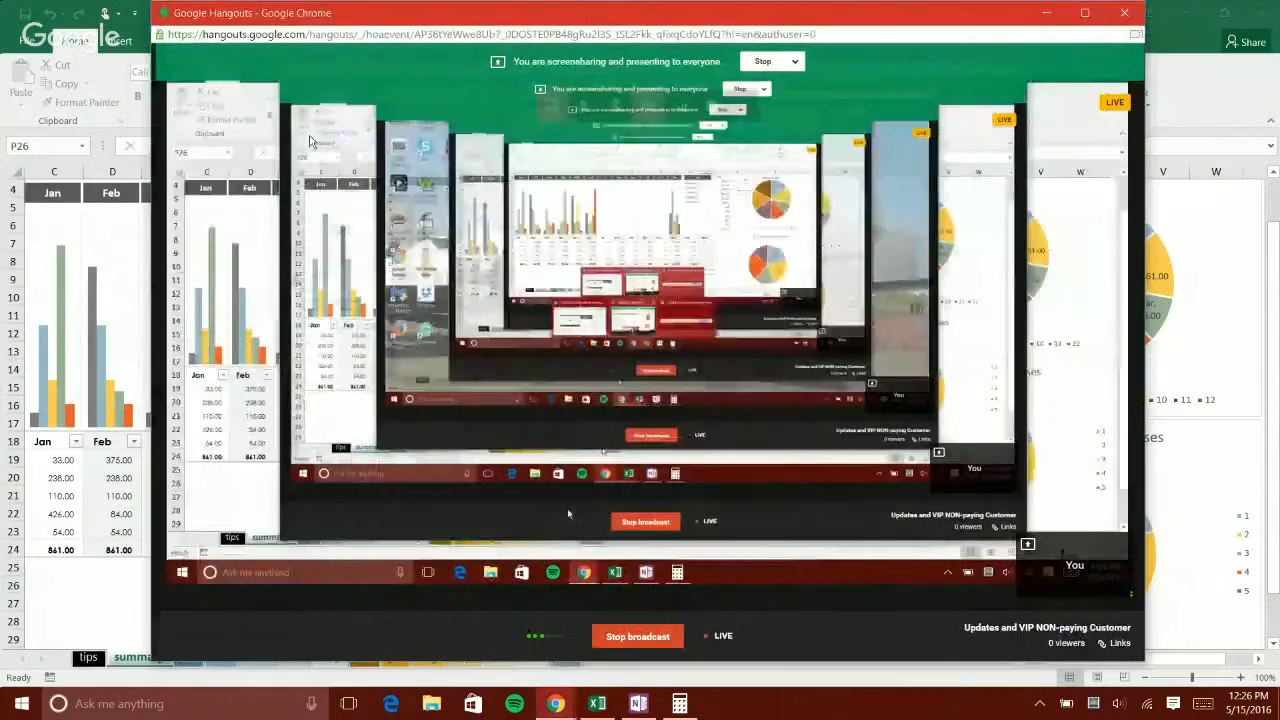